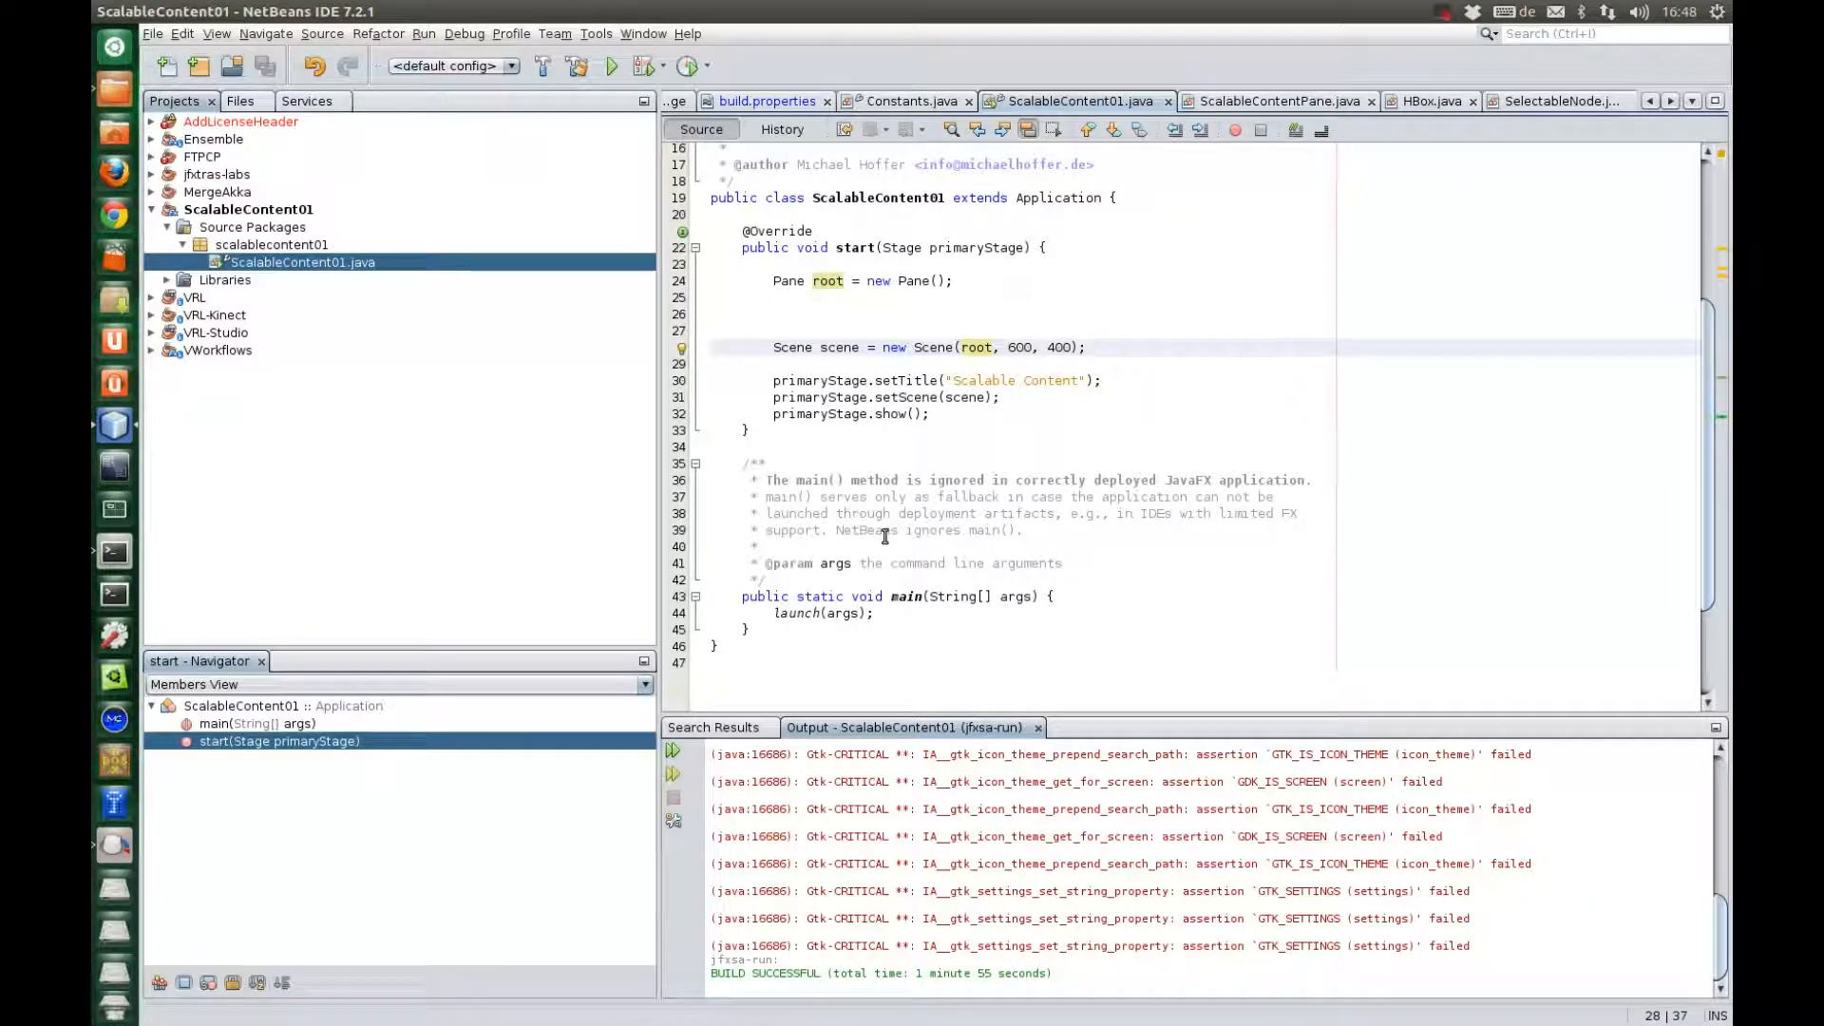
Declare Window w1 using the constructor titled "My Window 1"
double_click(975, 346)
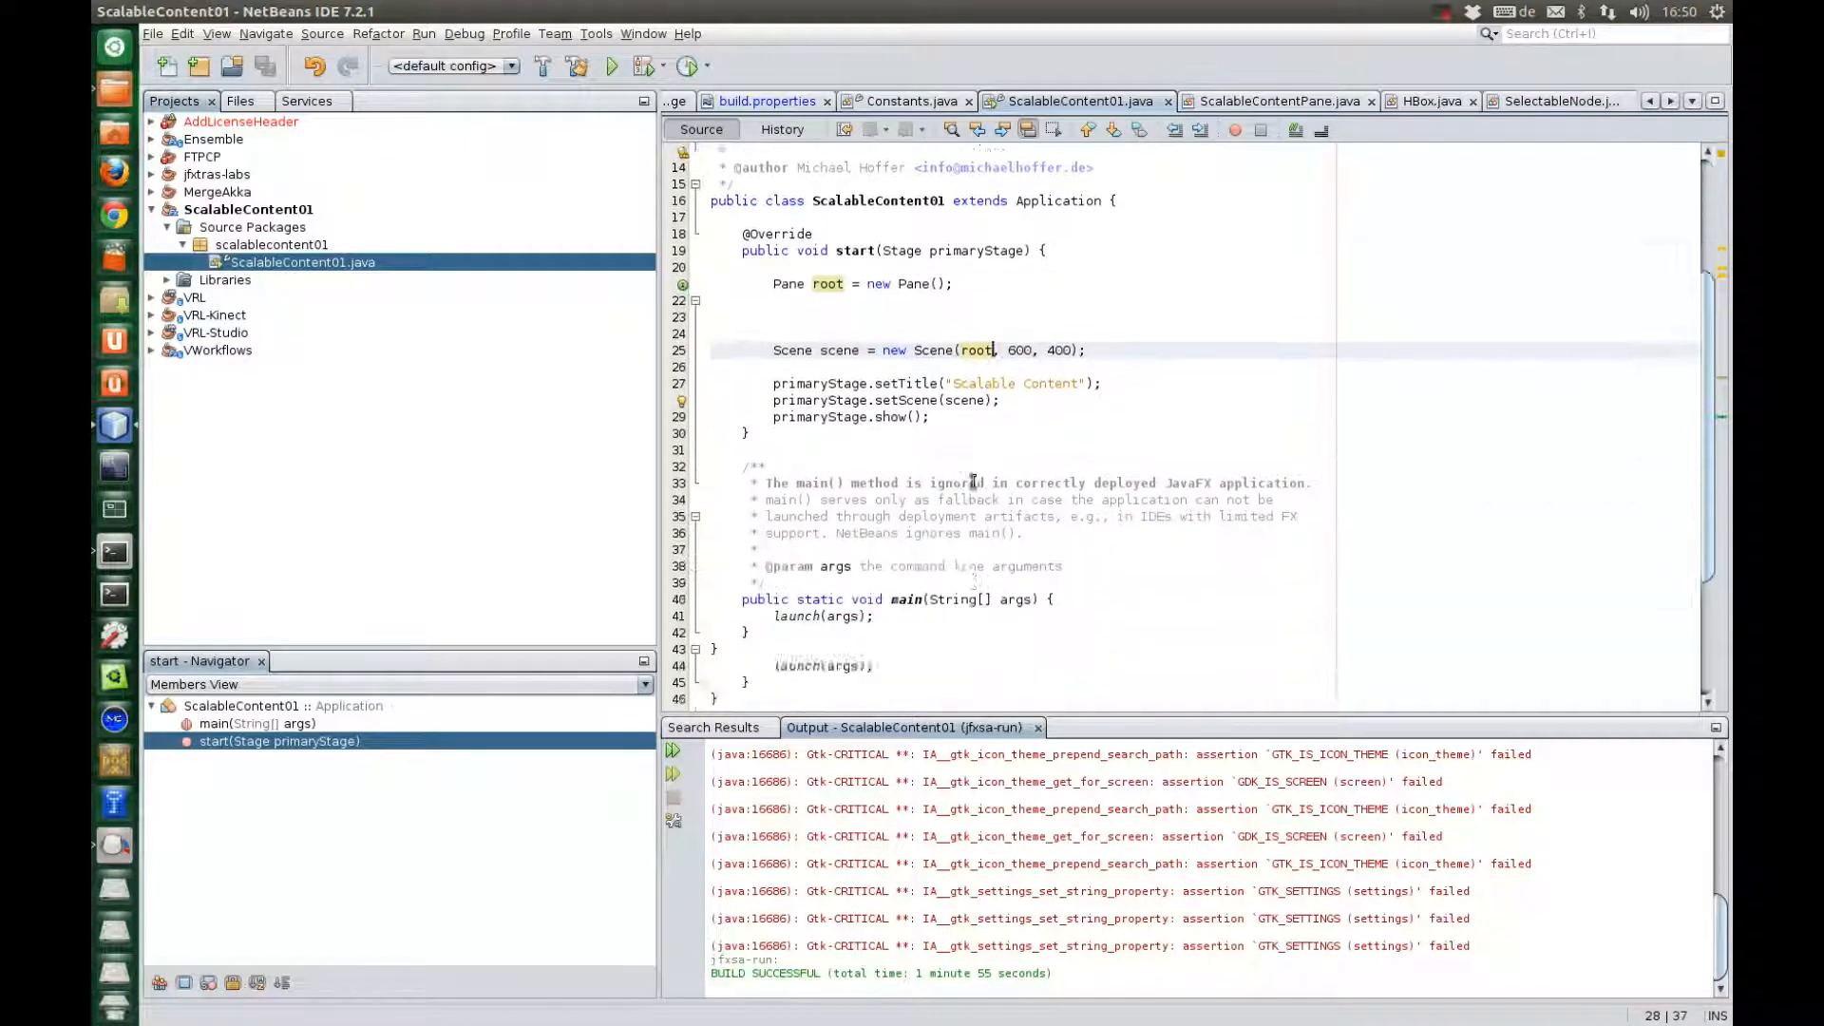
scroll("up", 3)
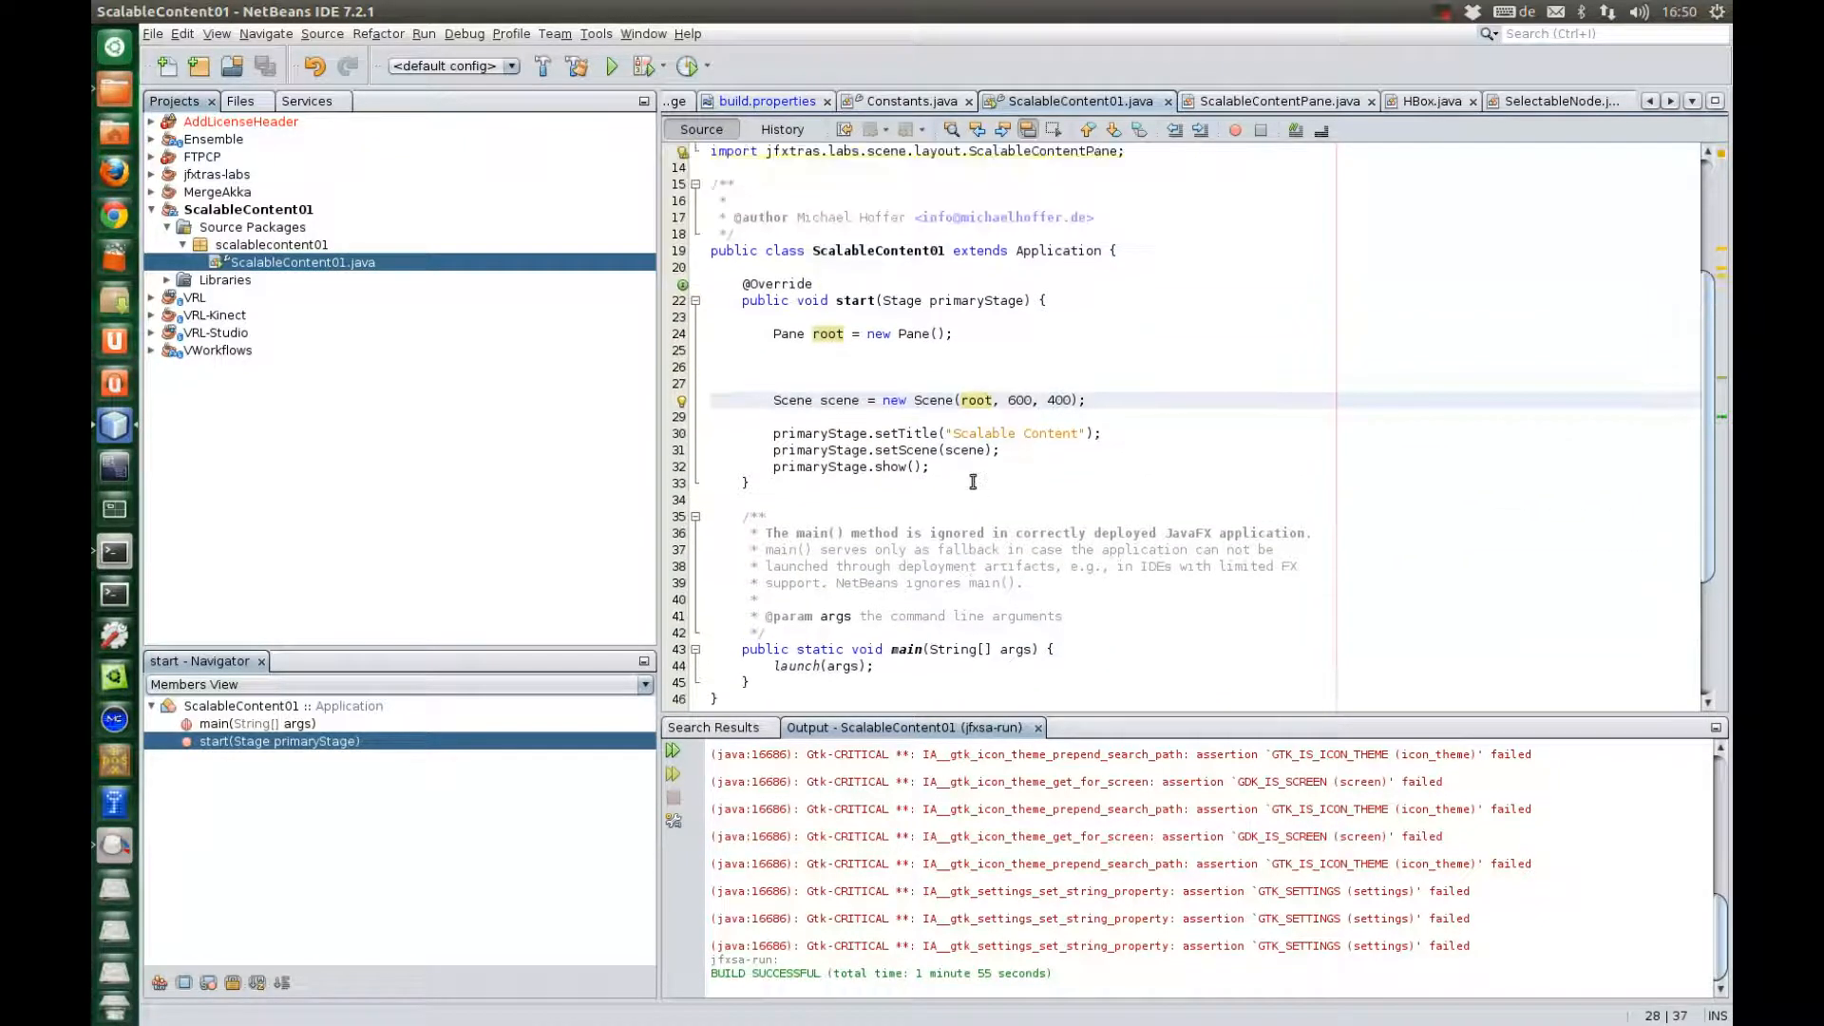
scroll("down", 3)
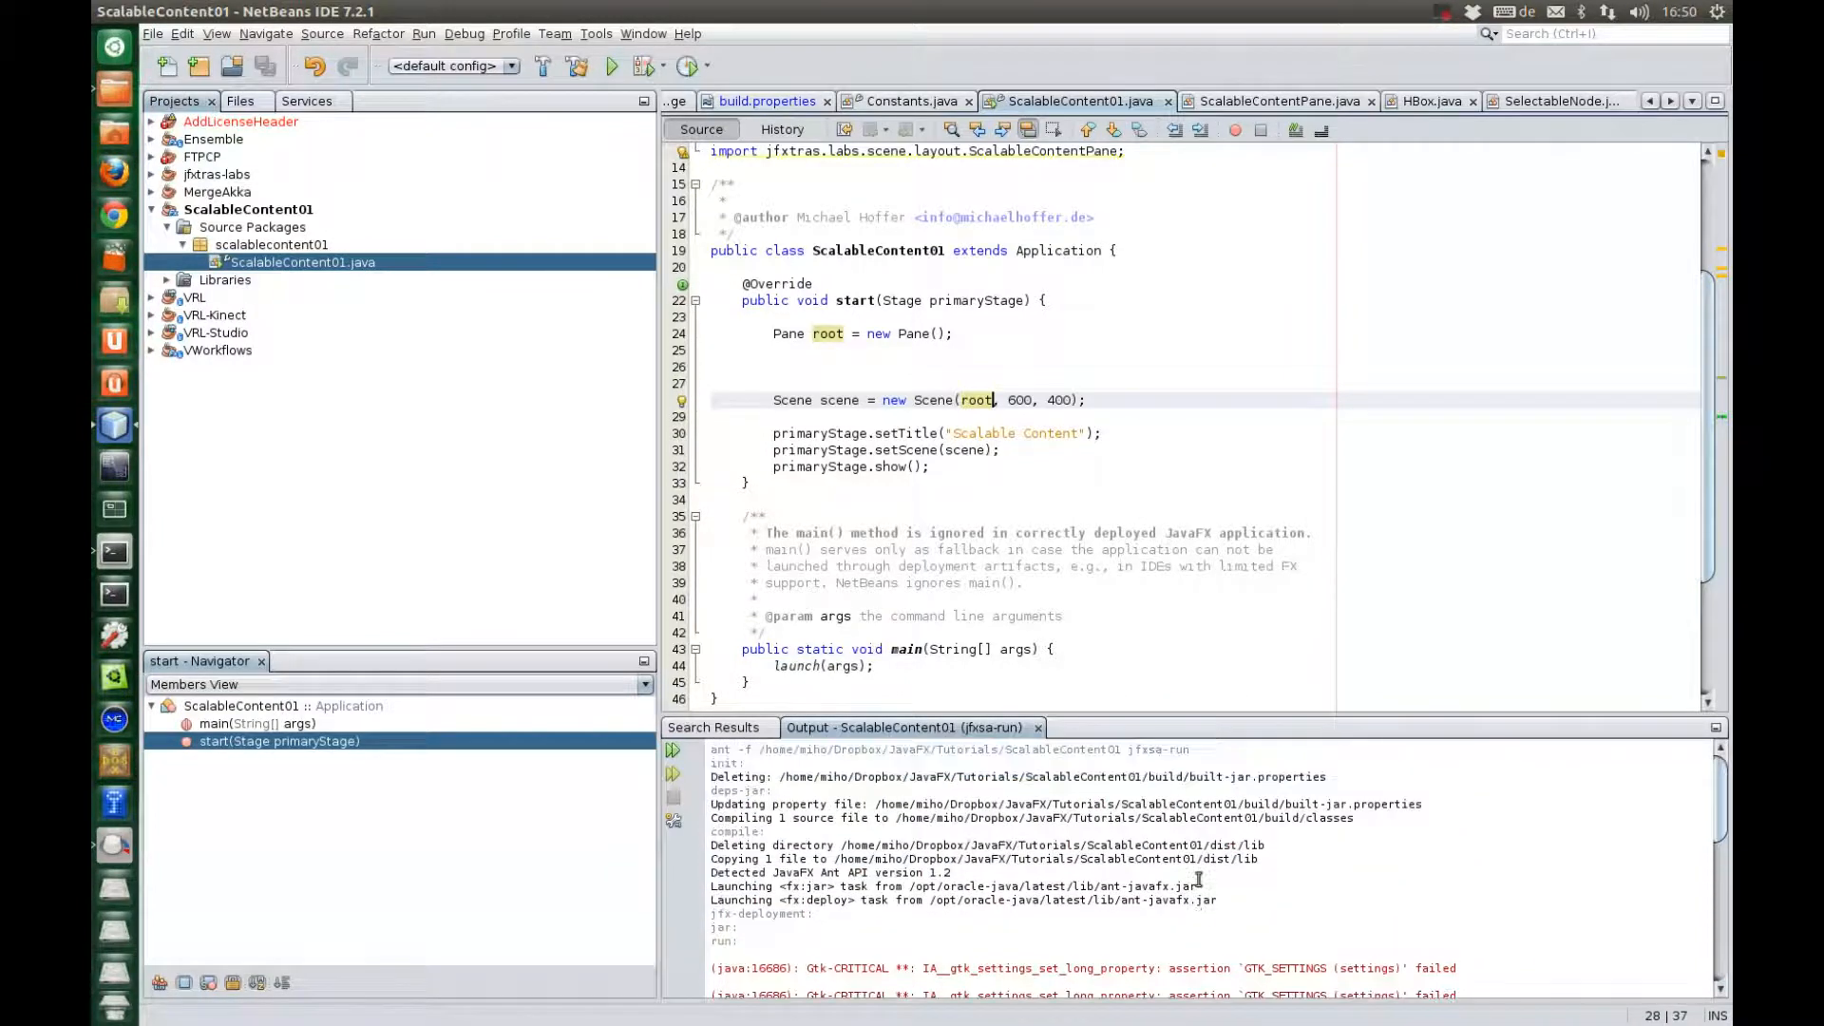
scroll("down", 3)
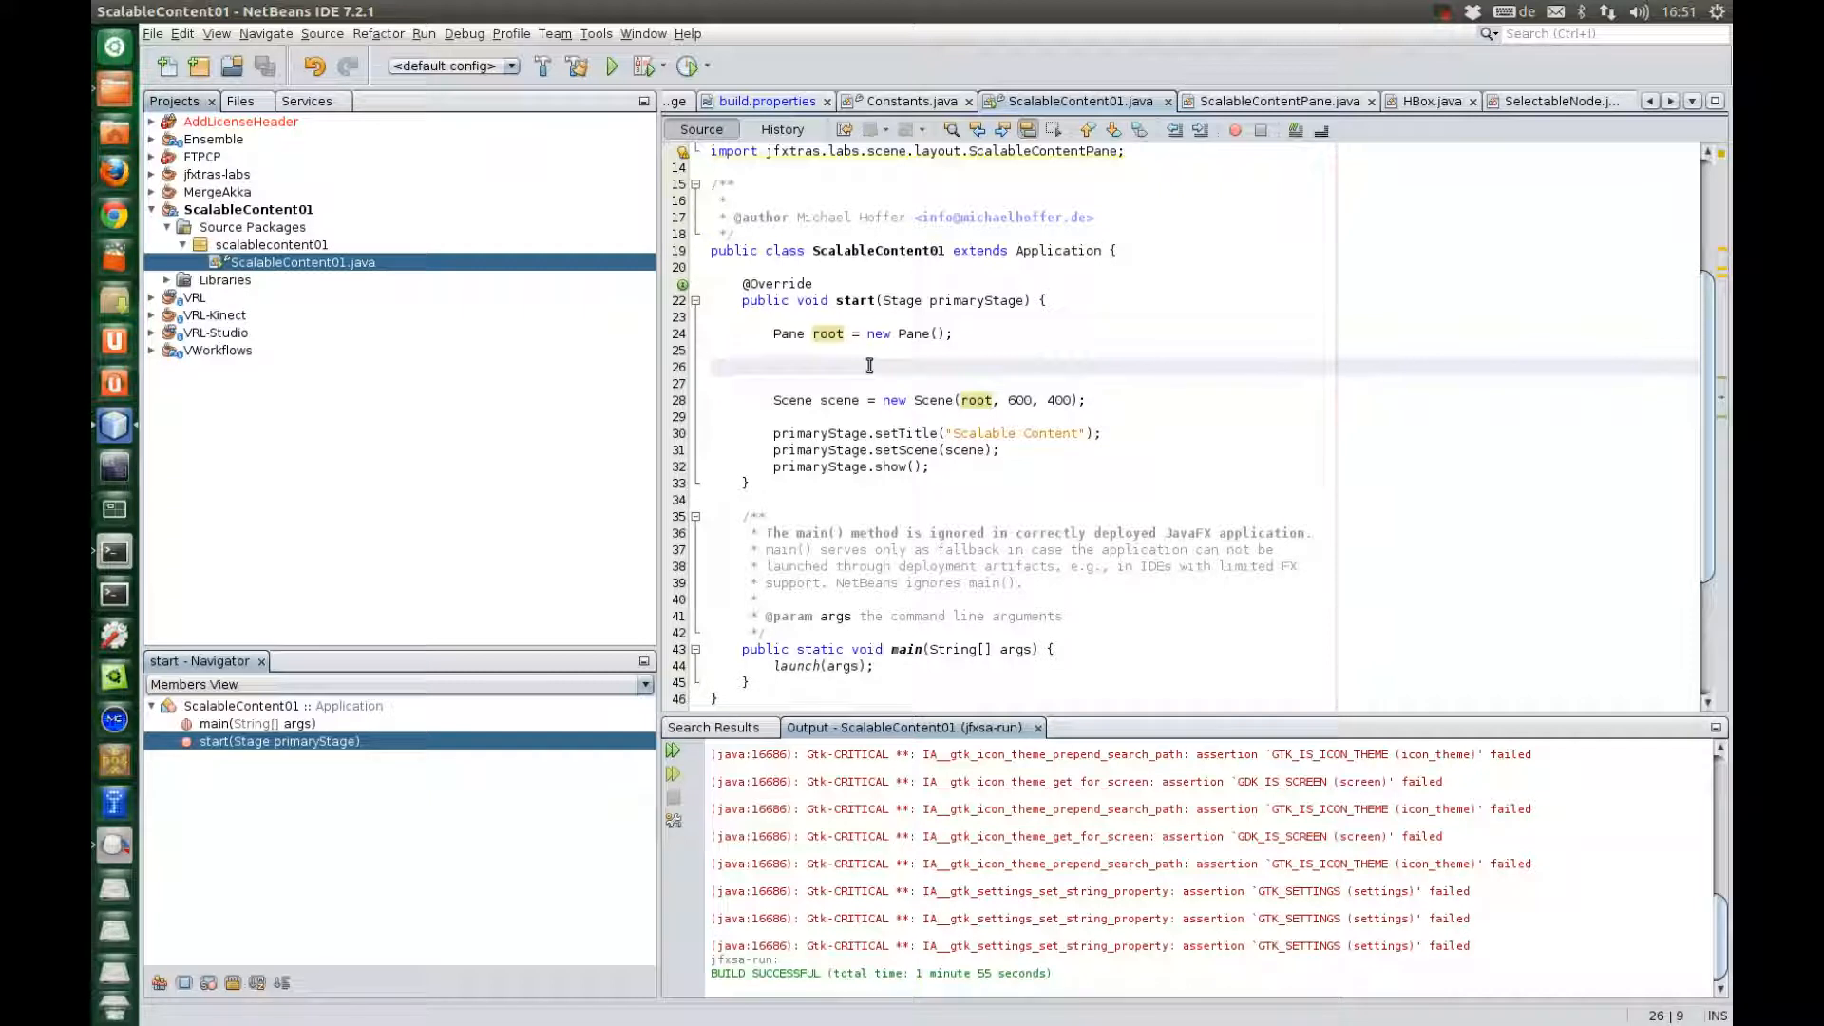
type("W")
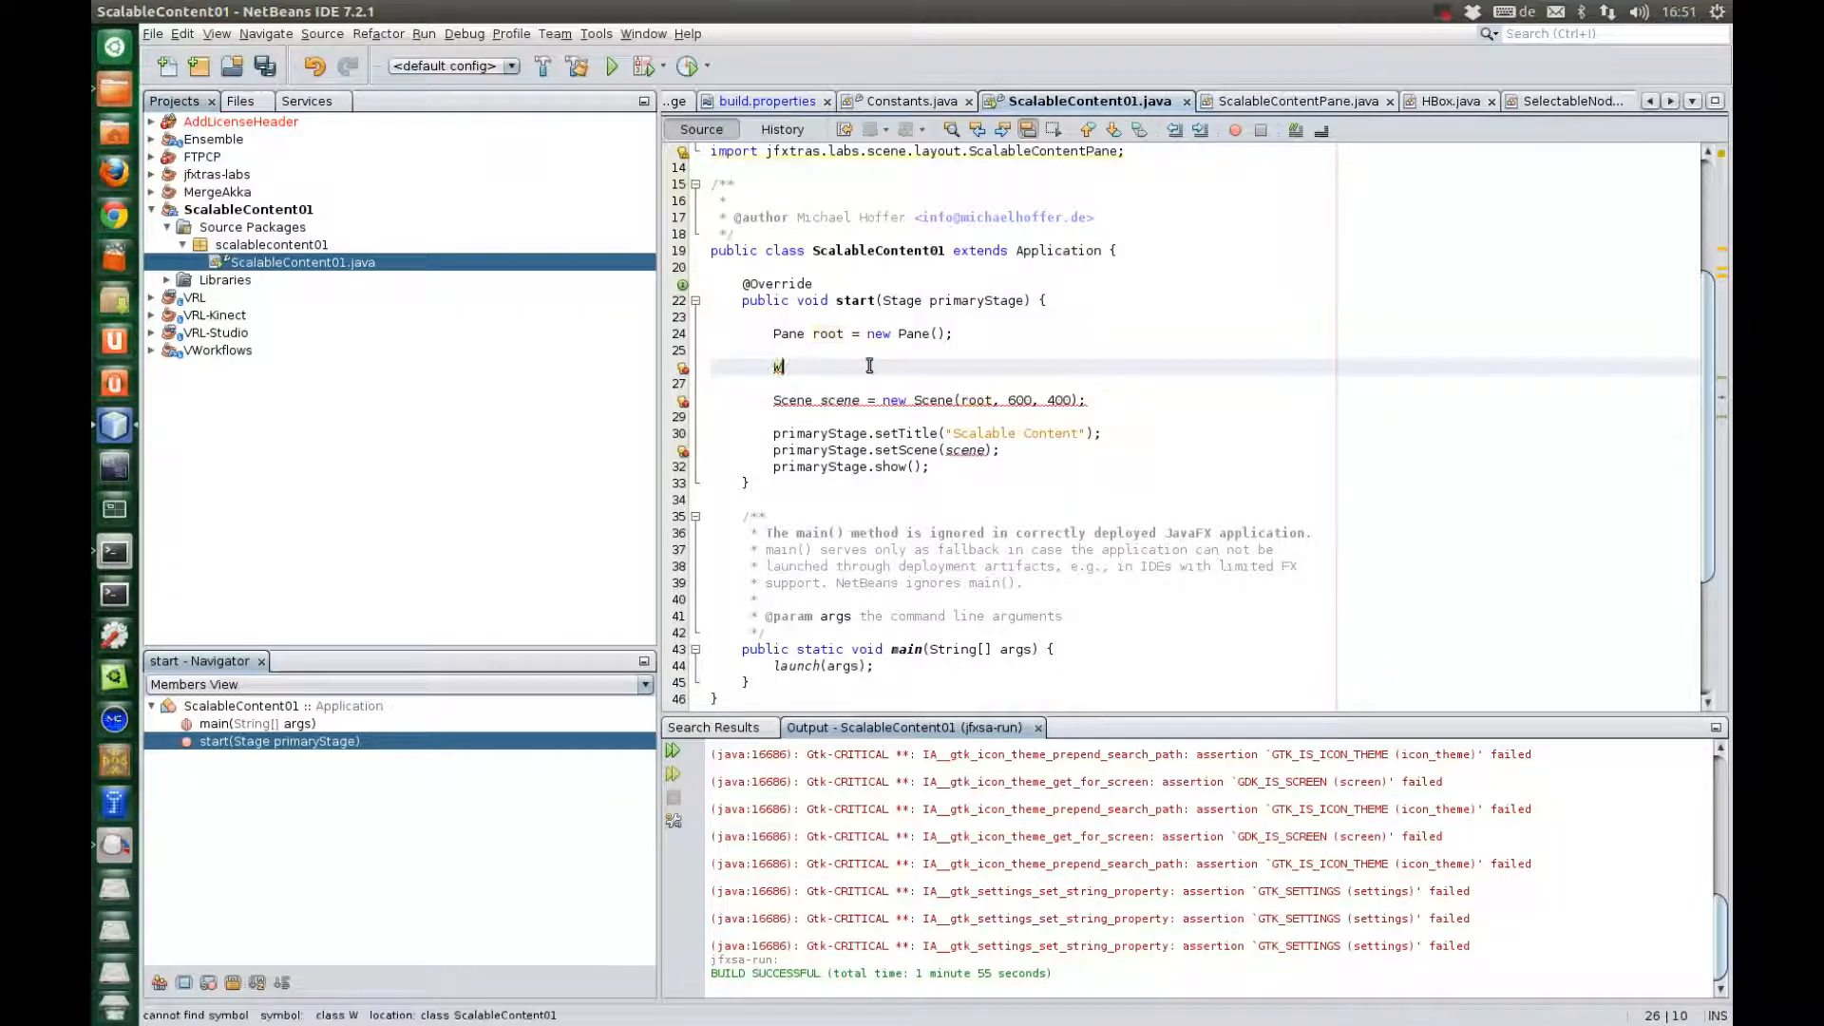
type("indow w1 = new W")
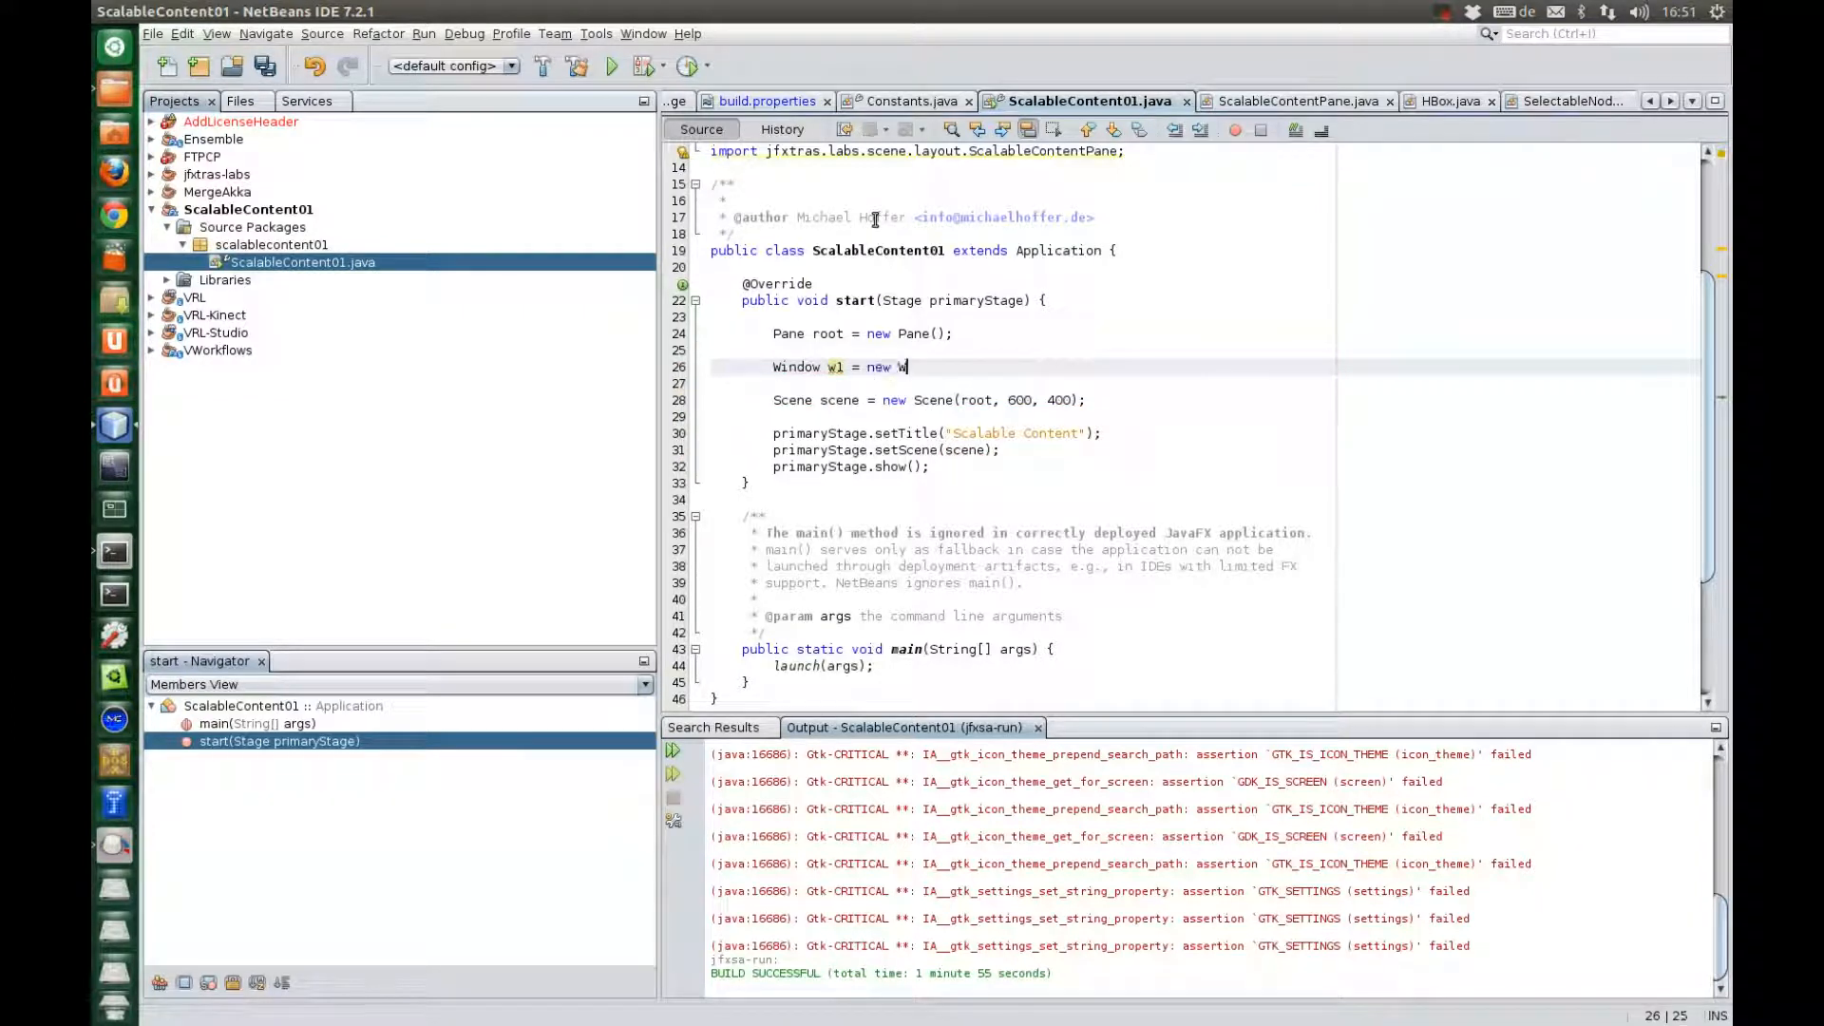
type("indow")
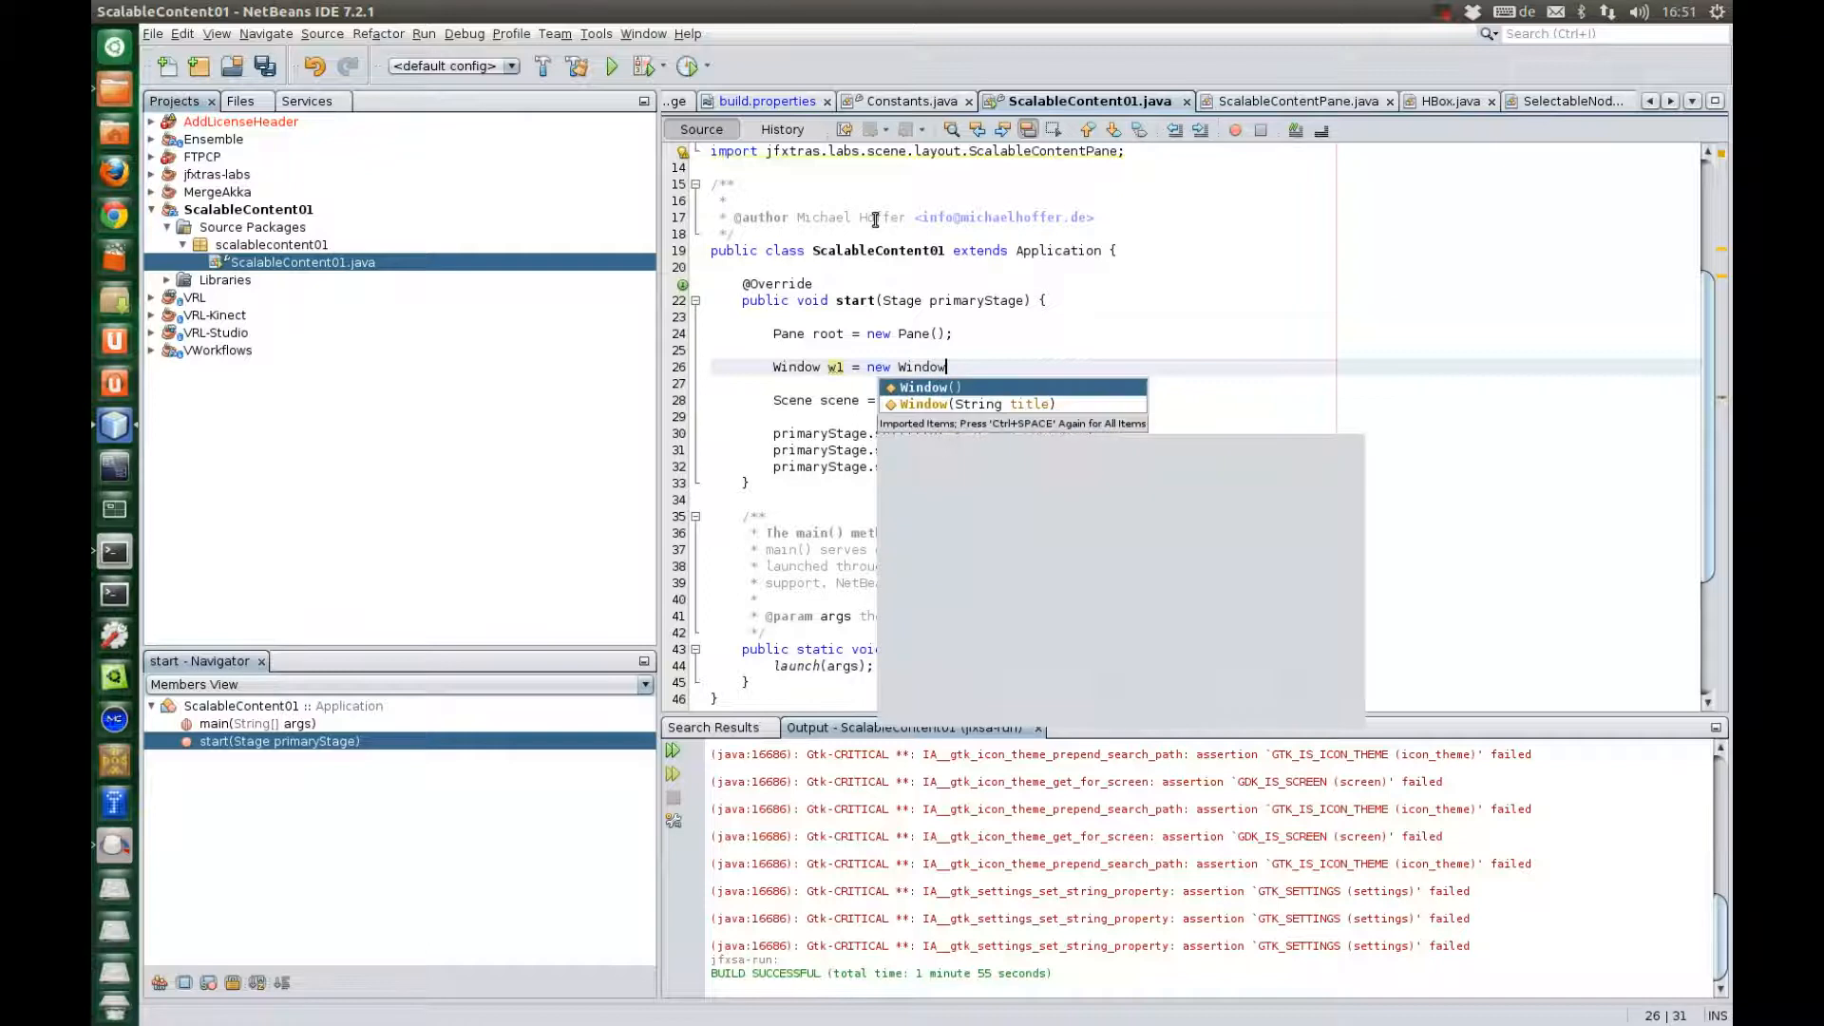
left_click(931, 386)
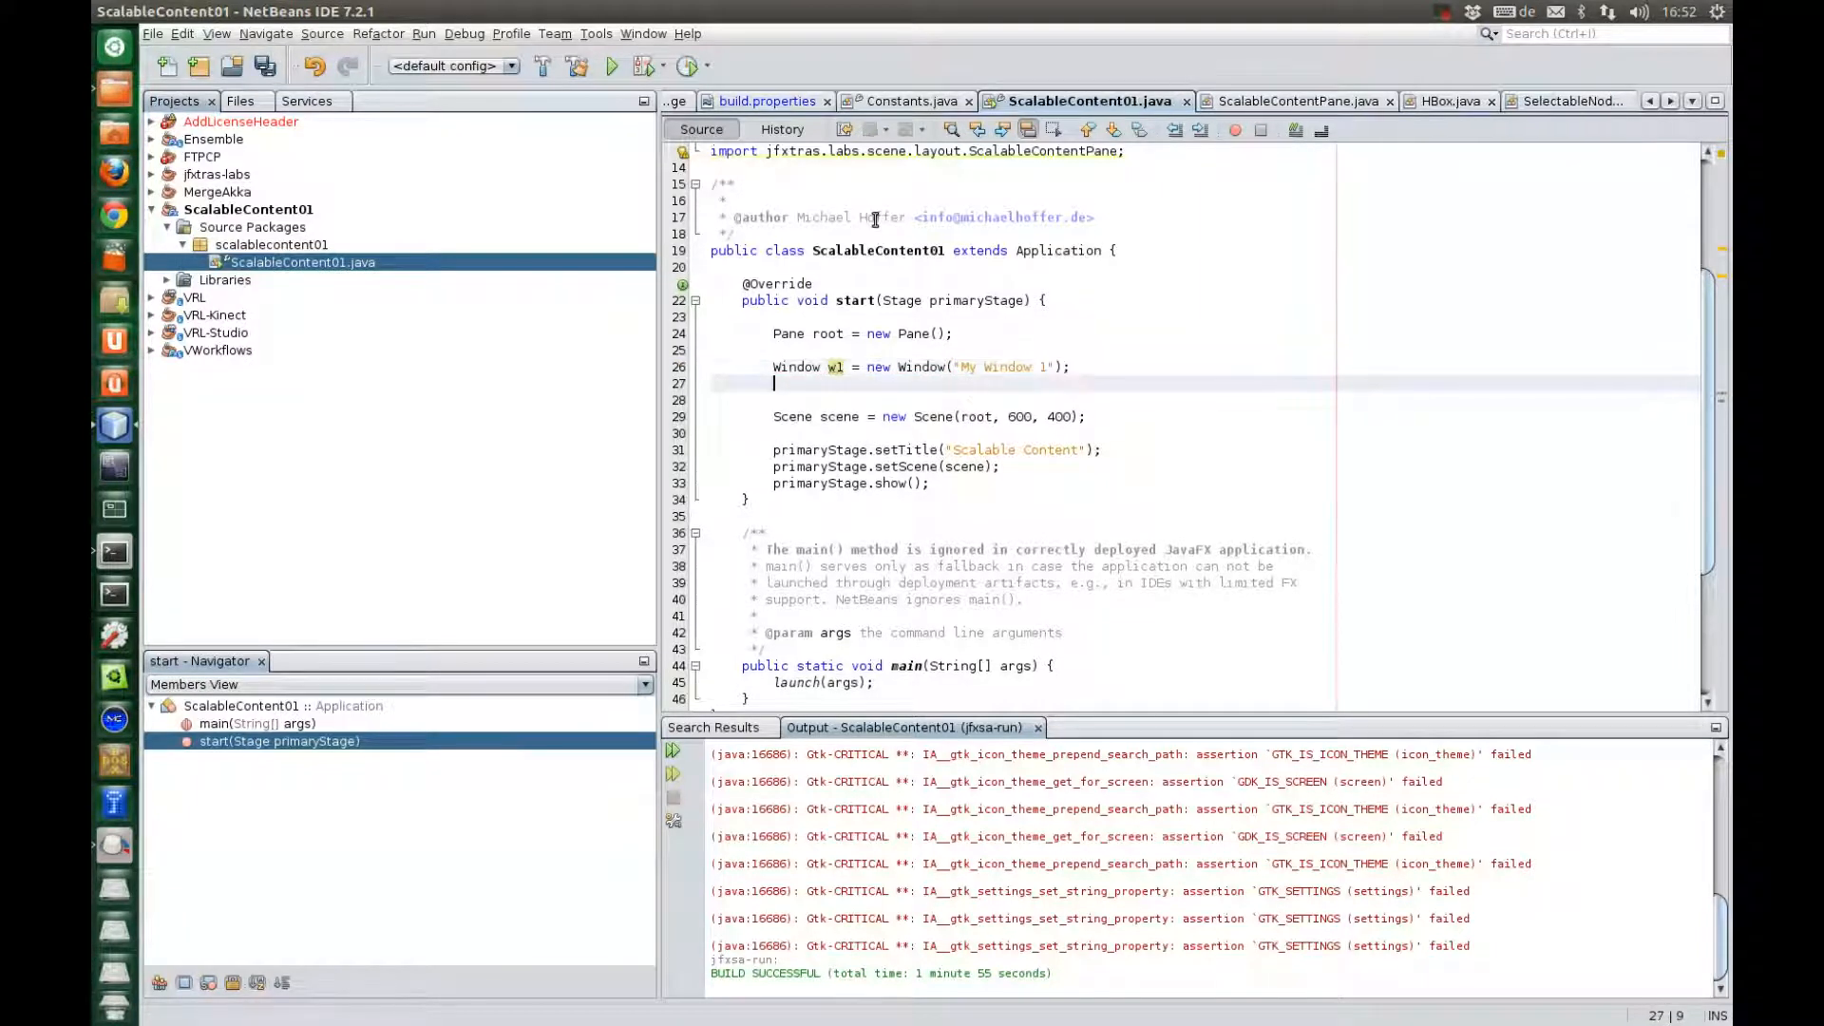
Size w1 to 300 by 200, add it to root's children, save, and duplicate the three lines
type("w1.setPrefSize(d, d1);")
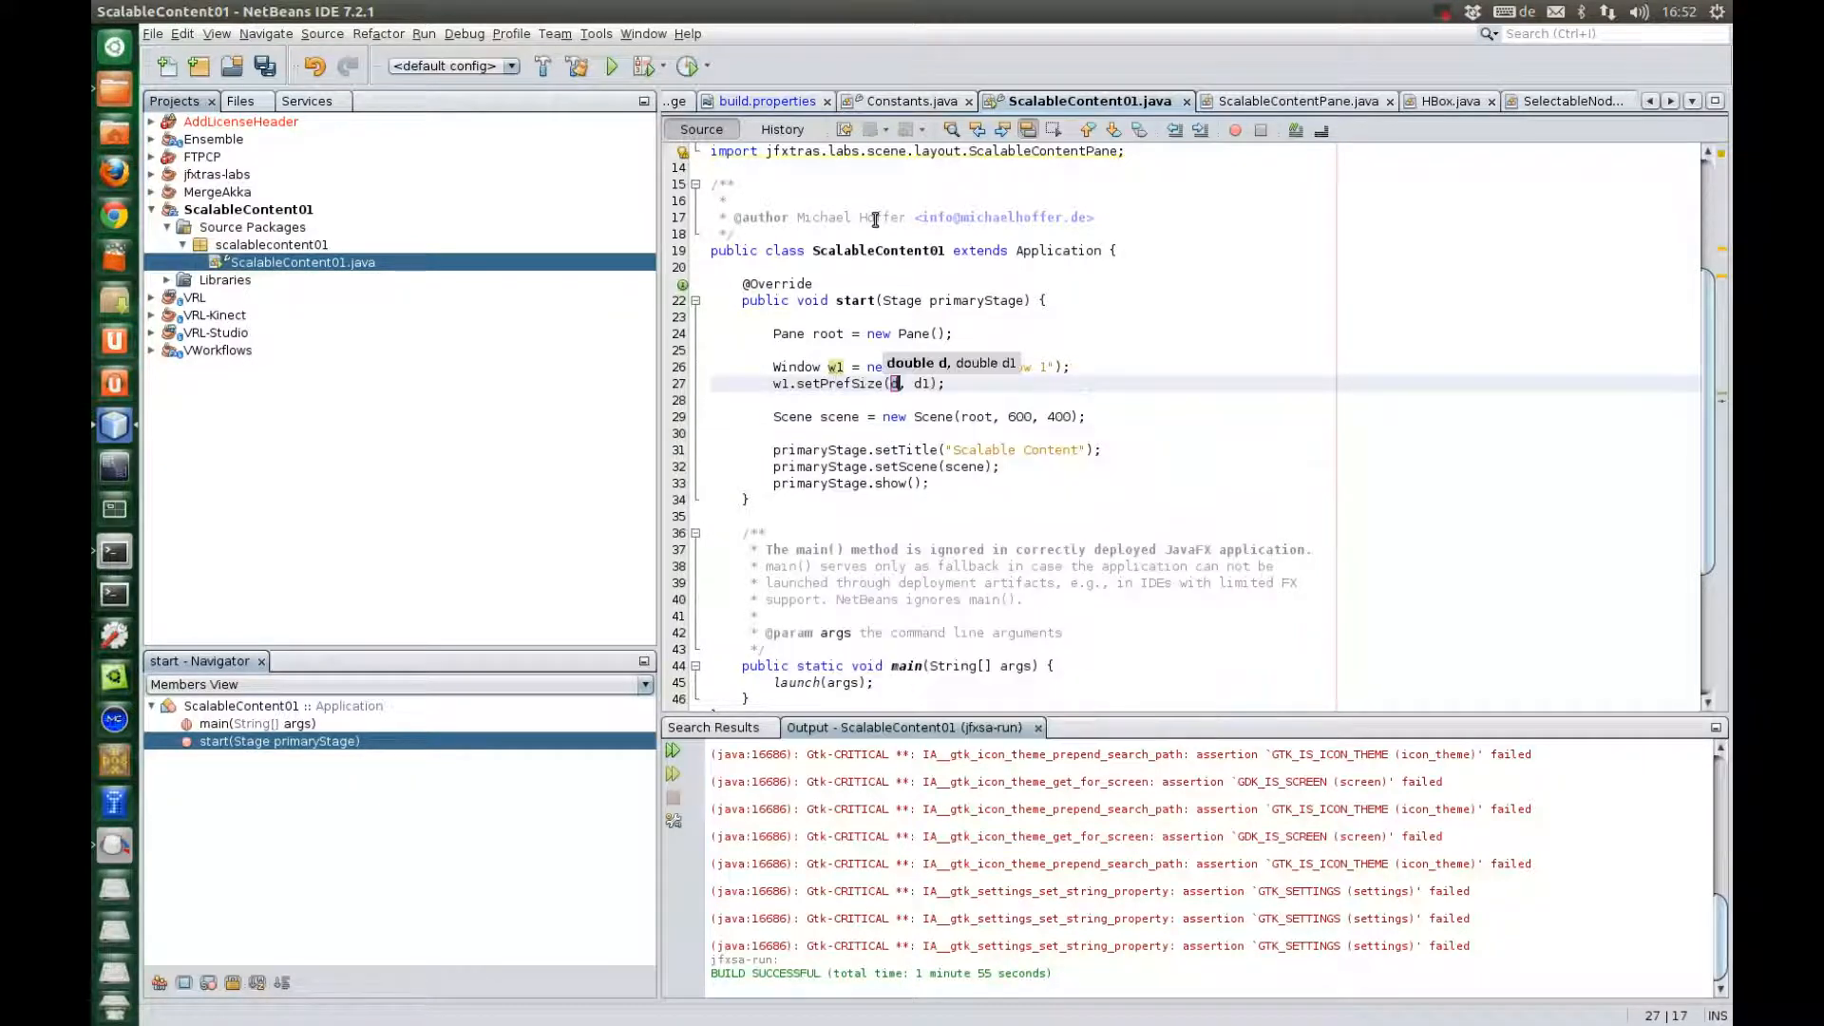
type("300")
left_click(924, 382)
type("200")
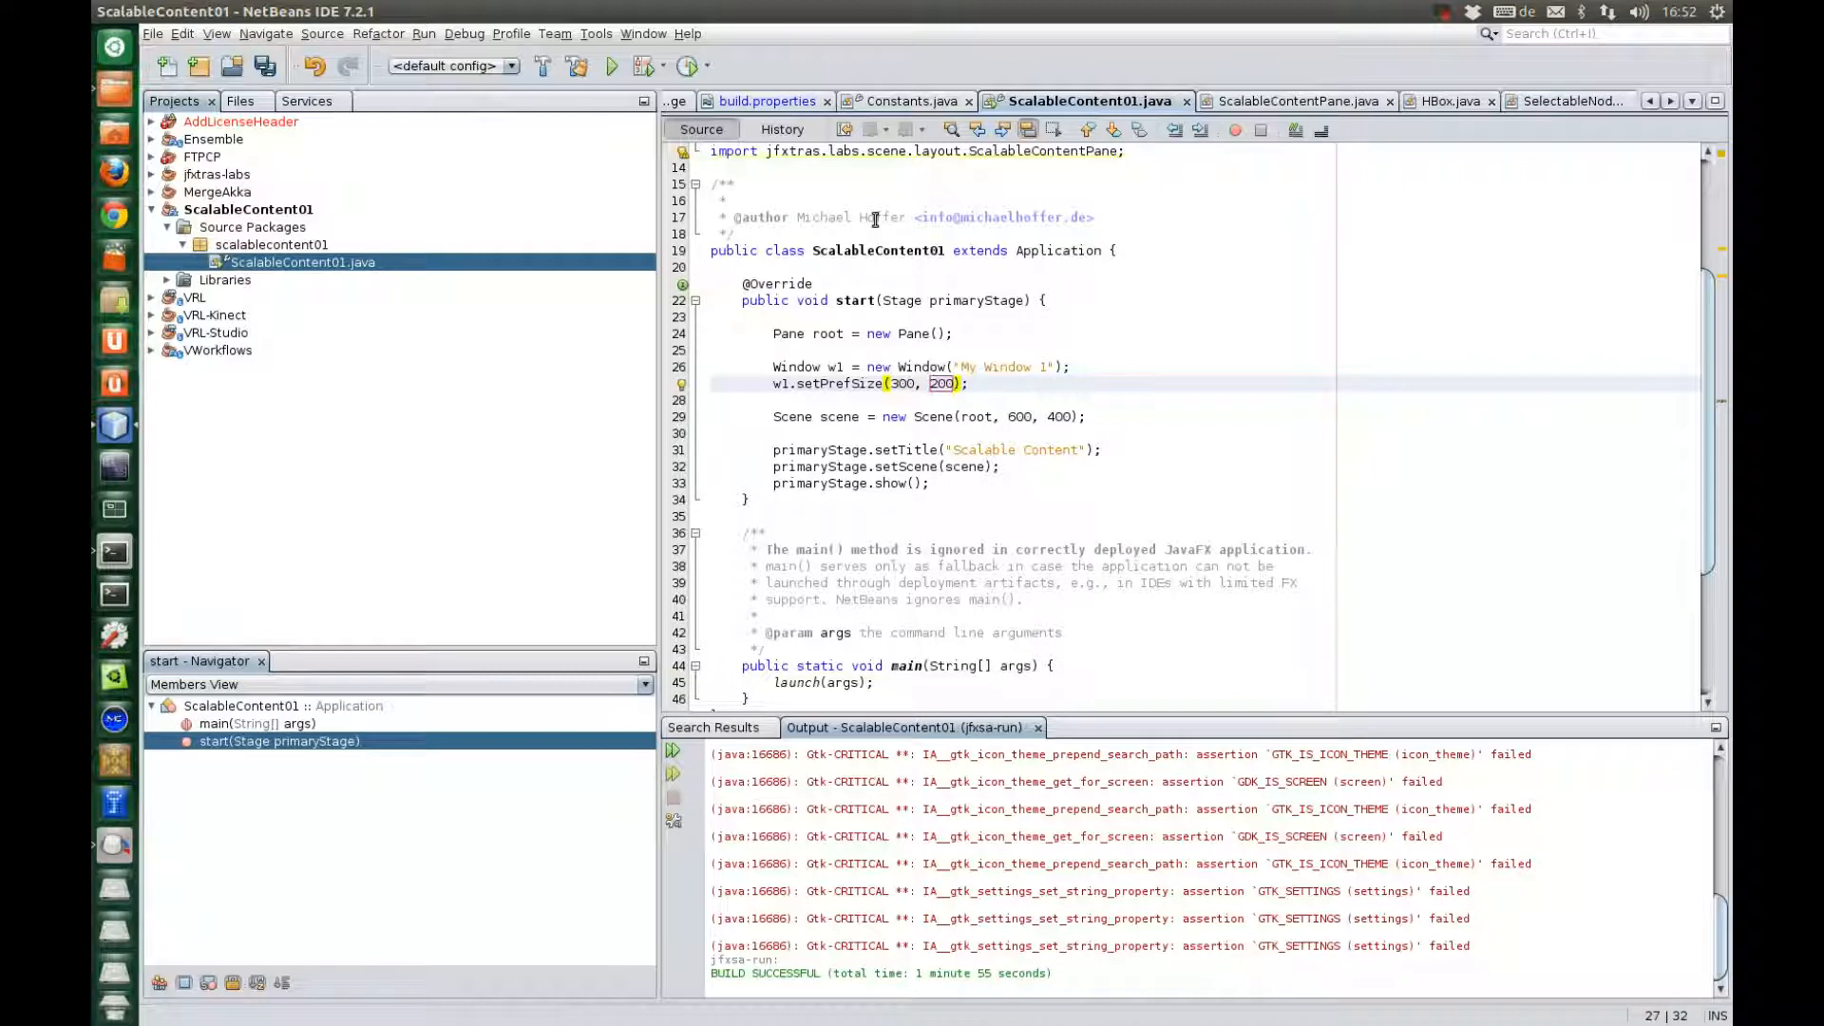
key("Return")
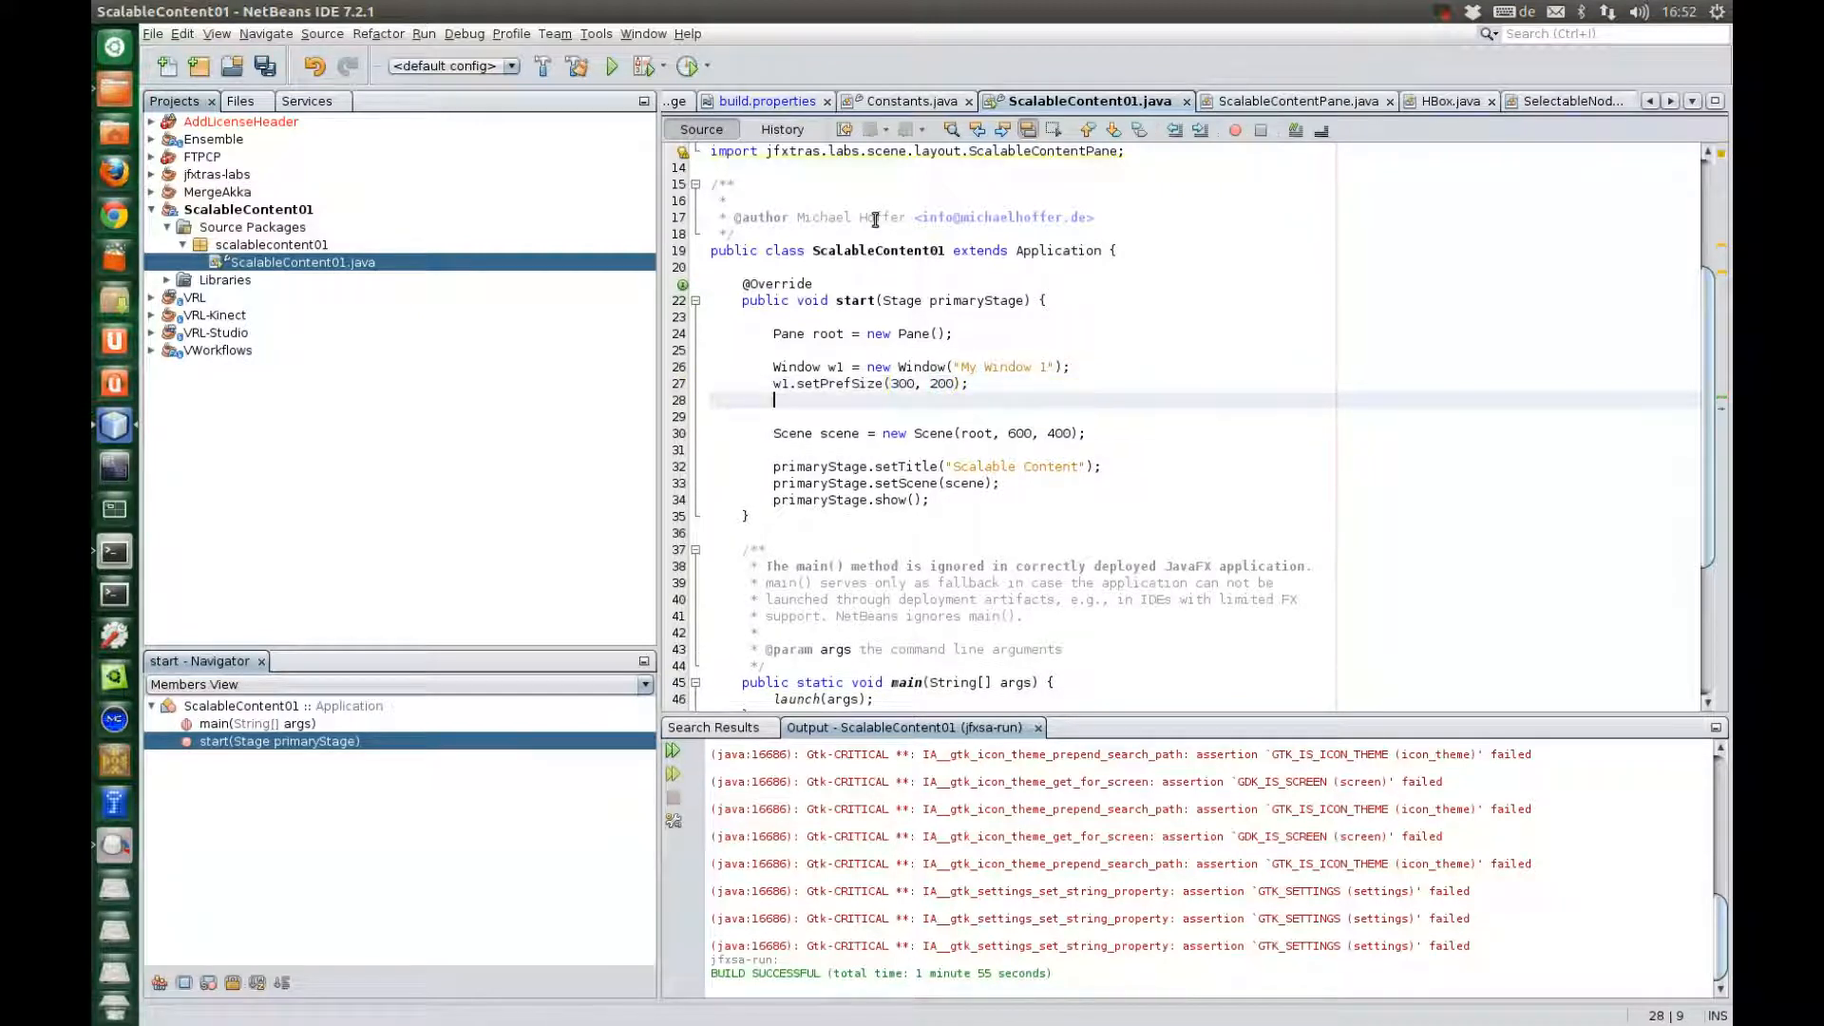
type("root.getChildren(")
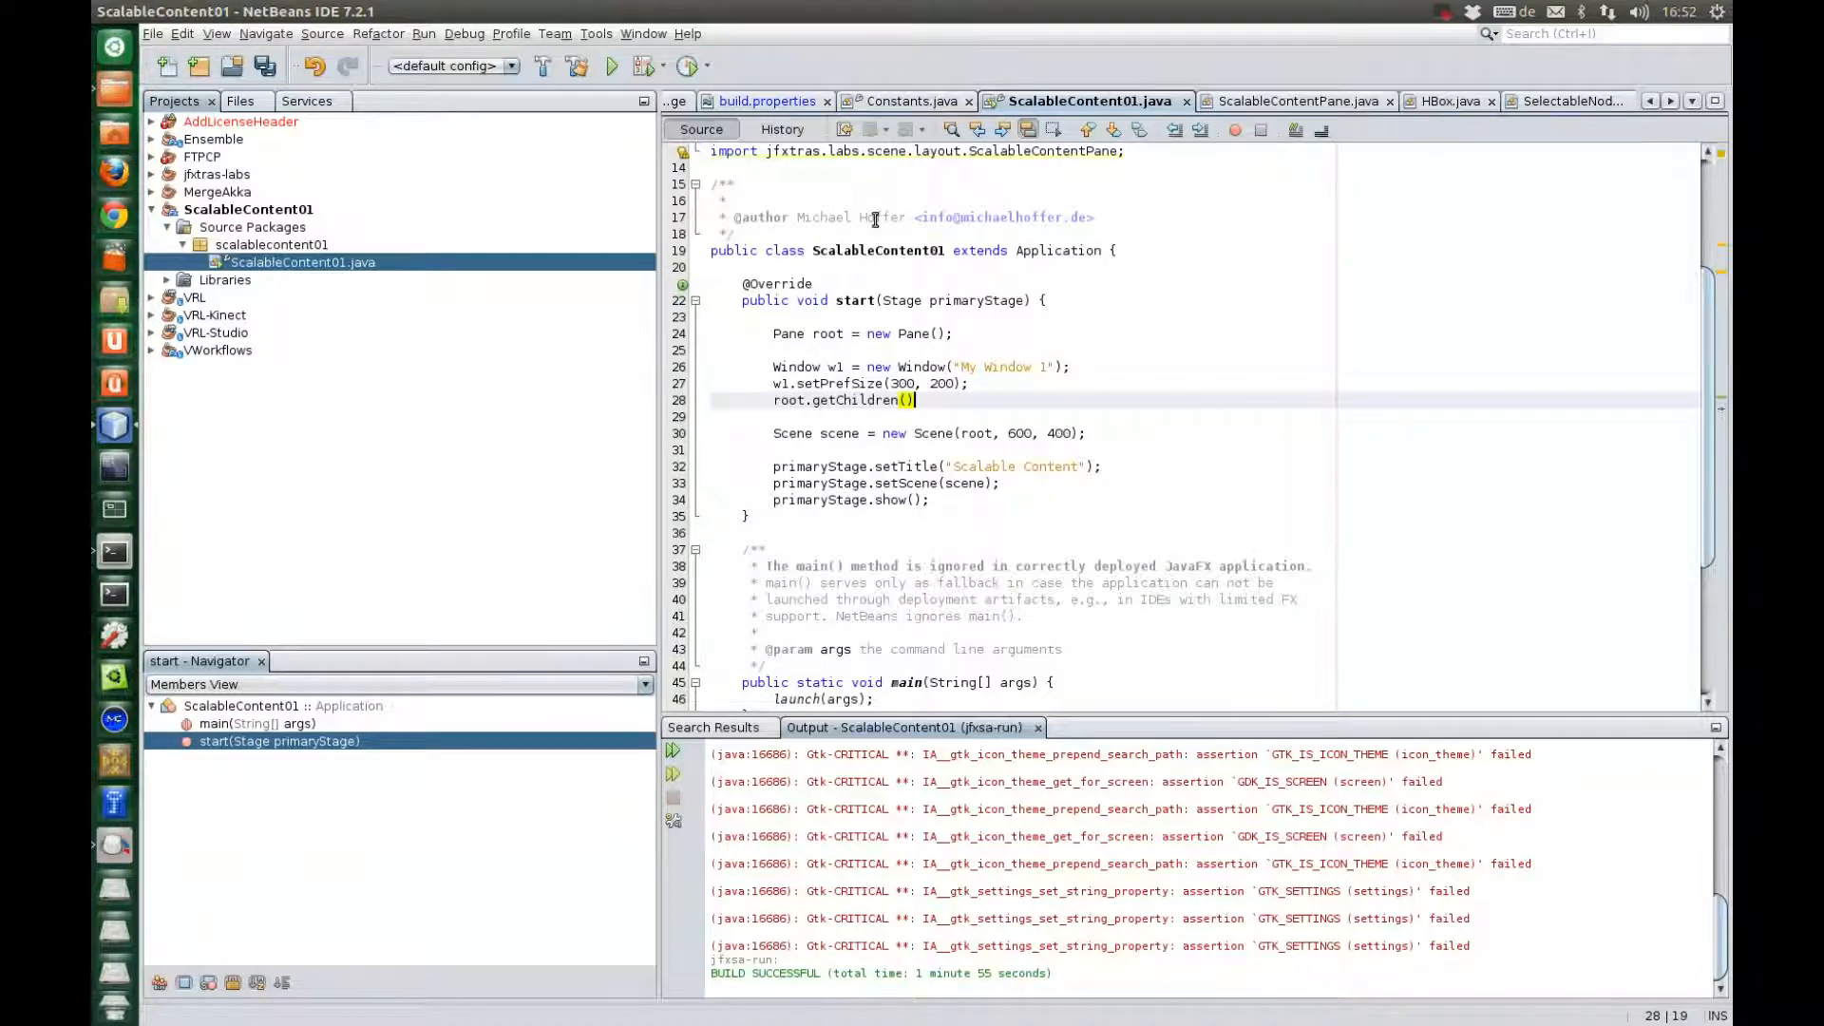
type(".add(w1);")
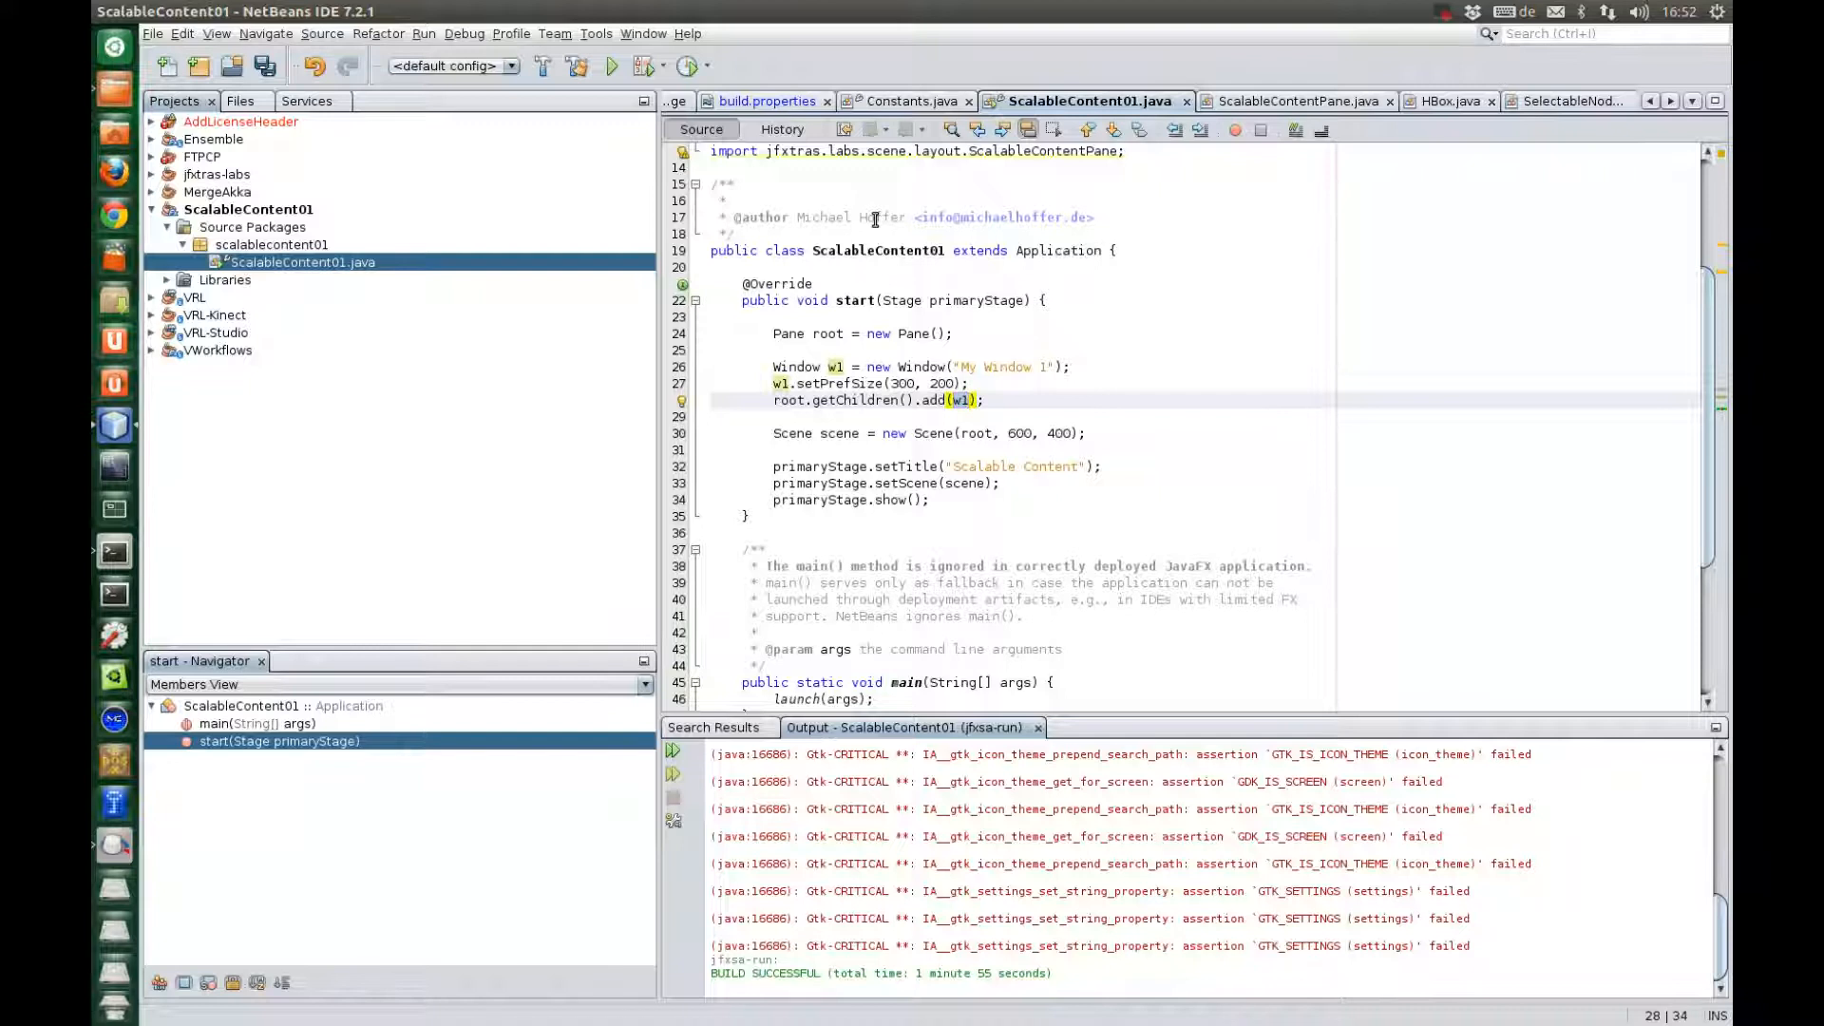
key("ctrl+s")
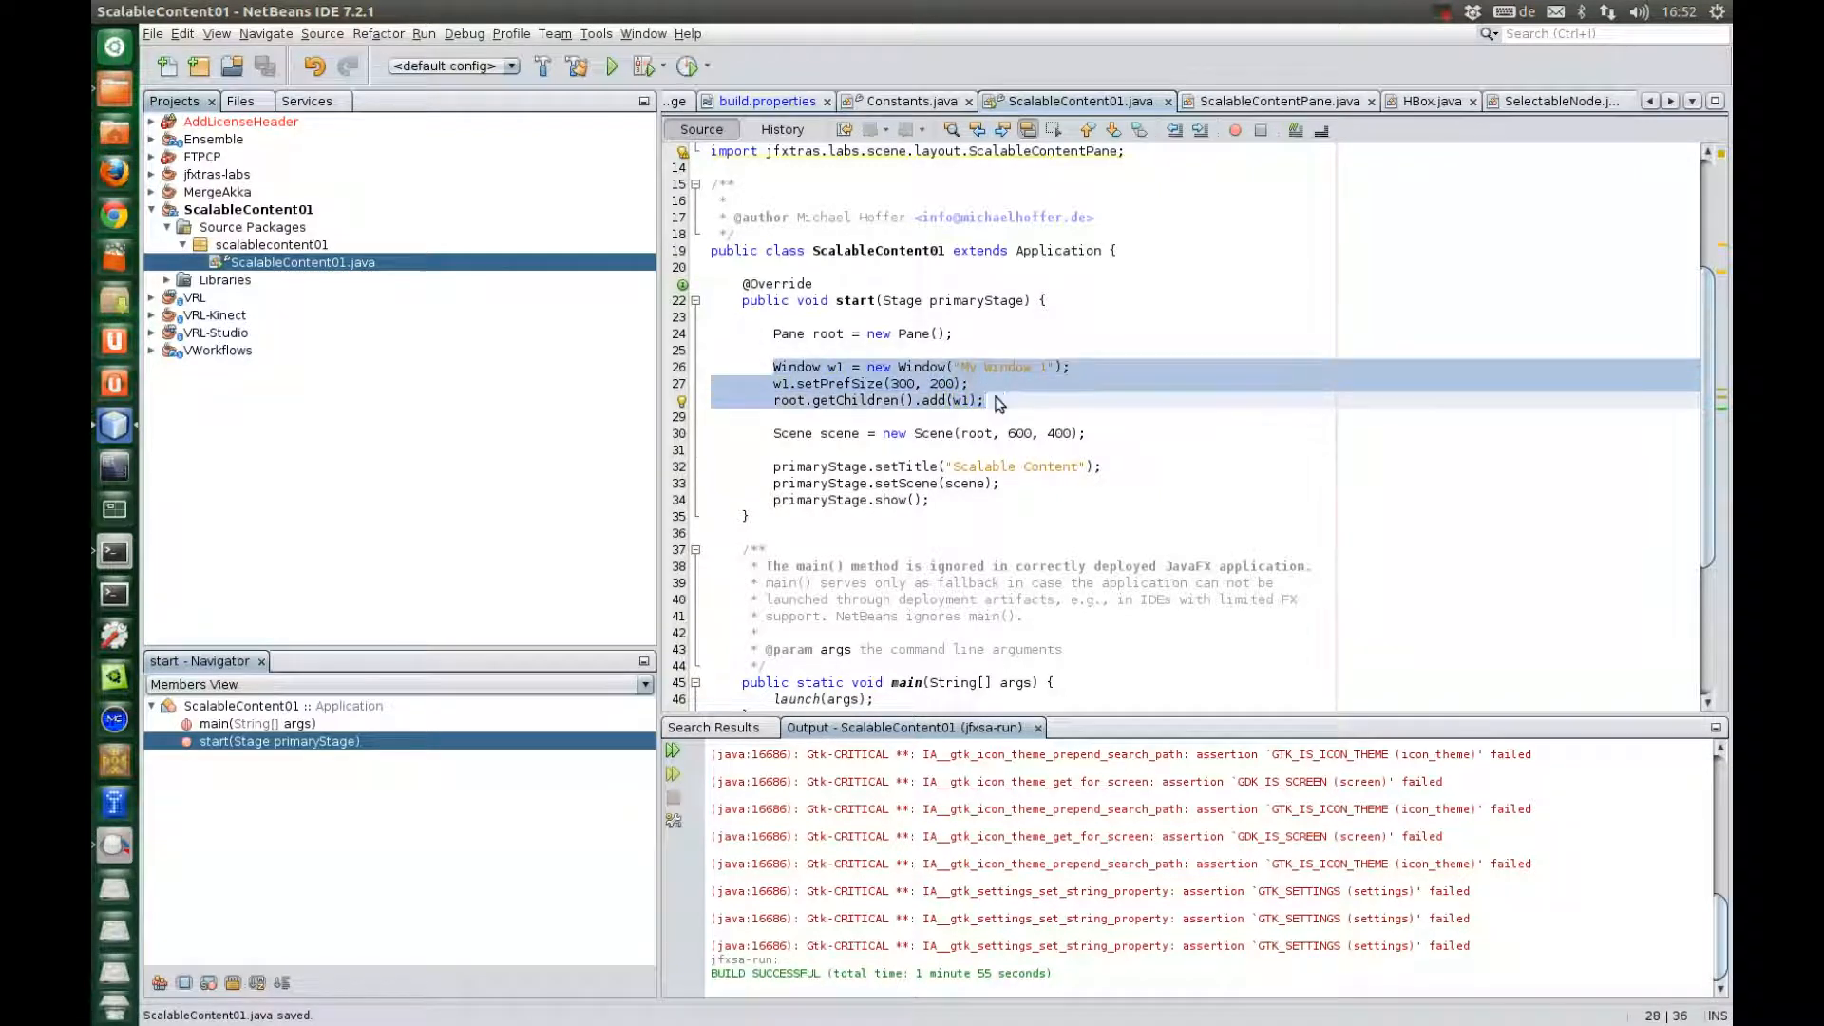
key("ctrl+v")
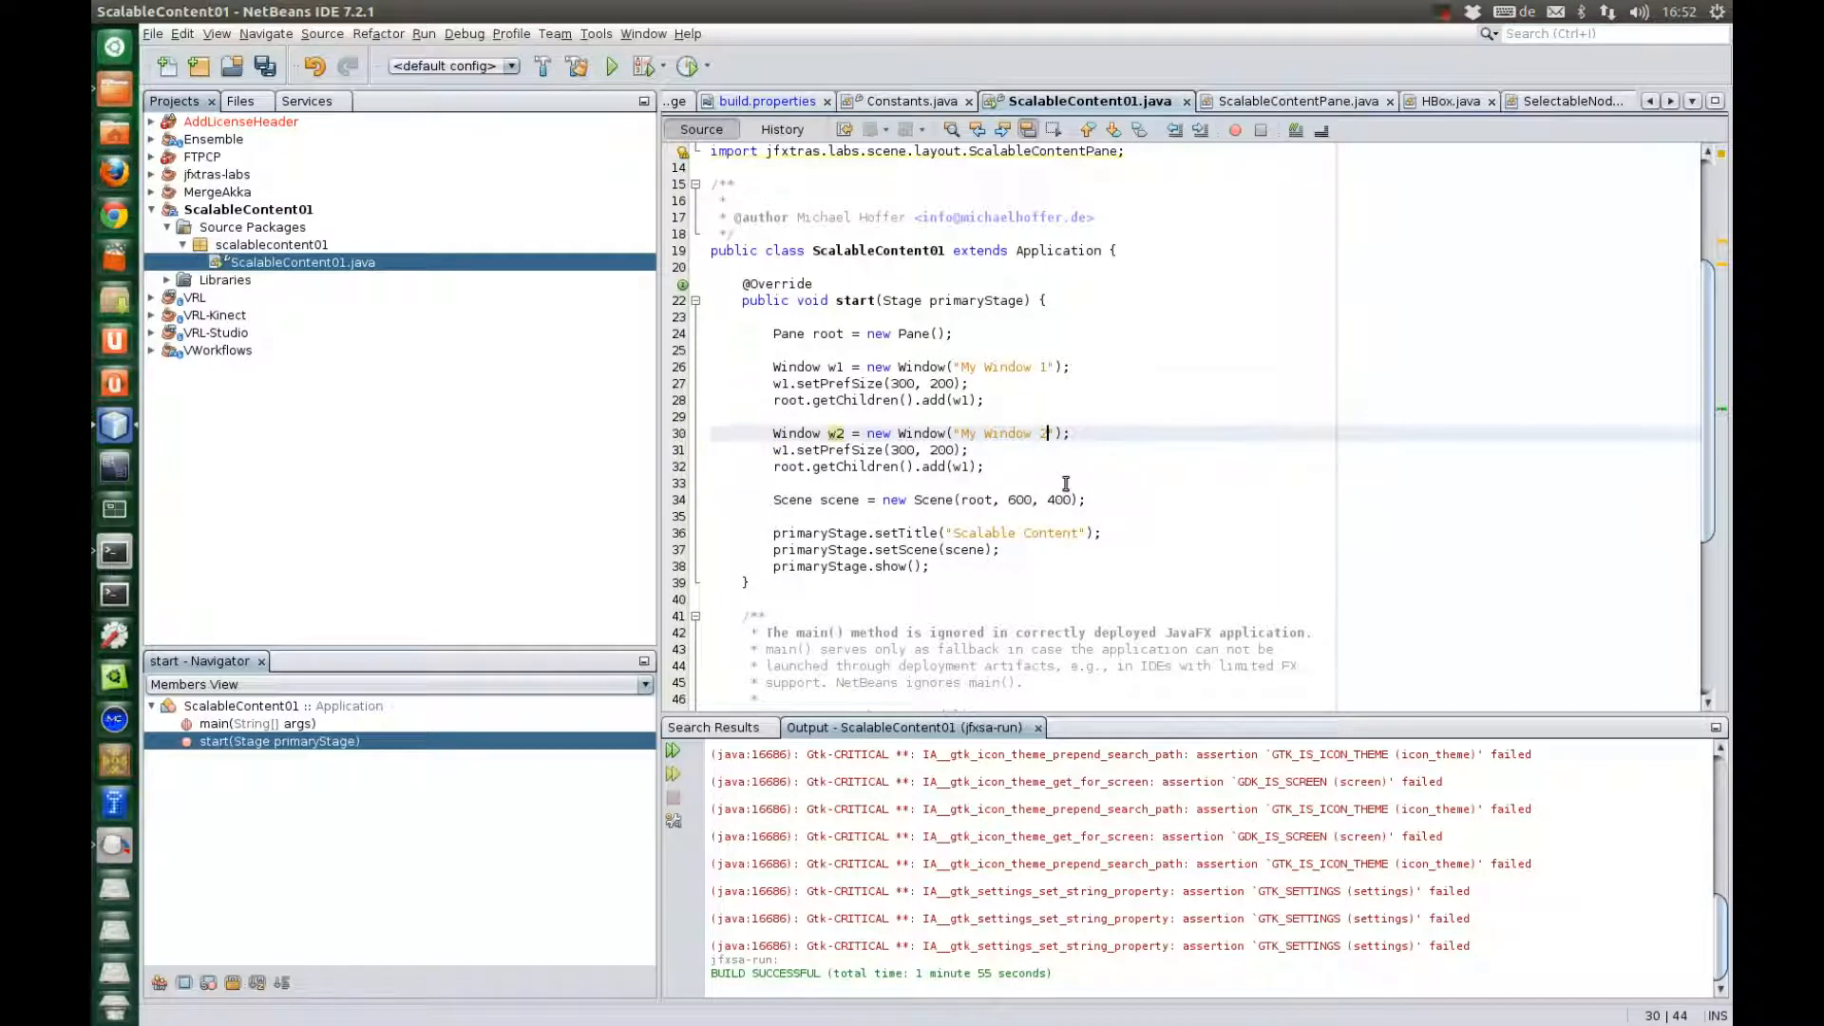
Rename the copy to w2 "My Window 2", set its layout X to 400, and save
left_click(789, 450)
type("2")
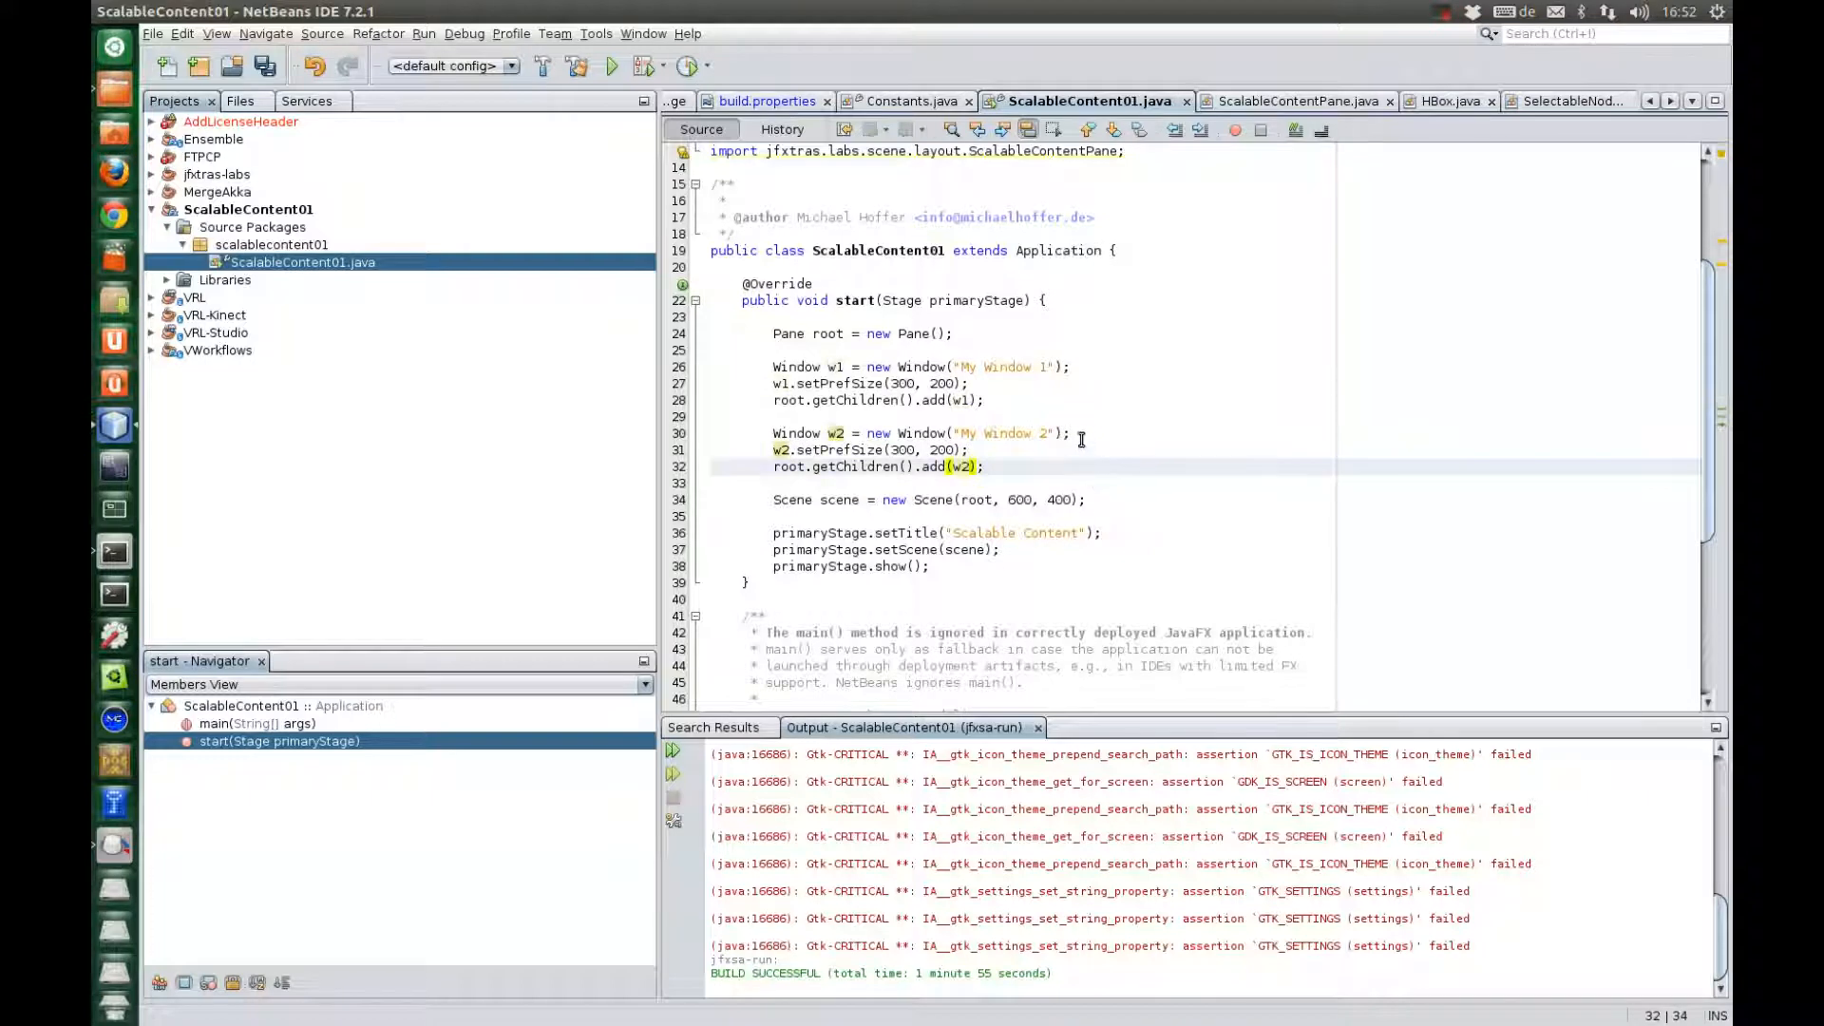
key("Return")
type("w2.")
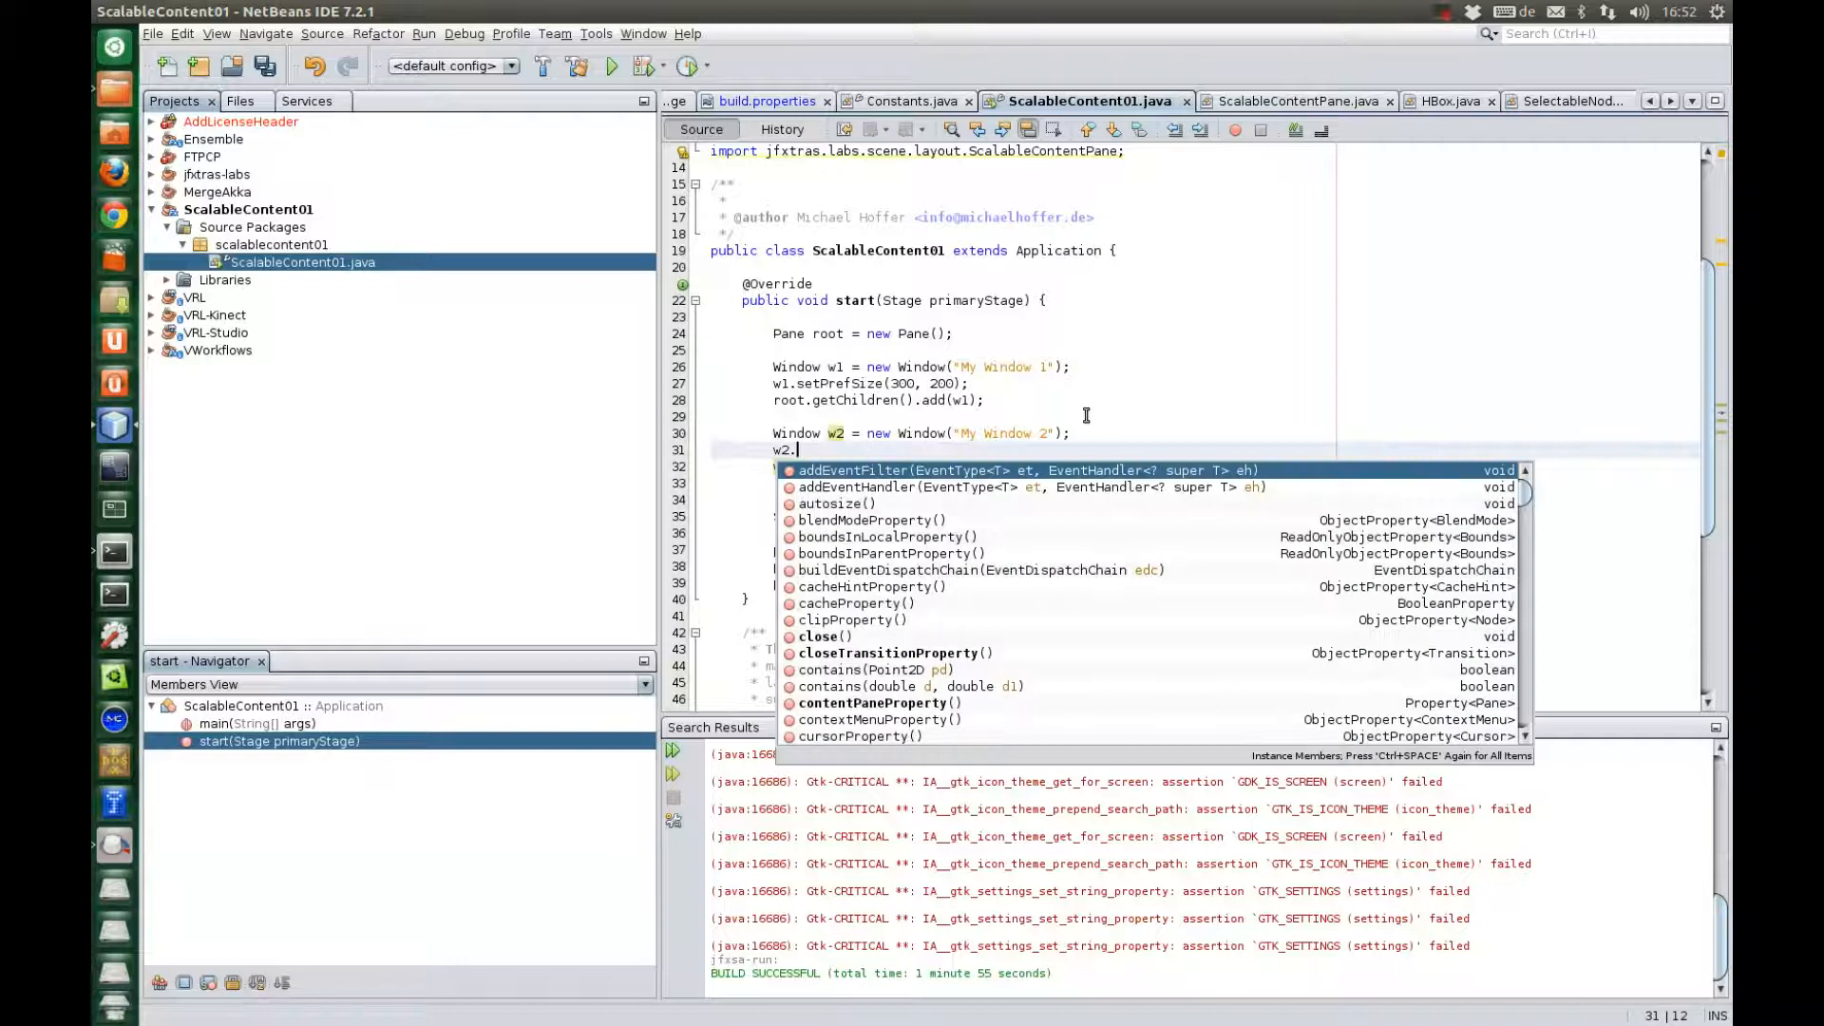
type("setLayoutX(400);")
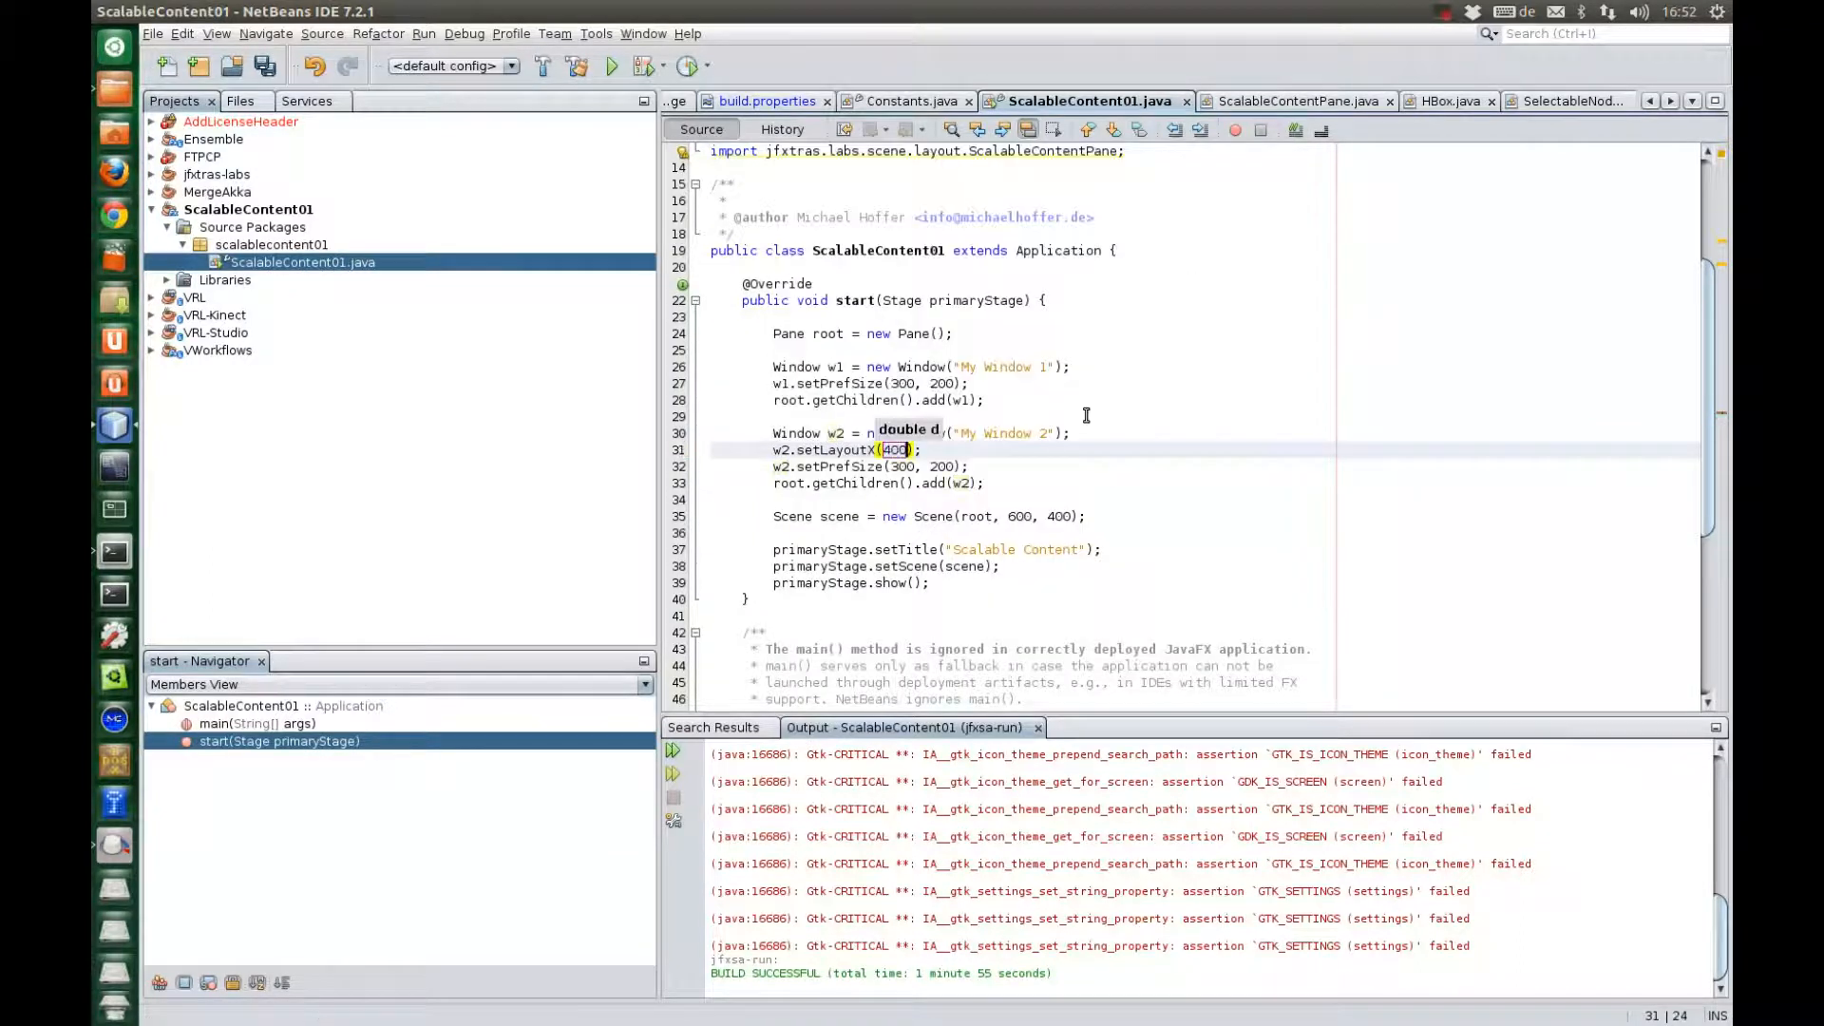
key("ctrl+s")
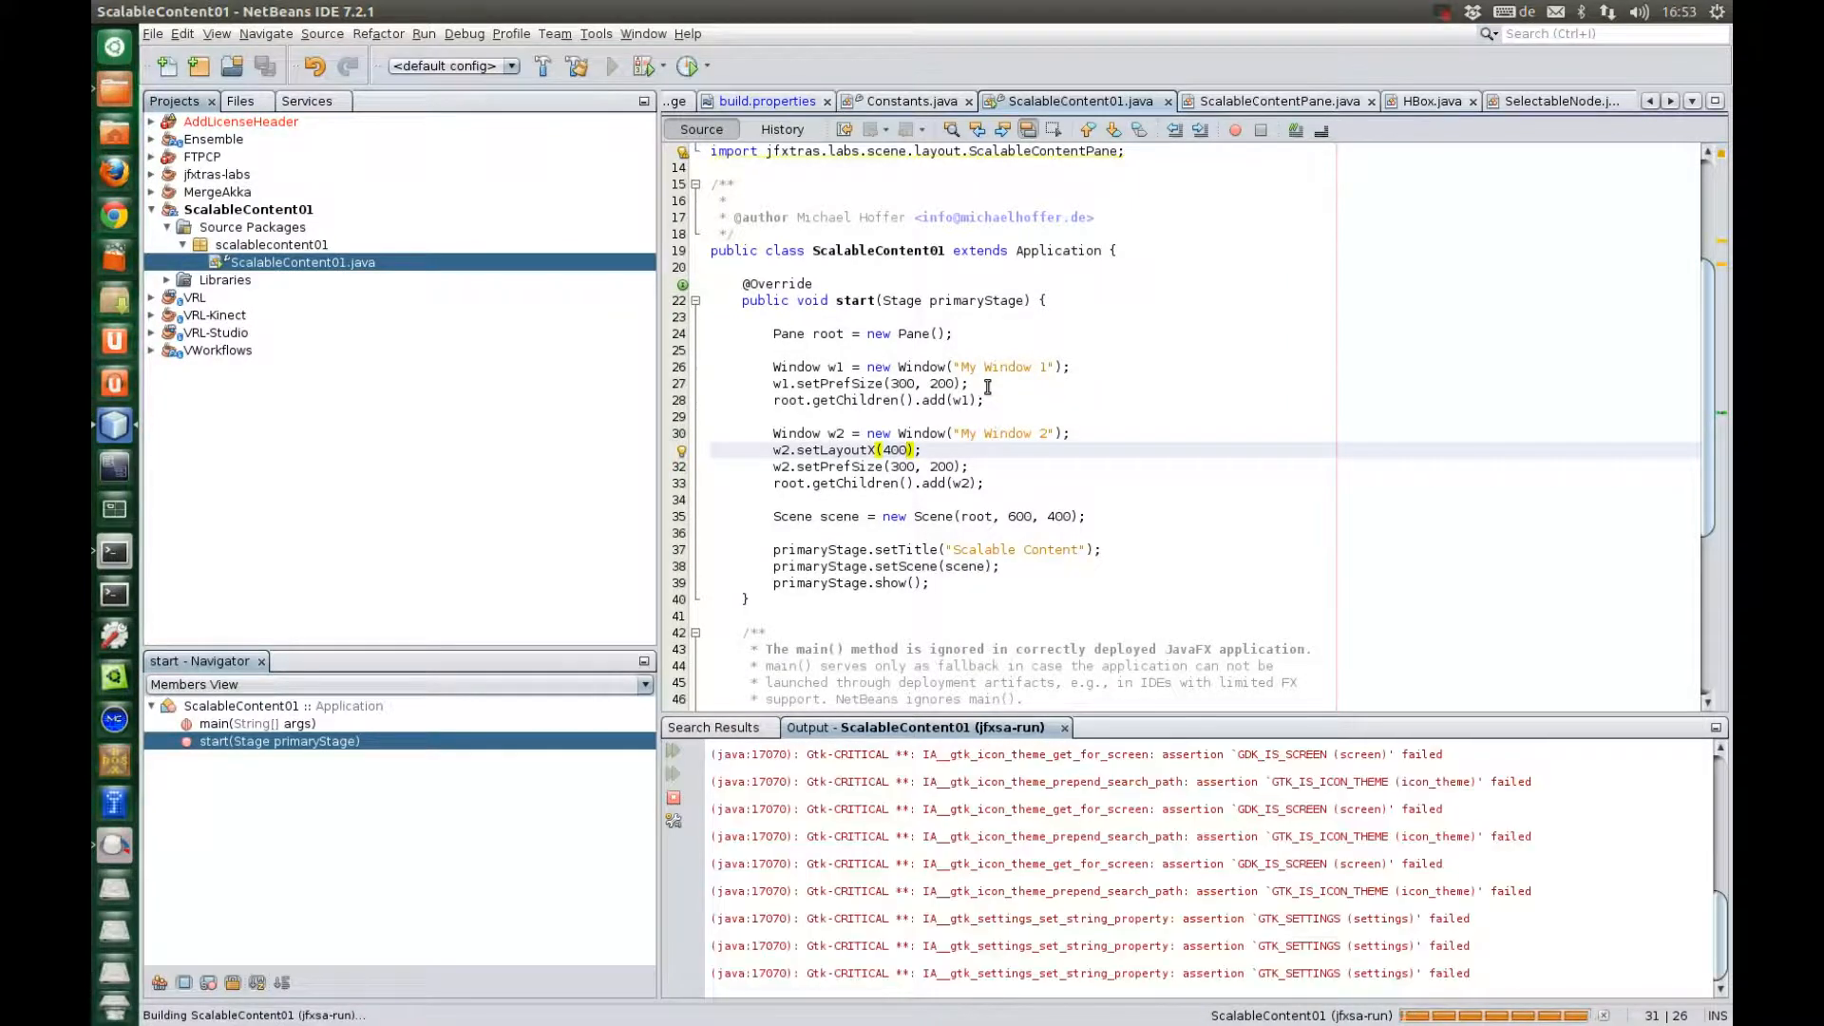
Run the app showing both windows side by side, then close it
left_click(614, 65)
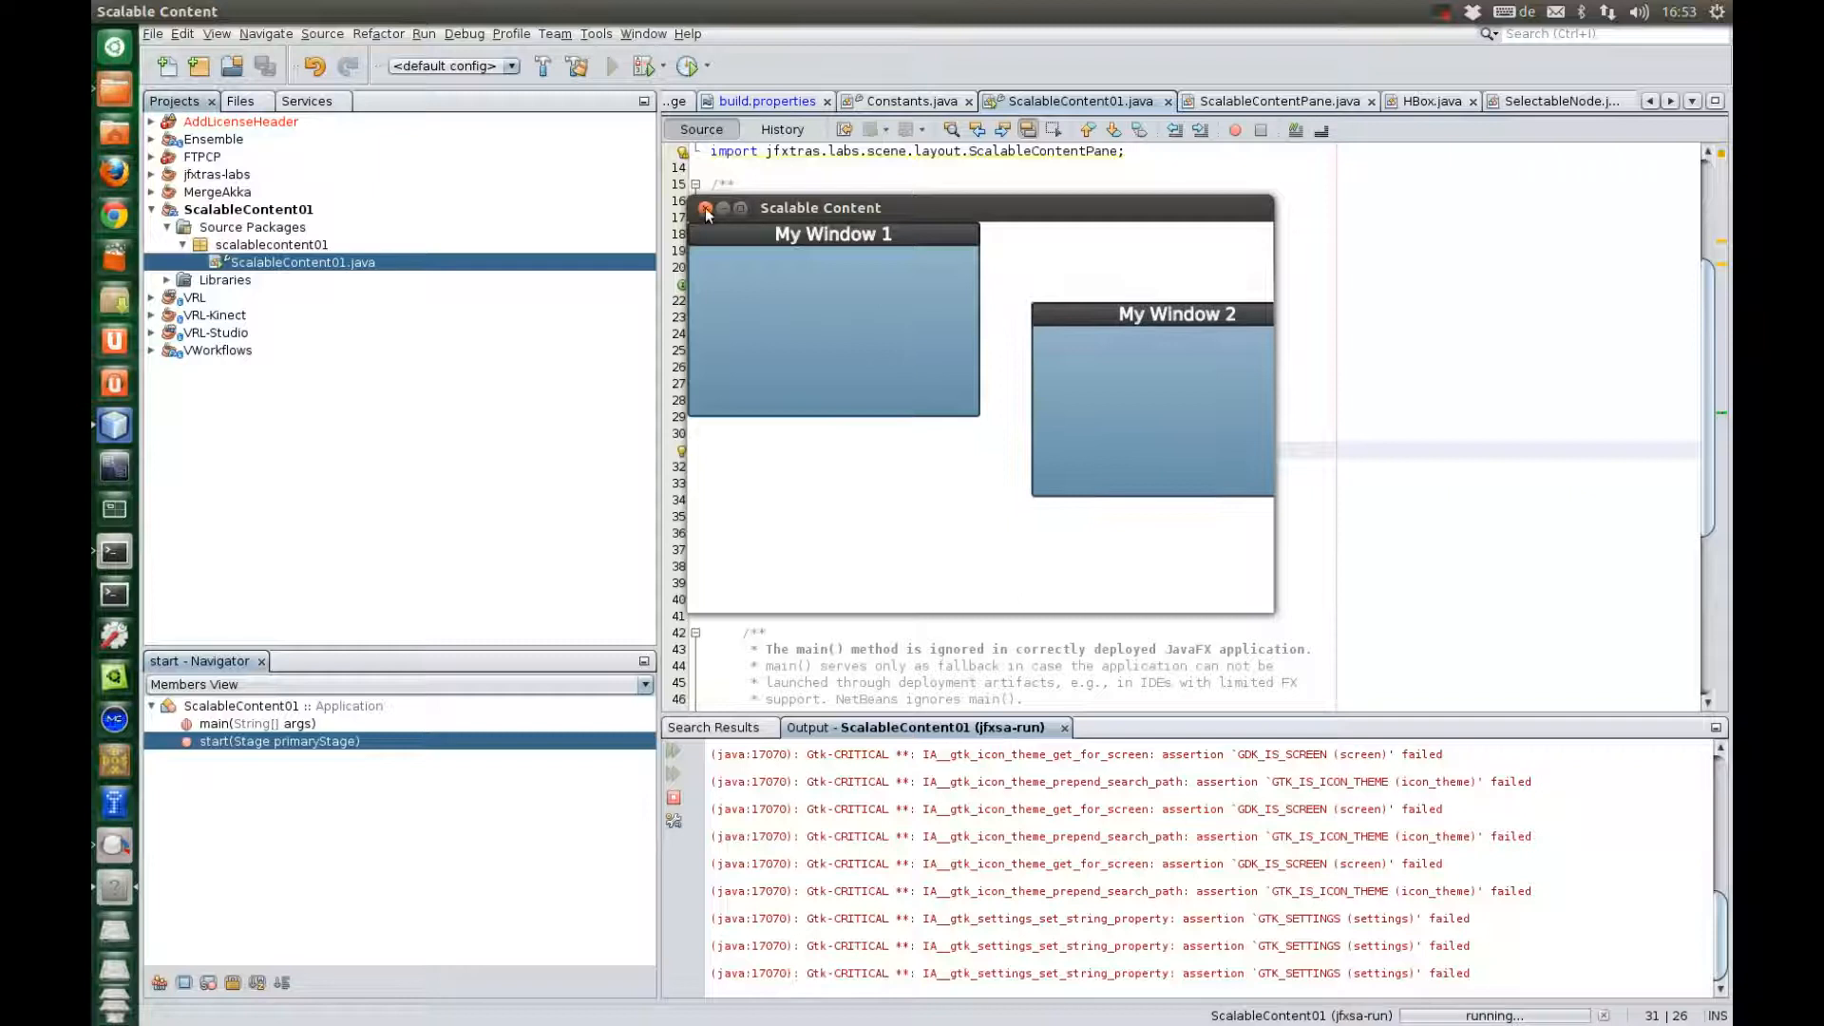
left_click(707, 209)
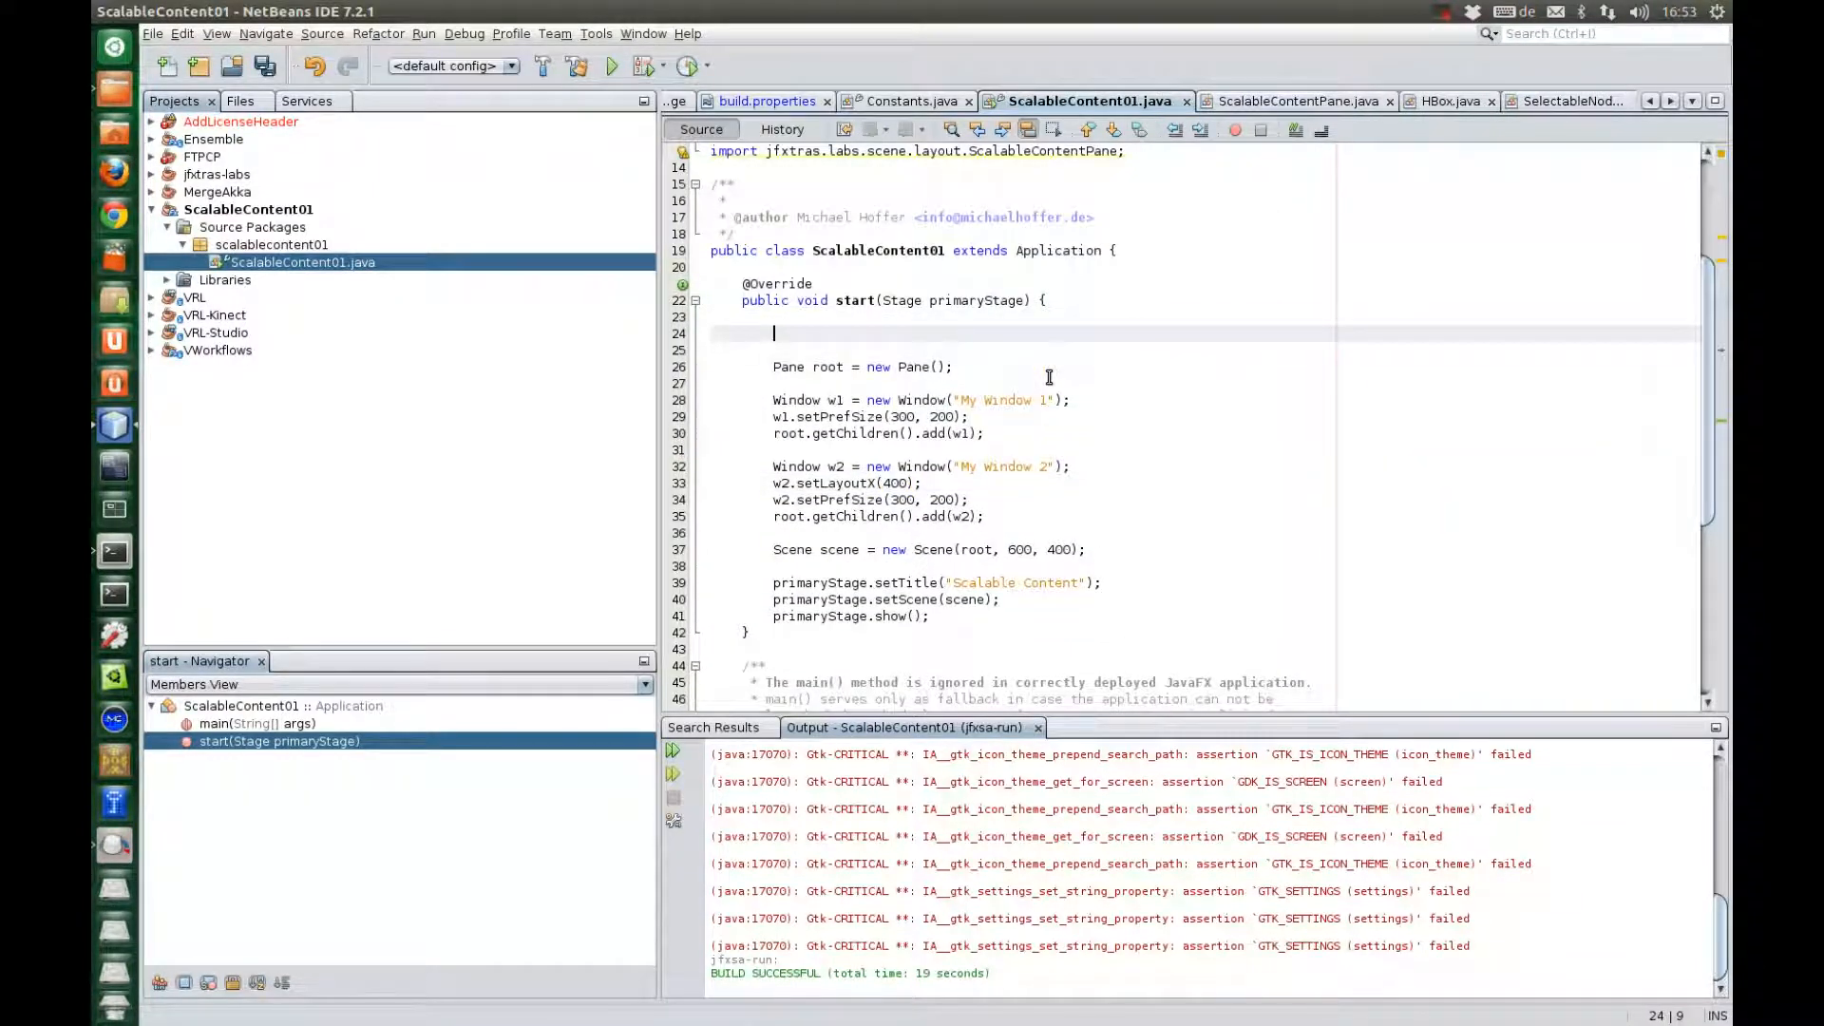
Create ScalableContentPane scaledPane, take root from scaledPane.getContentPane(), save and run
type("Sc")
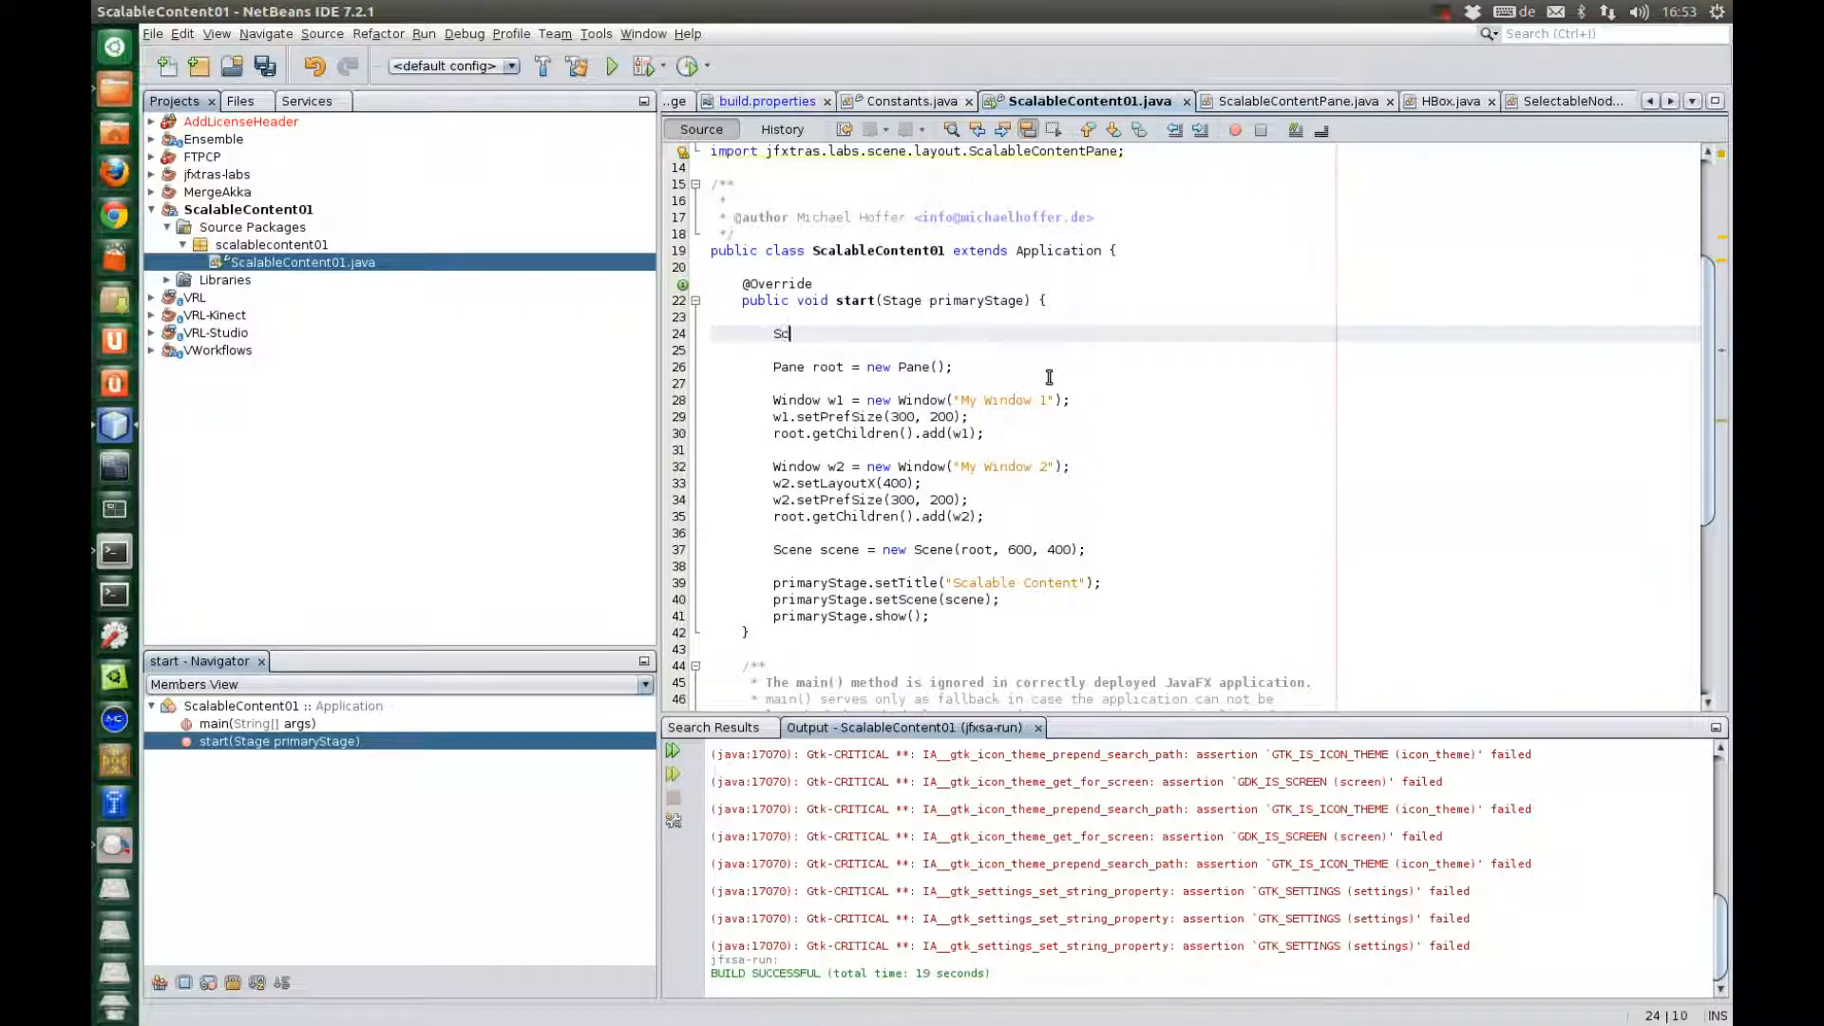
type("alableContentPane scal")
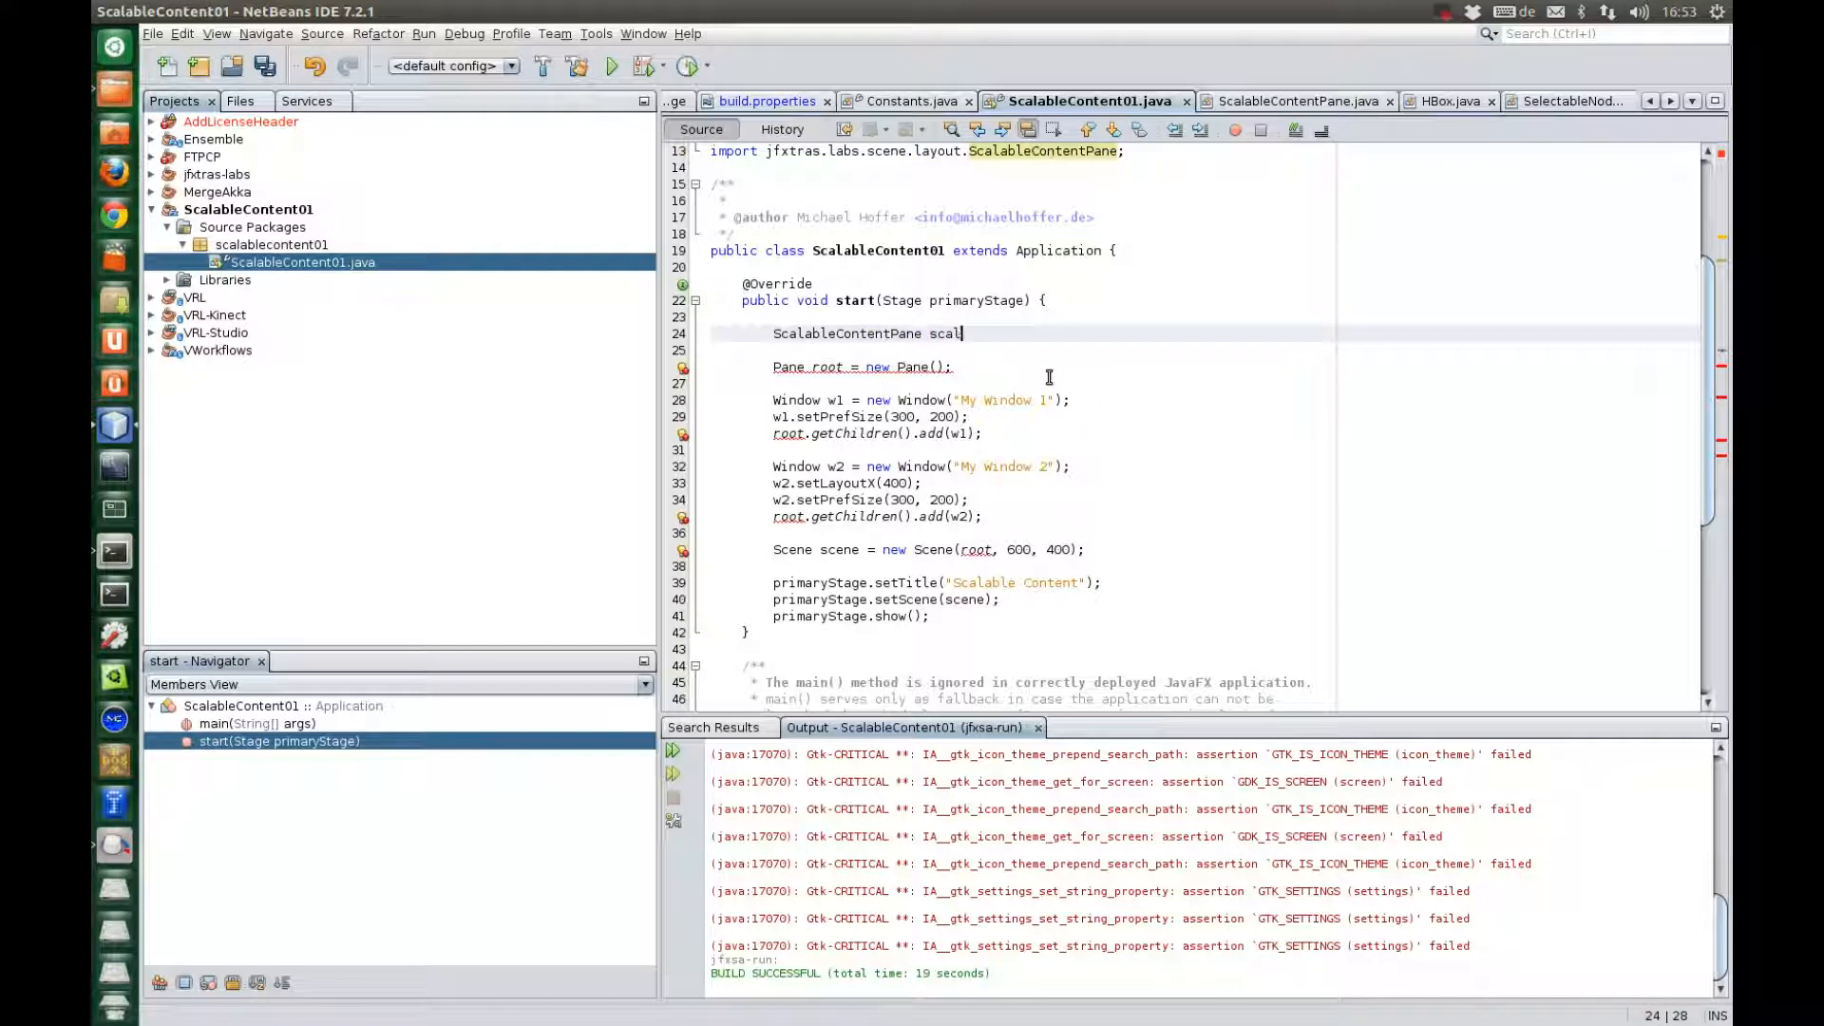
type("edPane =")
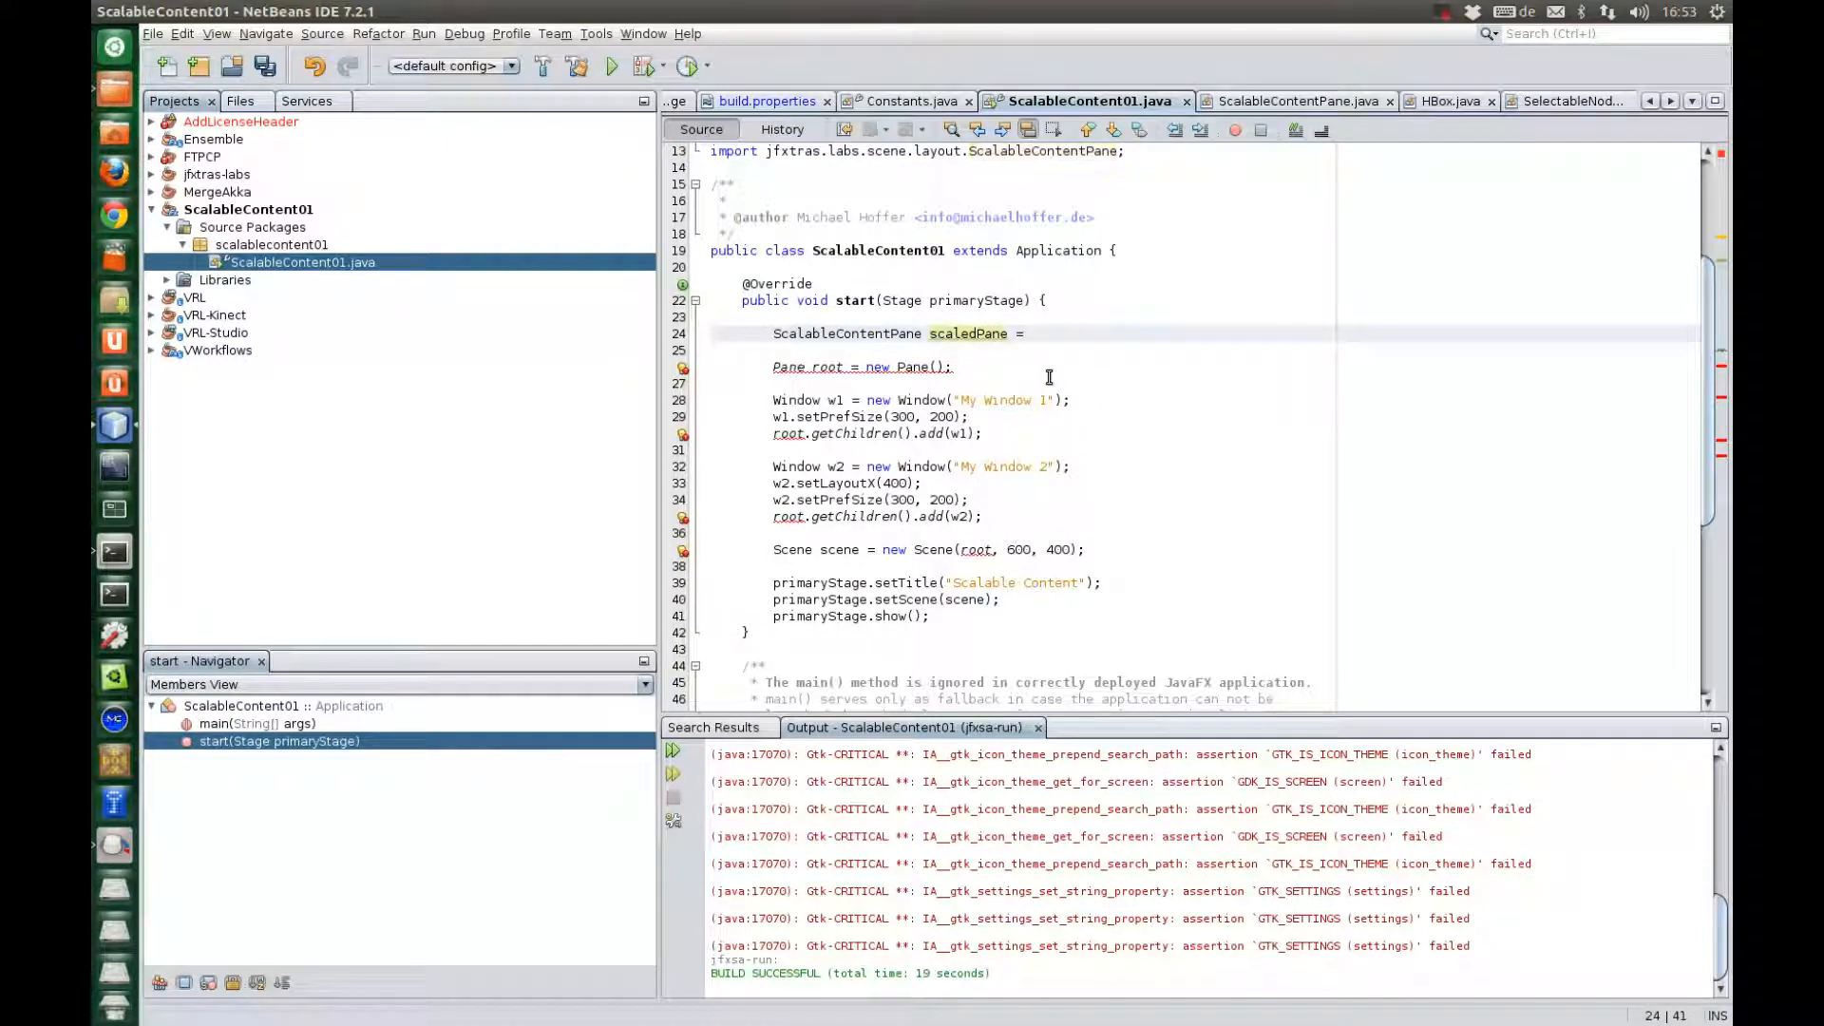
type("new ScalableContentPane();")
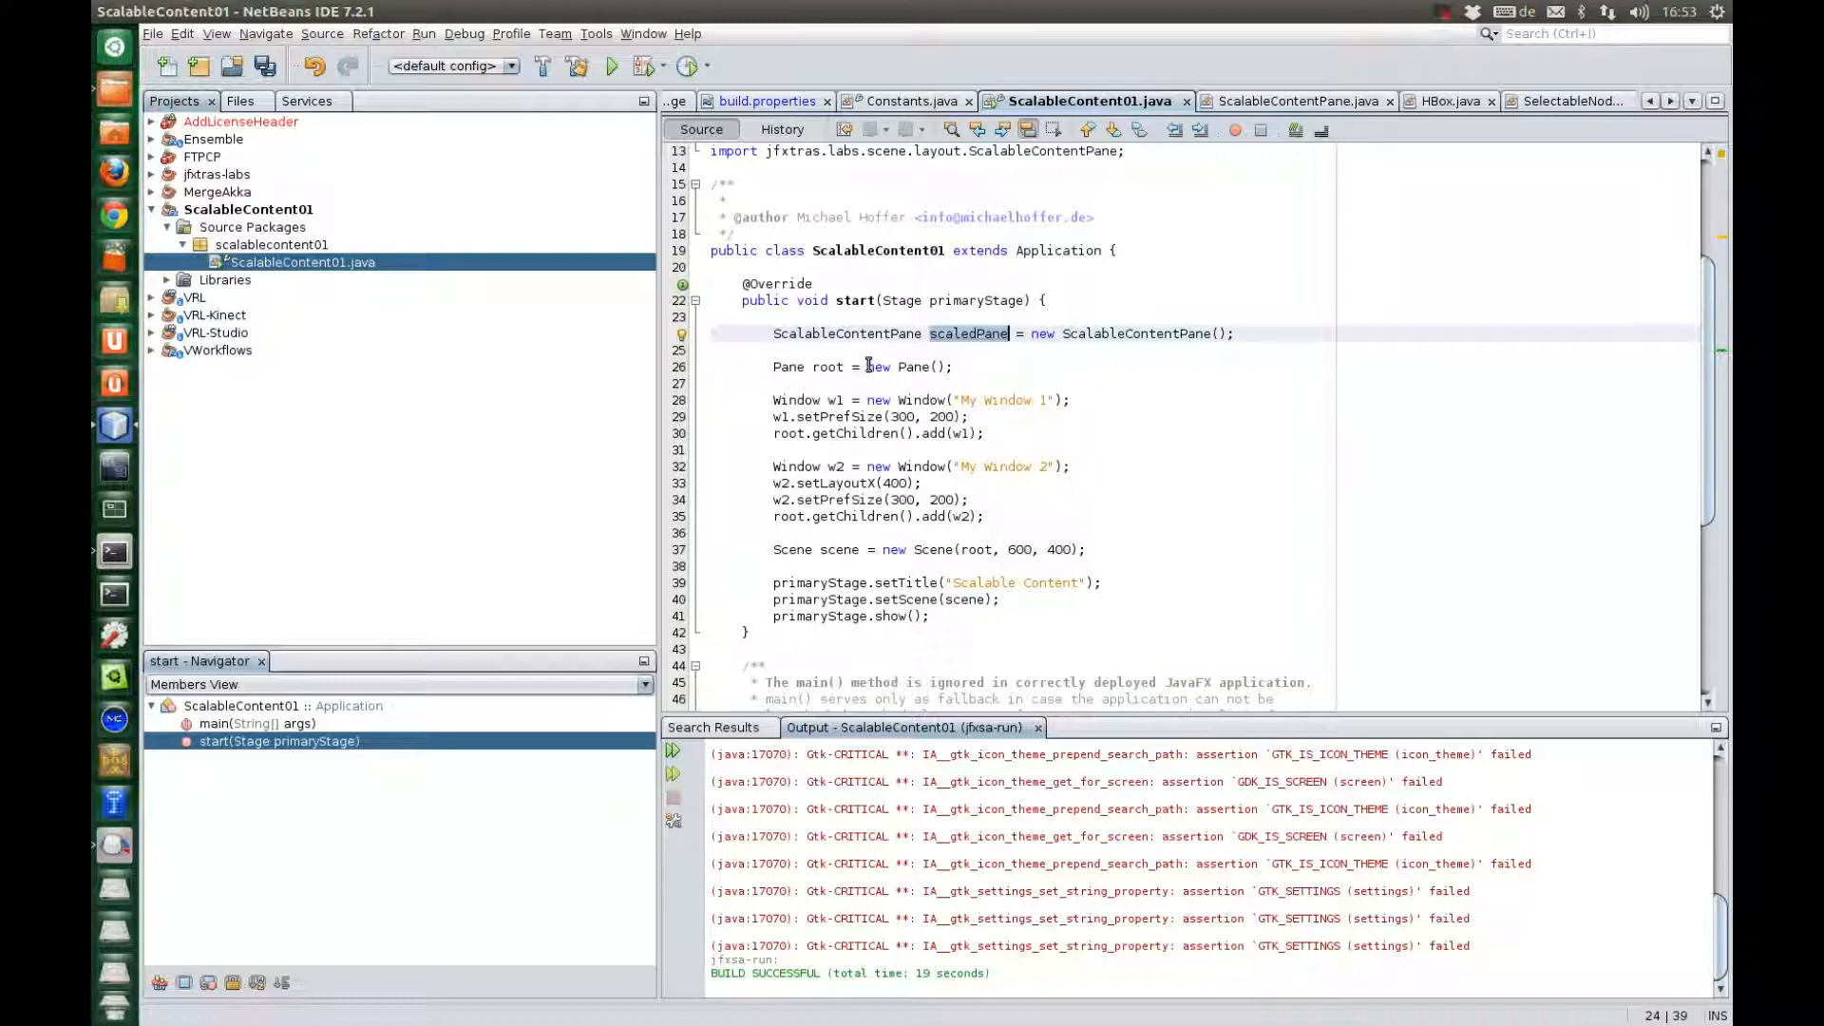
type("scaledPane")
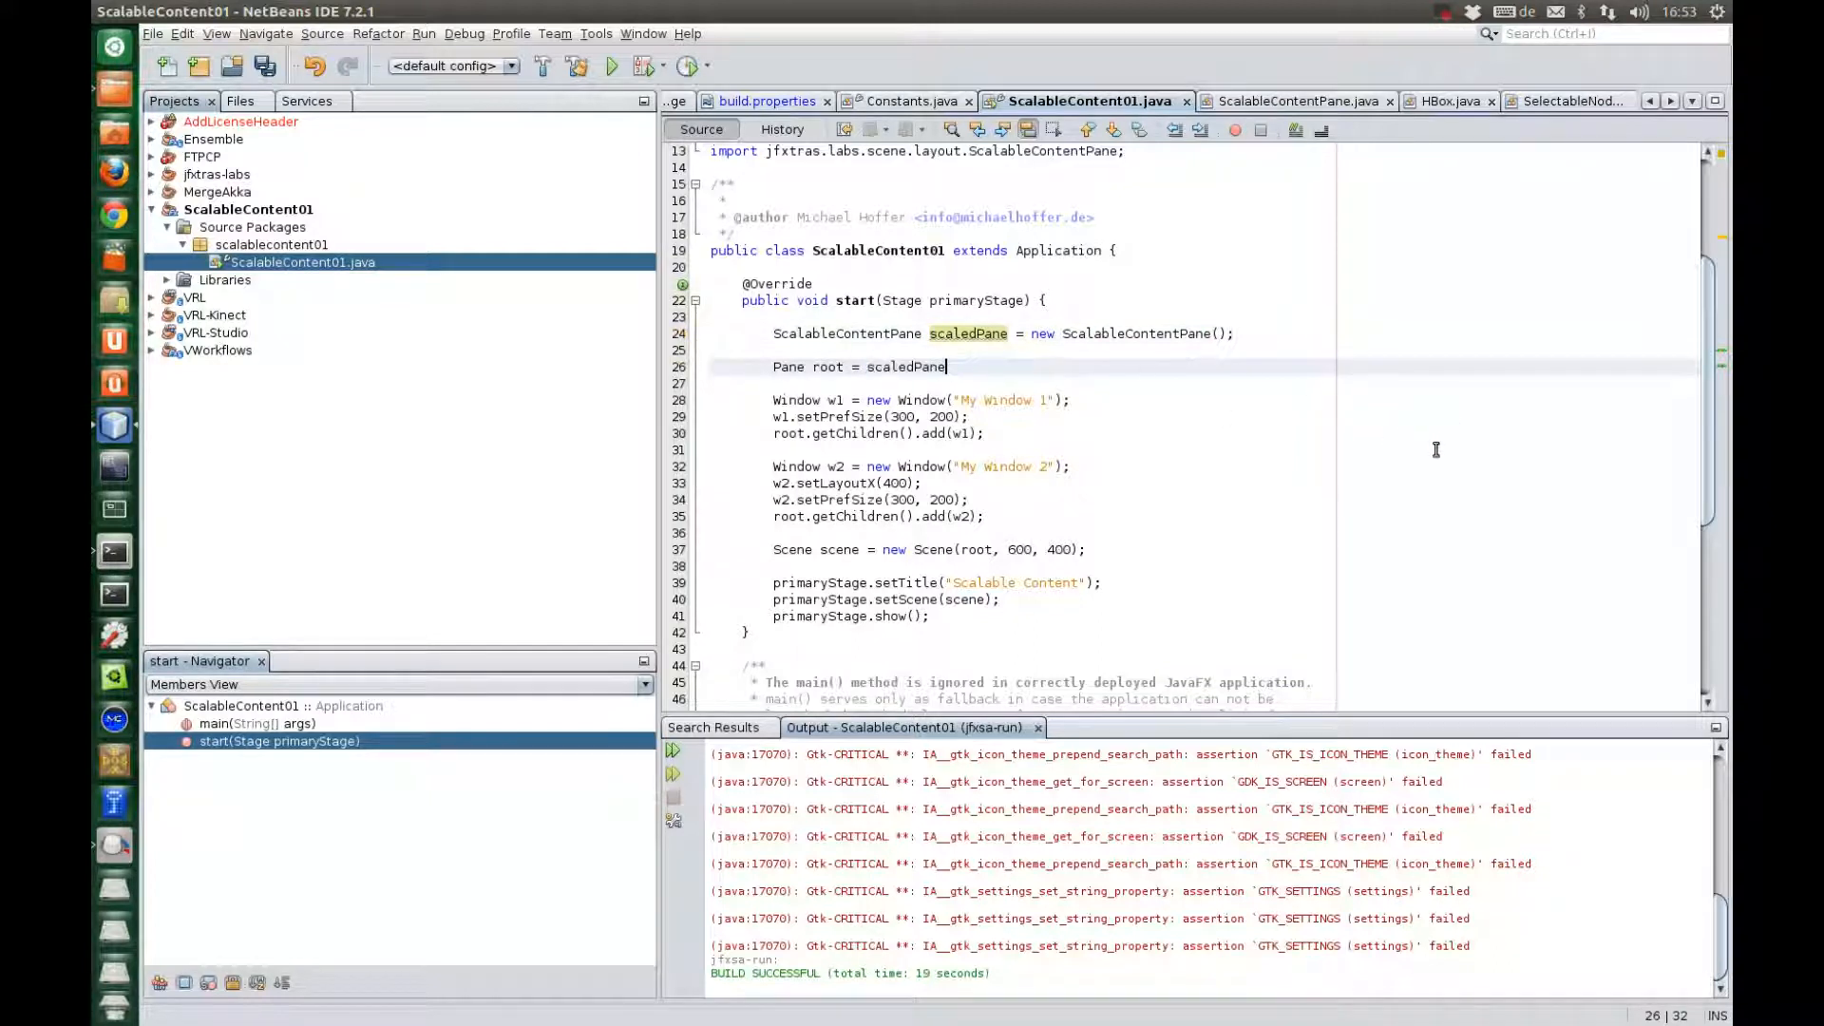
type(".getContentPane()")
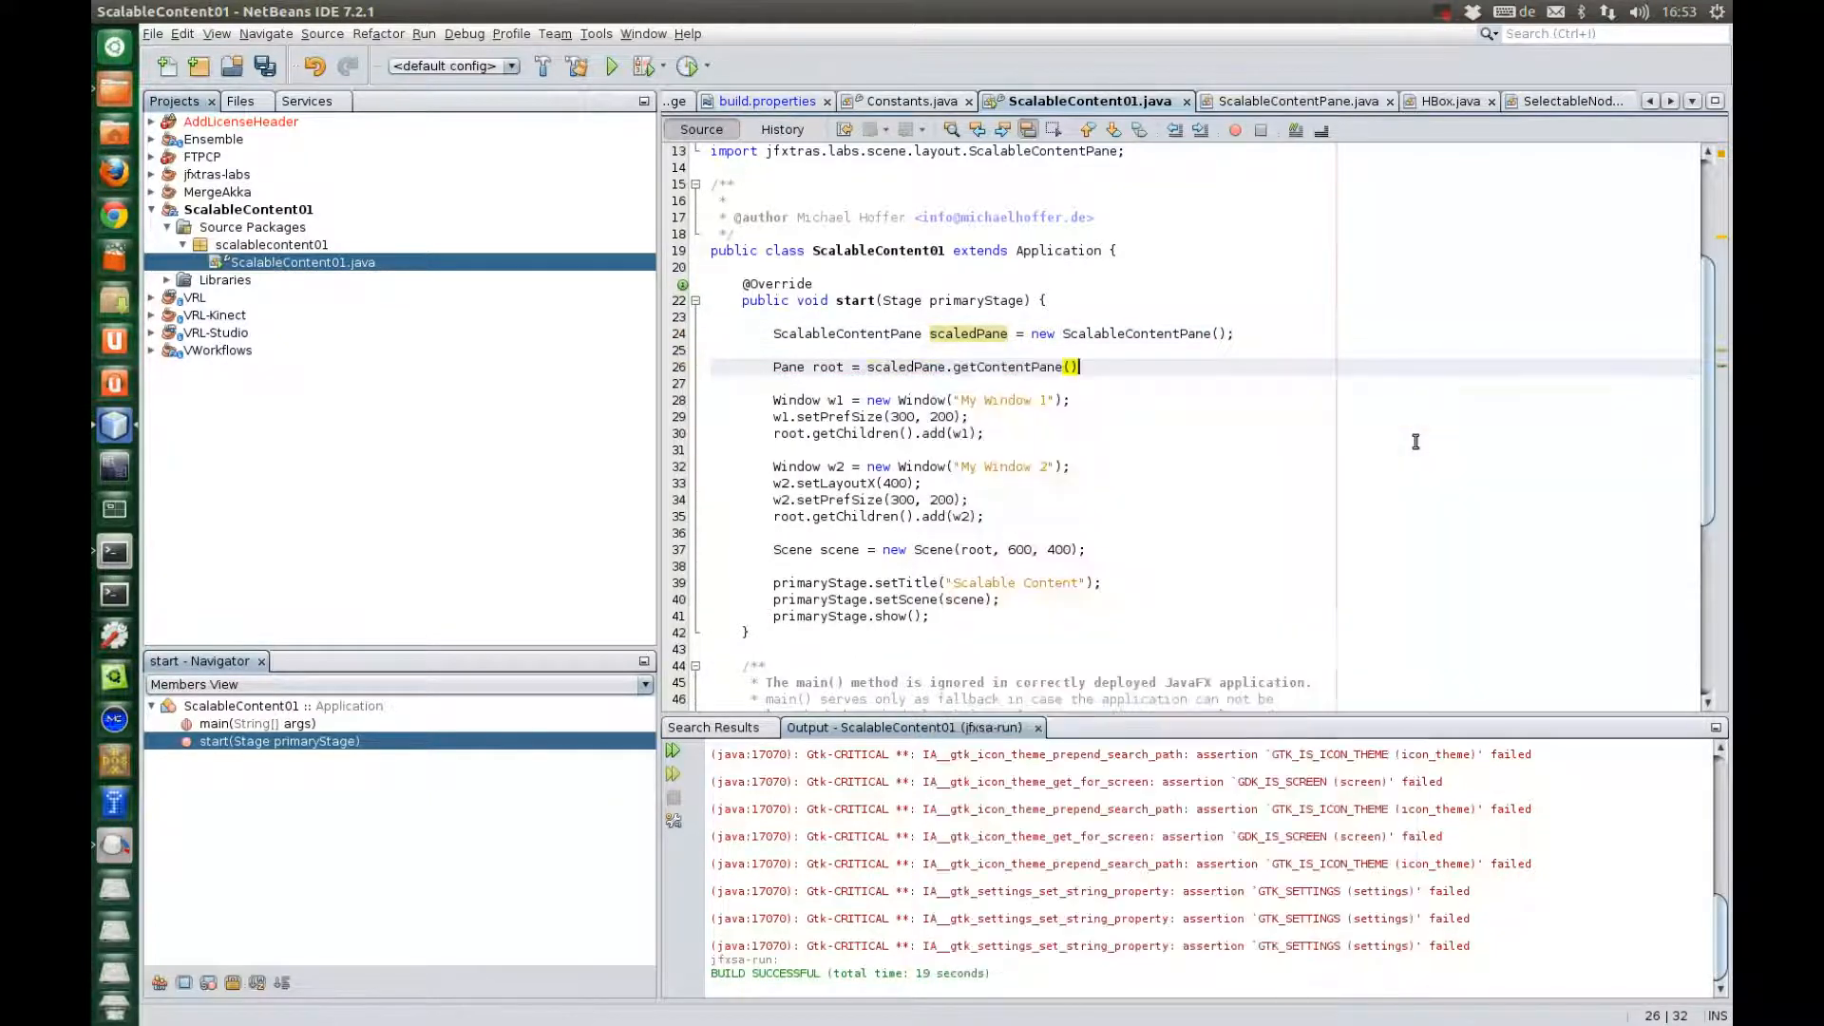
type(";")
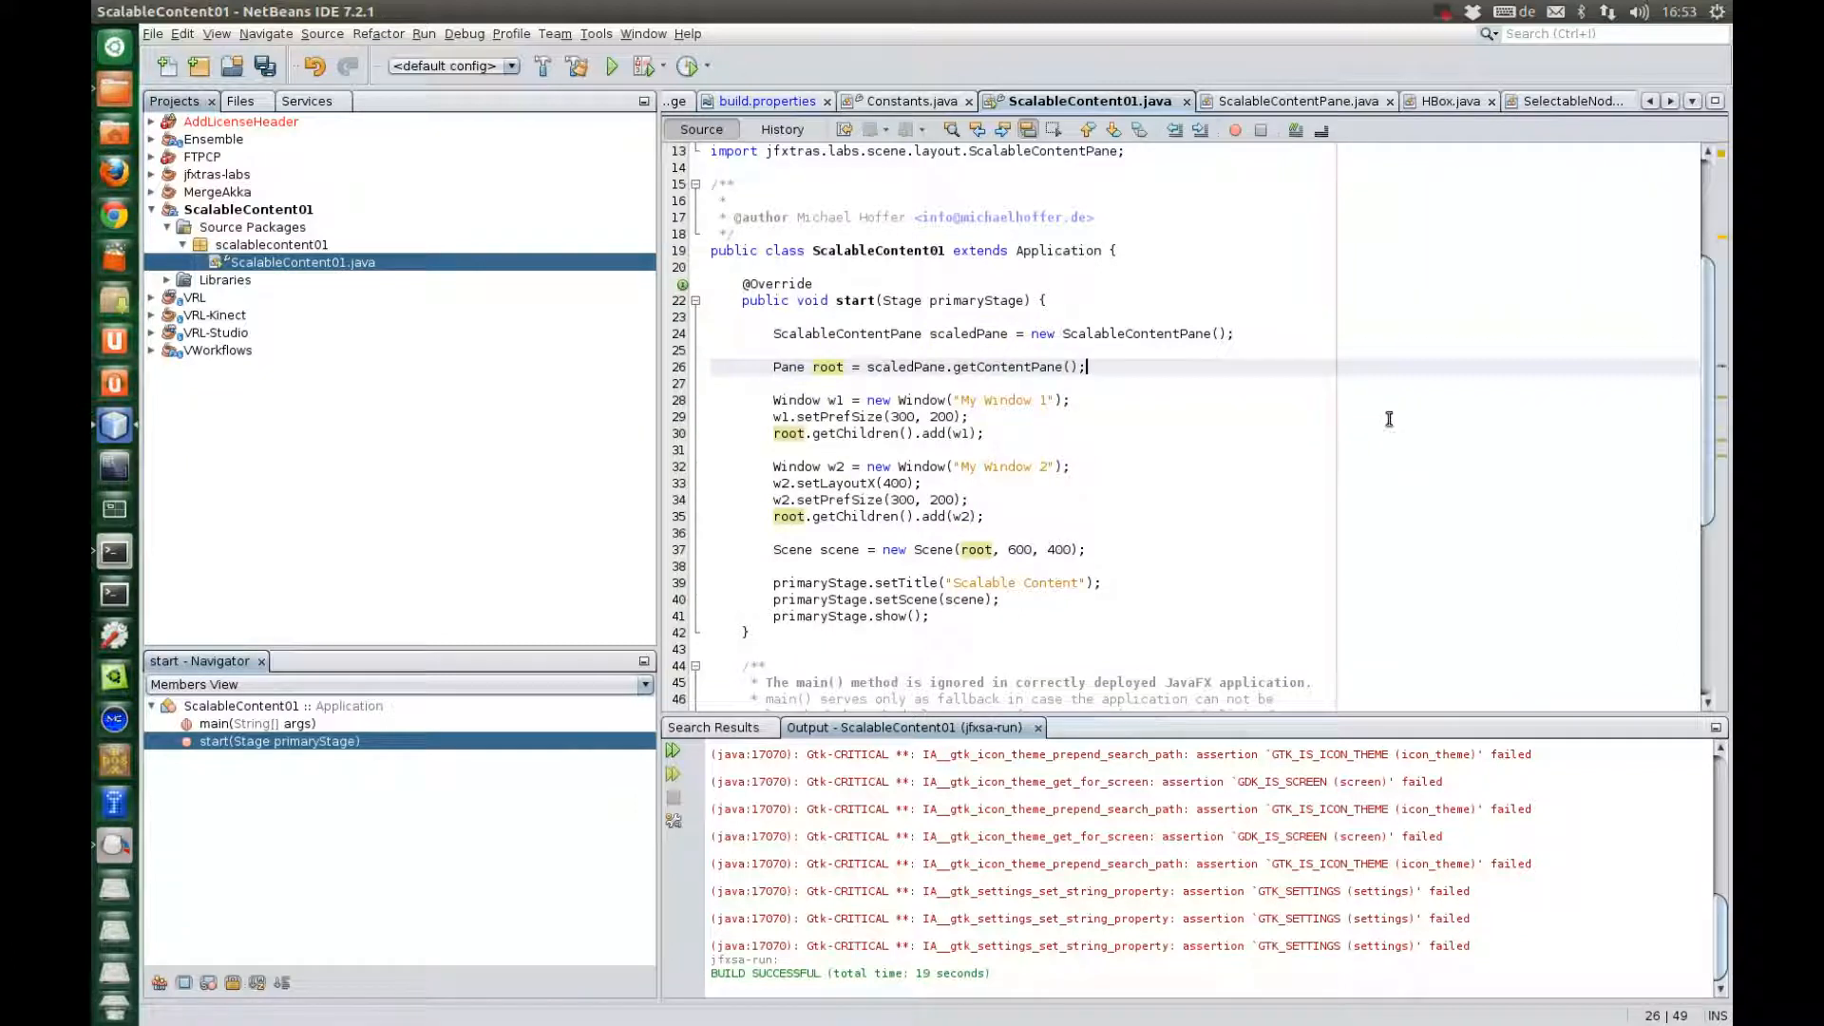
mouse_move(853, 334)
type("scaledPane")
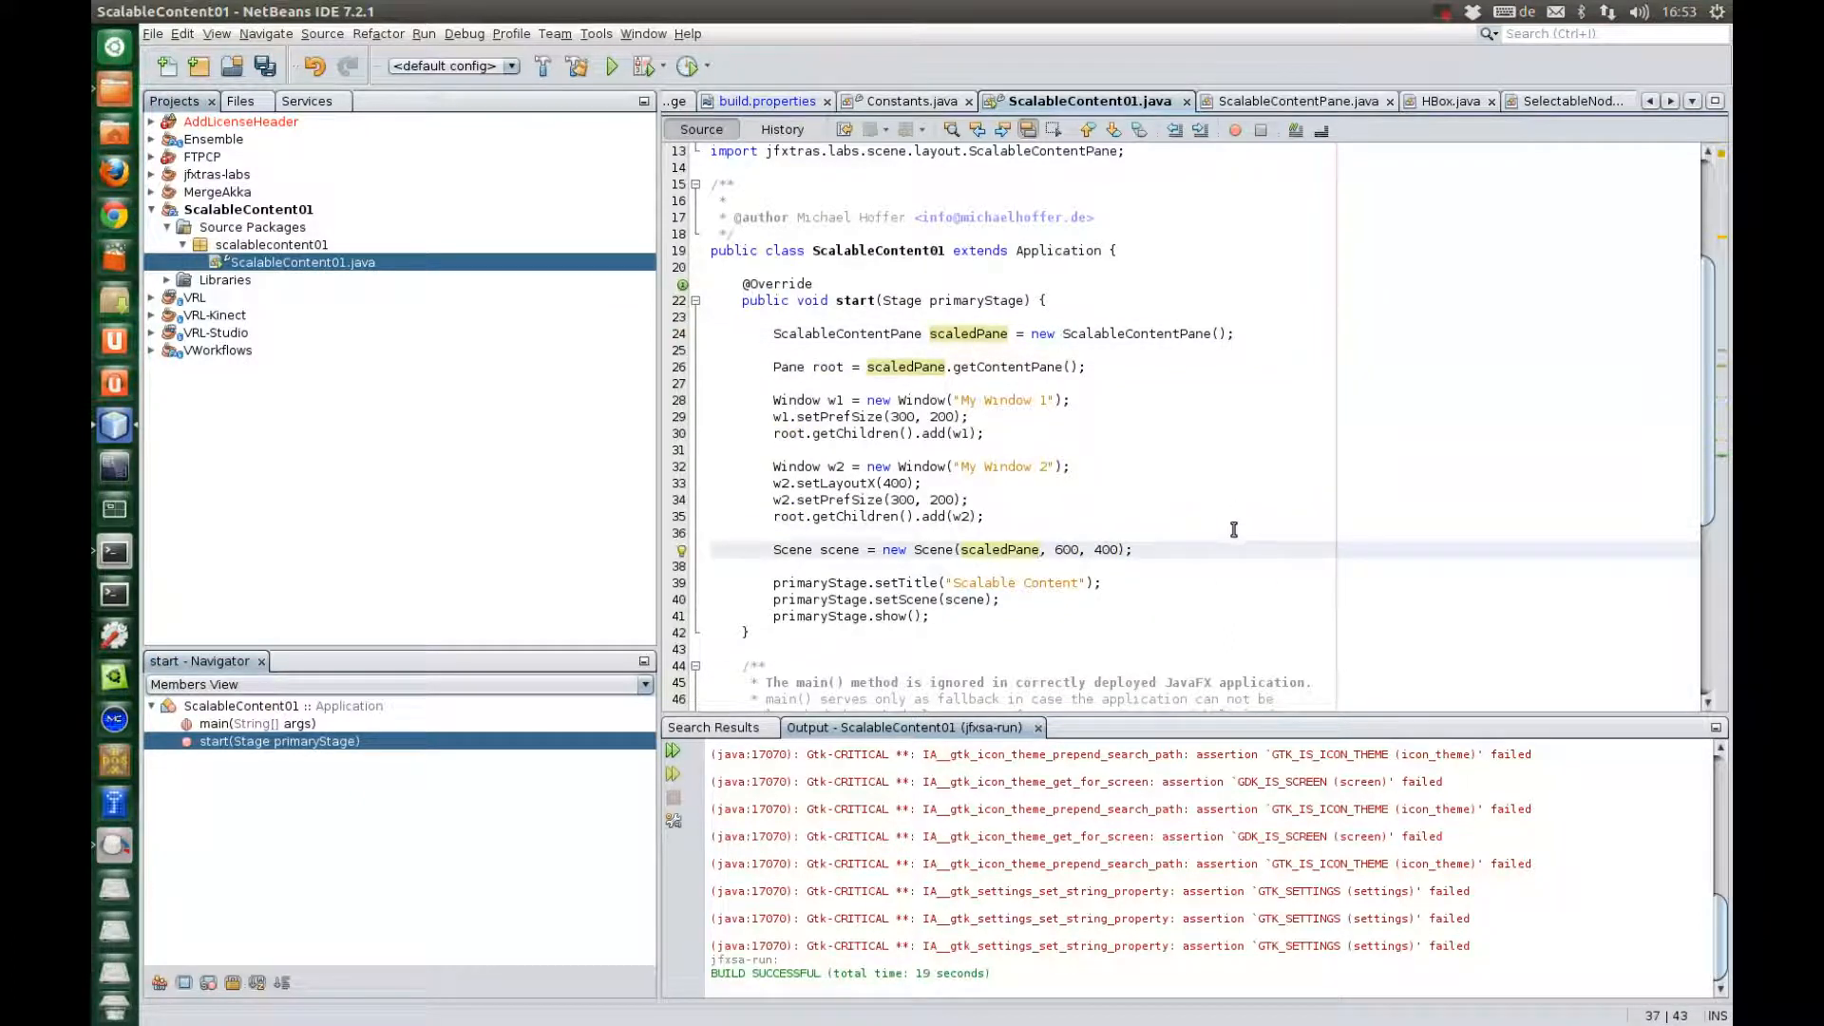
key("ctrl+s")
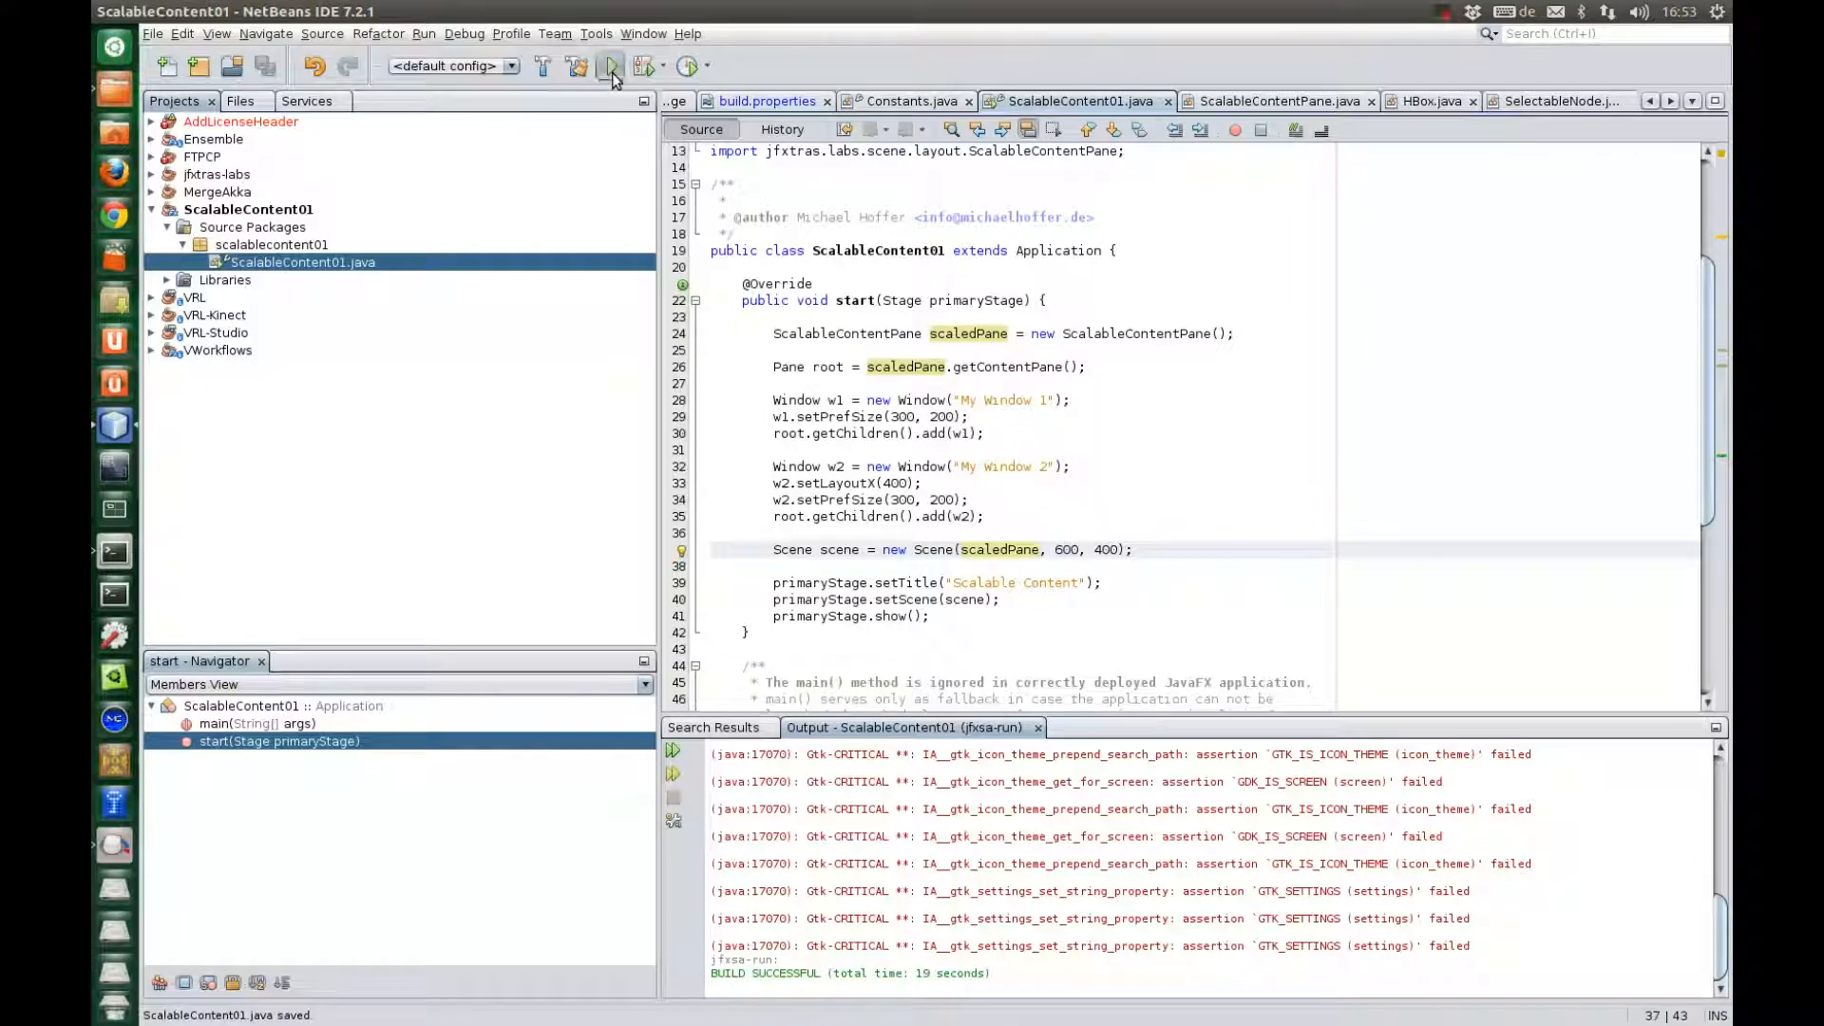
left_click(610, 64)
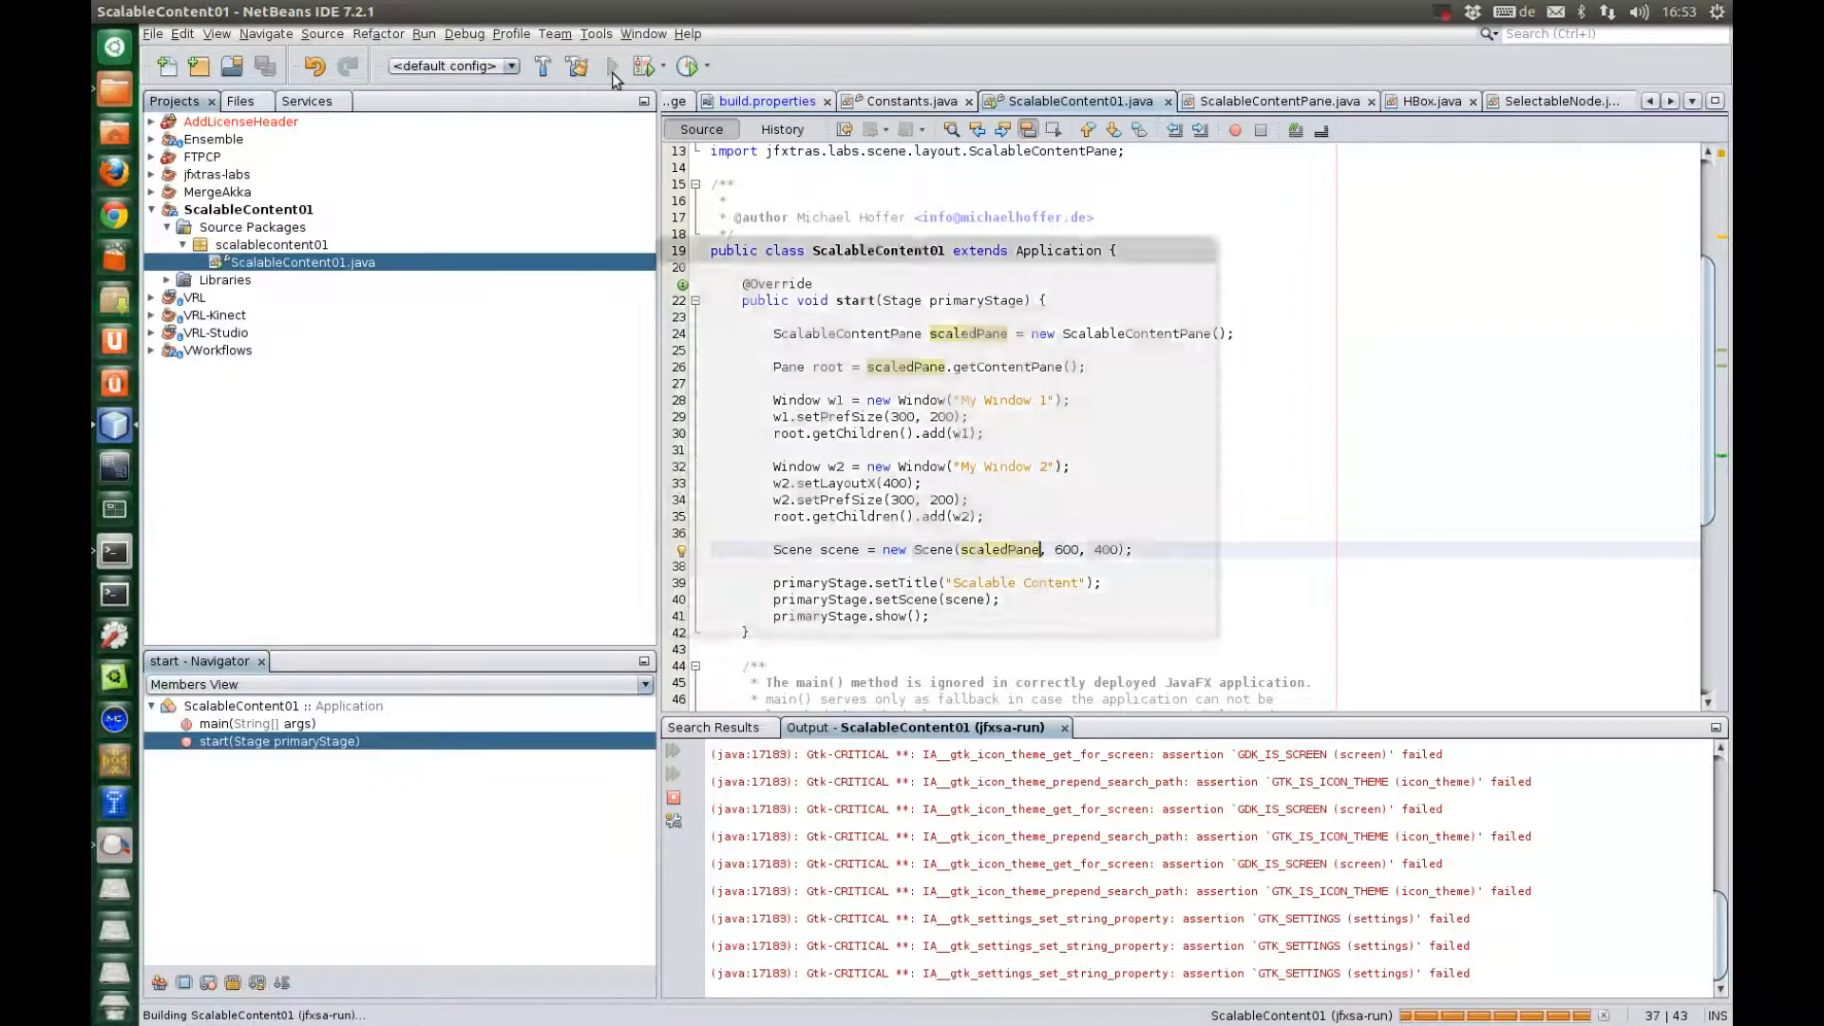
Run the project so both windows appear scaled inside the Scalable Content window
left_click(614, 64)
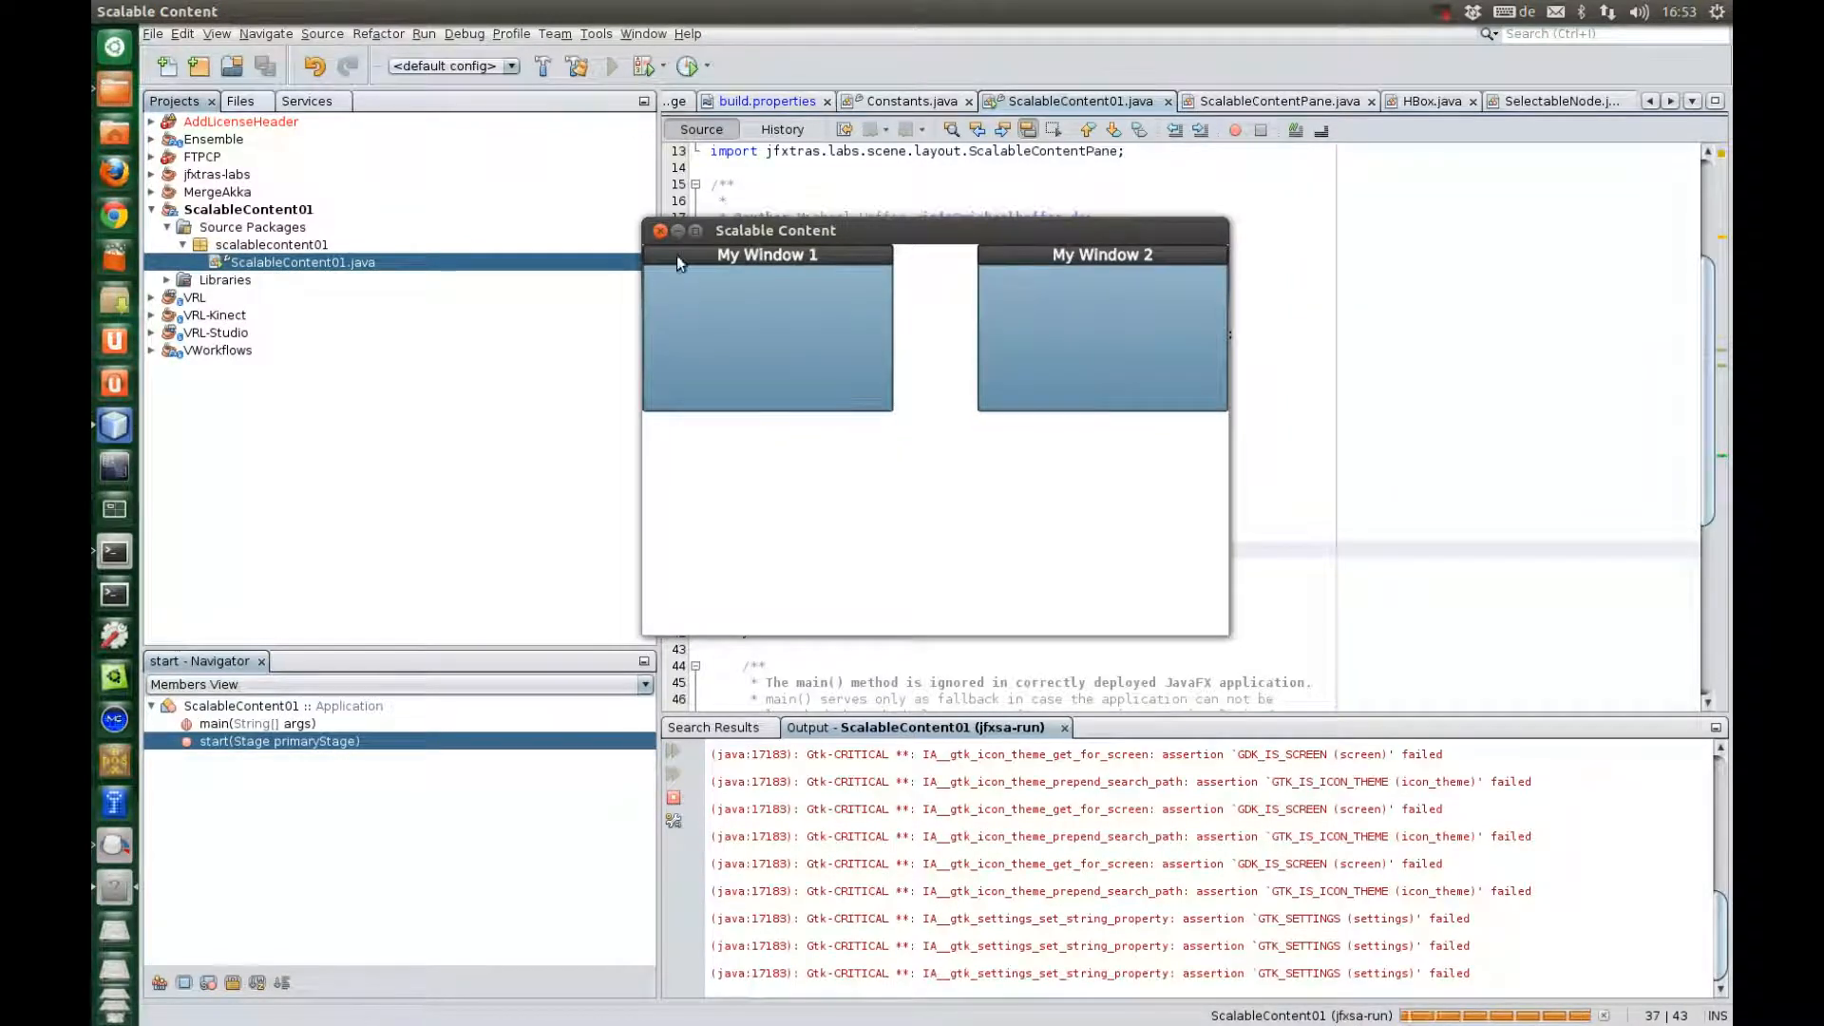
mouse_move(1159, 271)
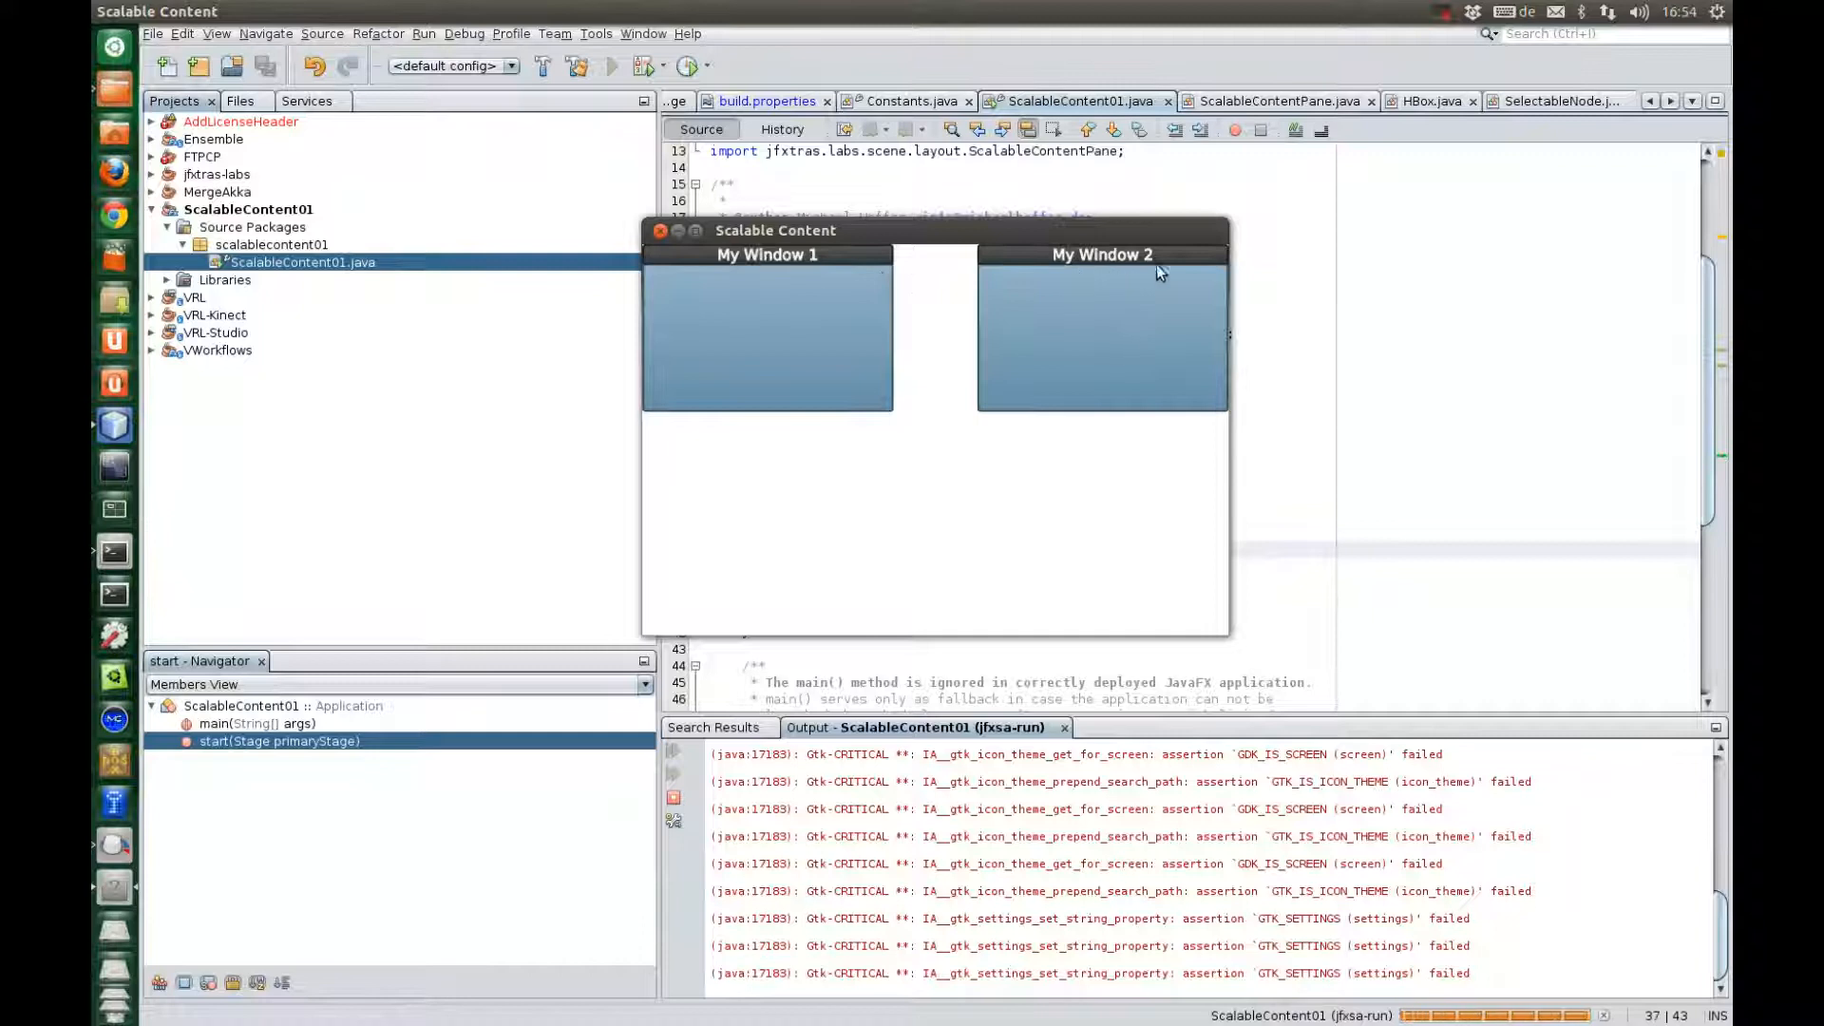
mouse_move(867, 439)
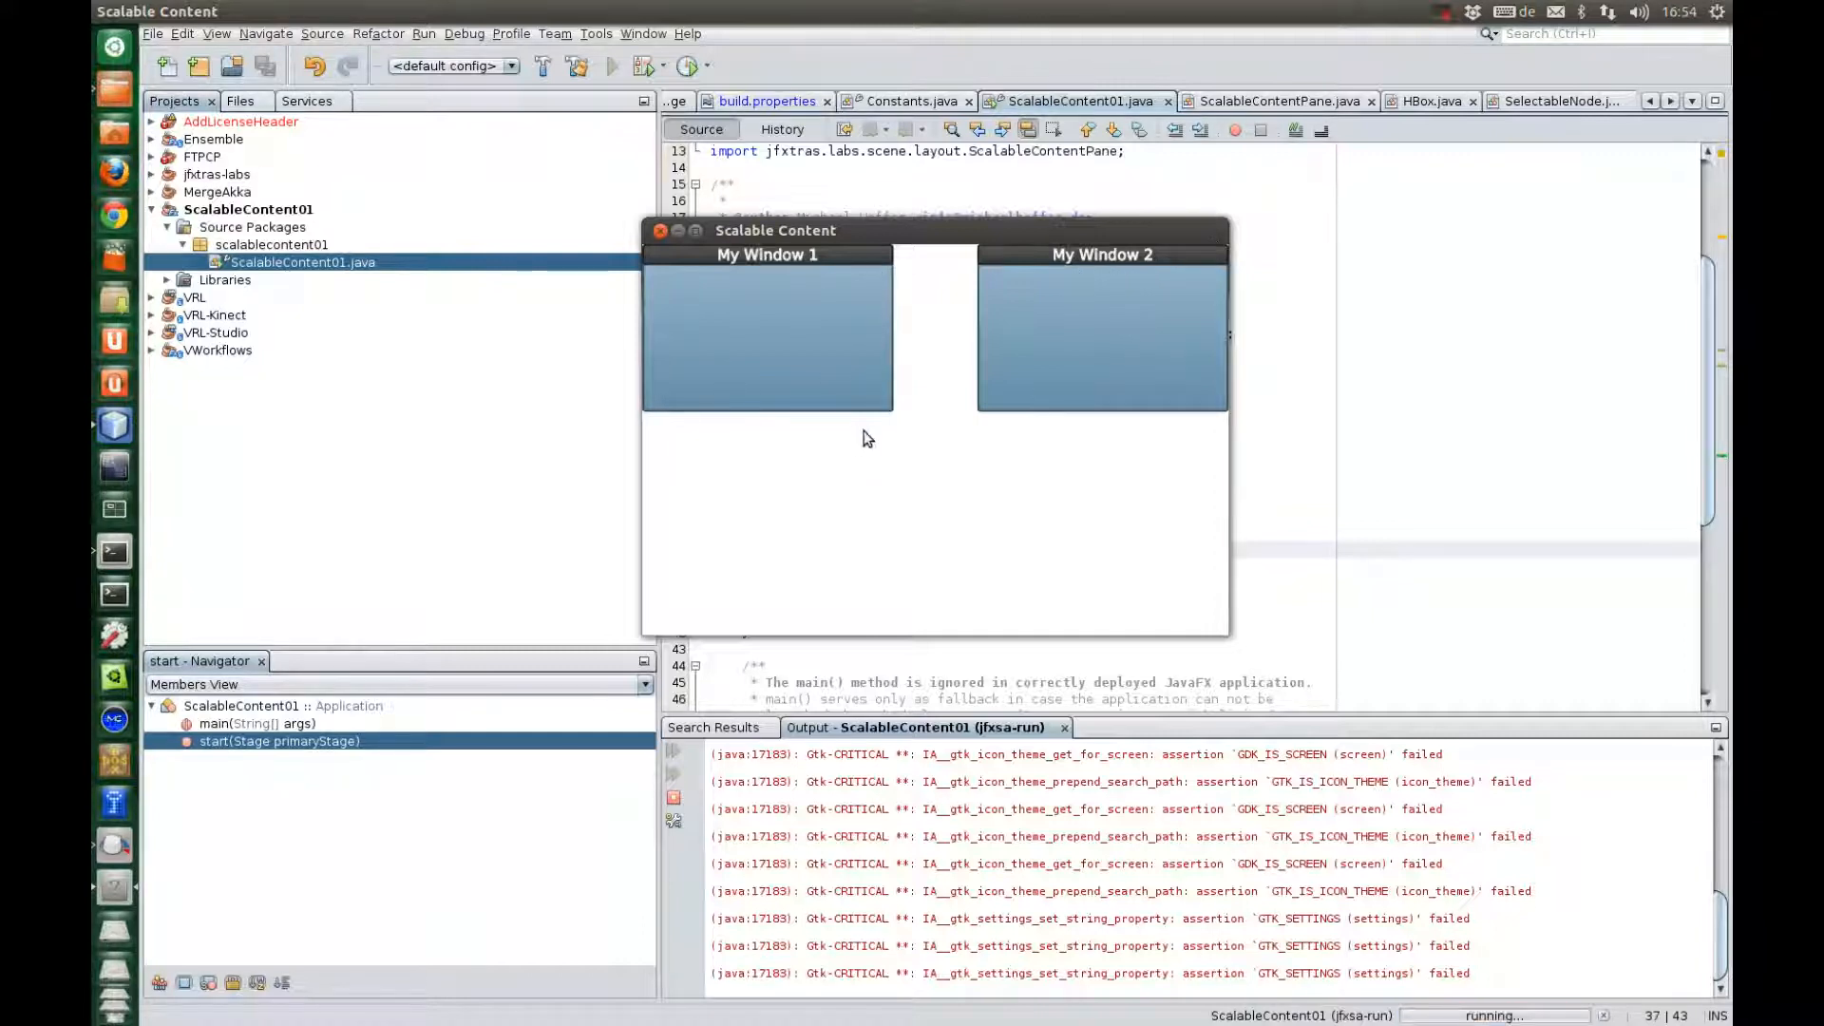
mouse_move(851, 445)
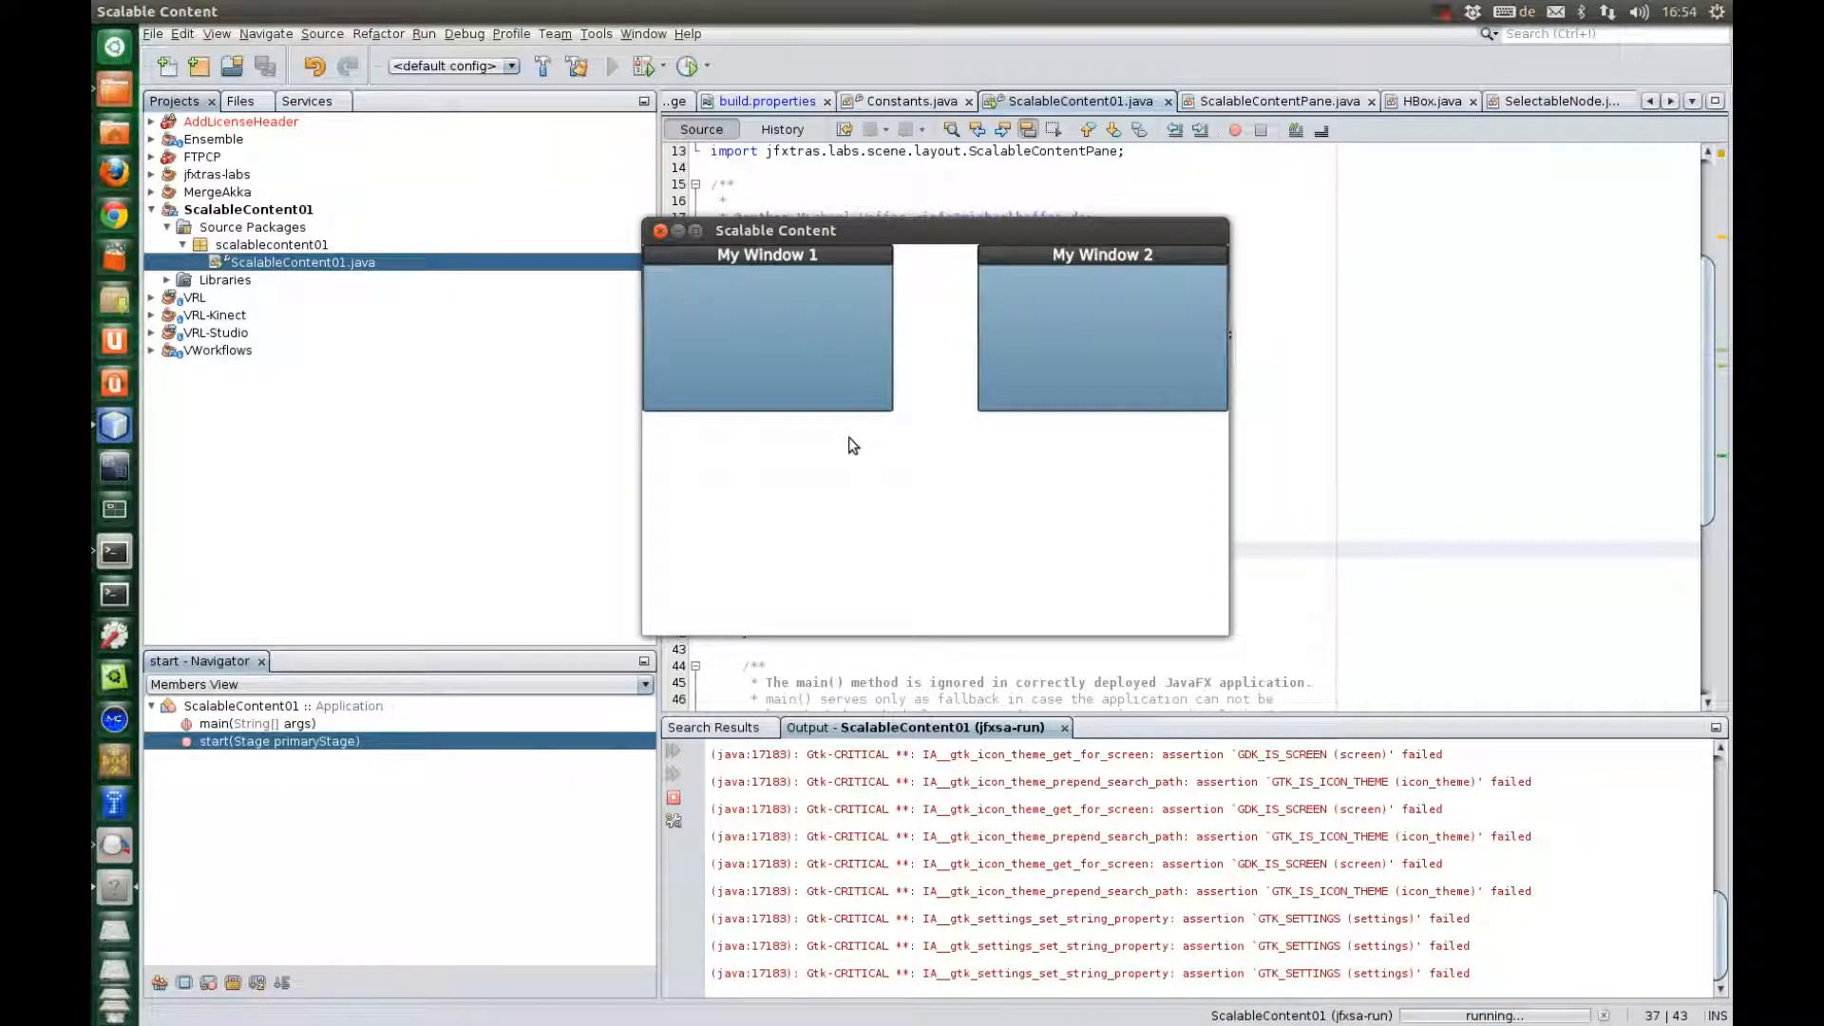
mouse_move(791, 253)
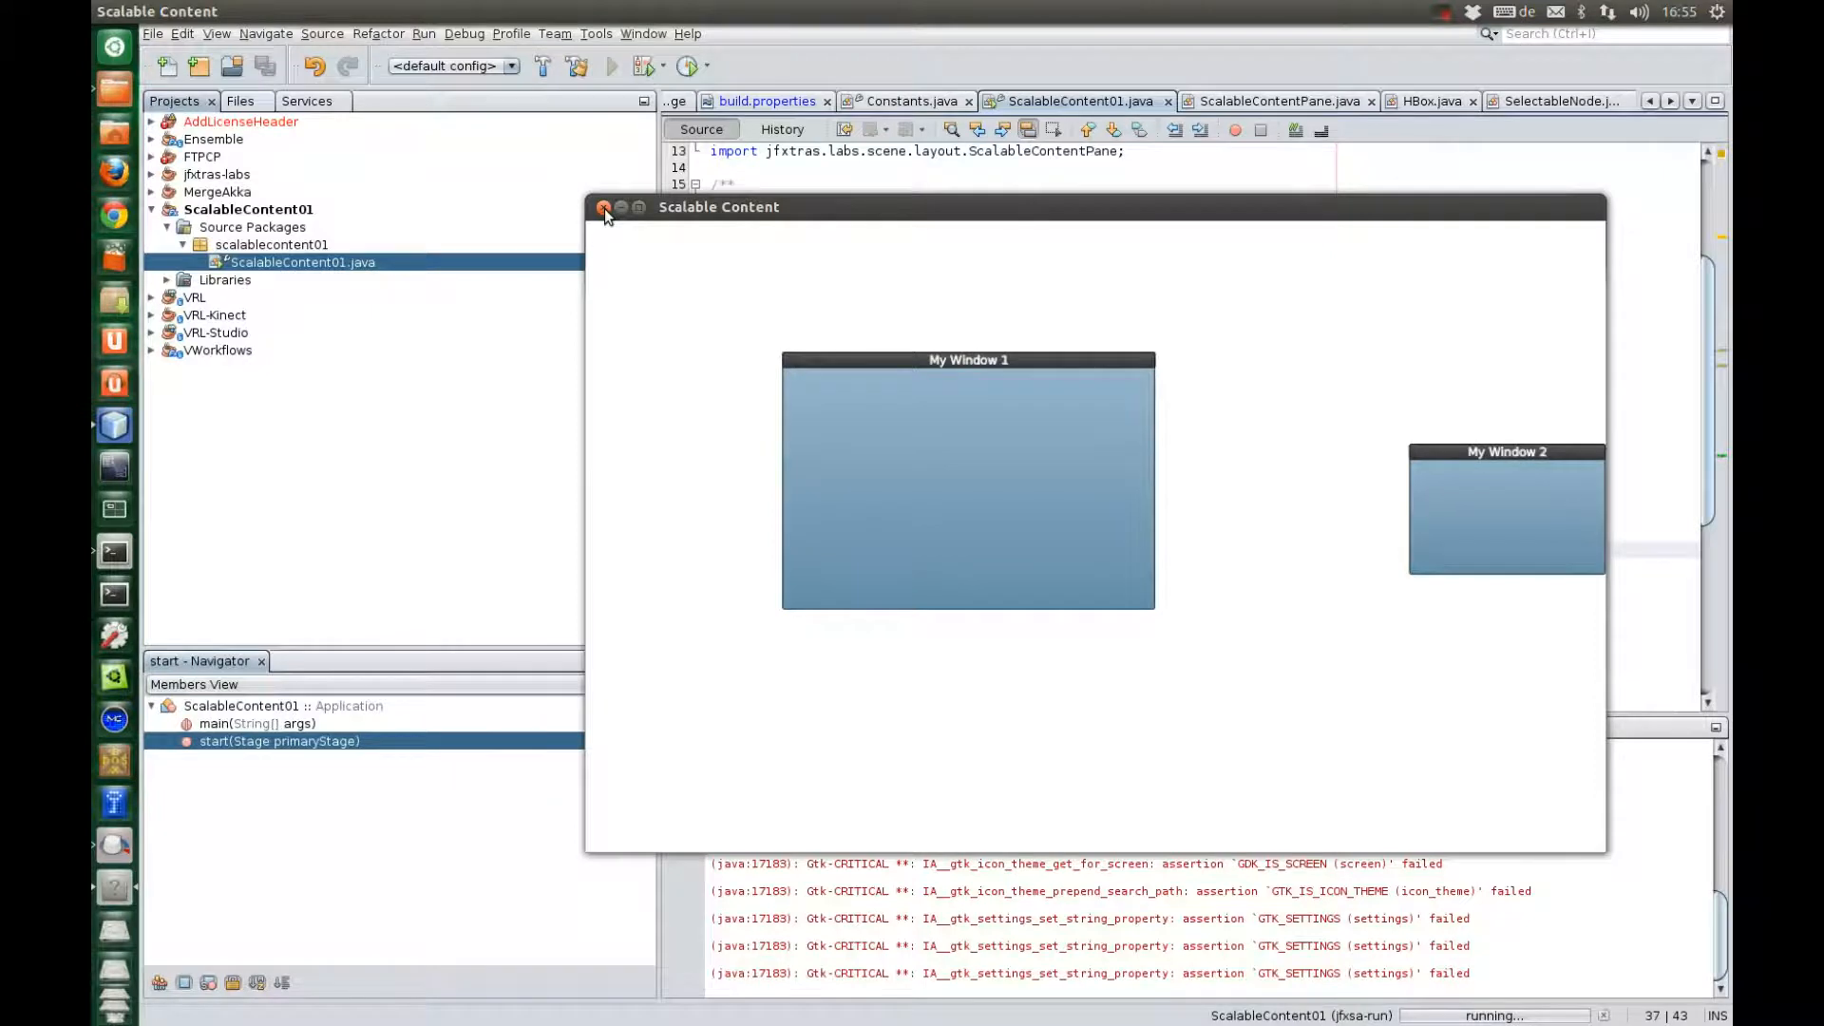
Close the app and declare WebView webView = new WebView() after Window 1's setup
left_click(604, 207)
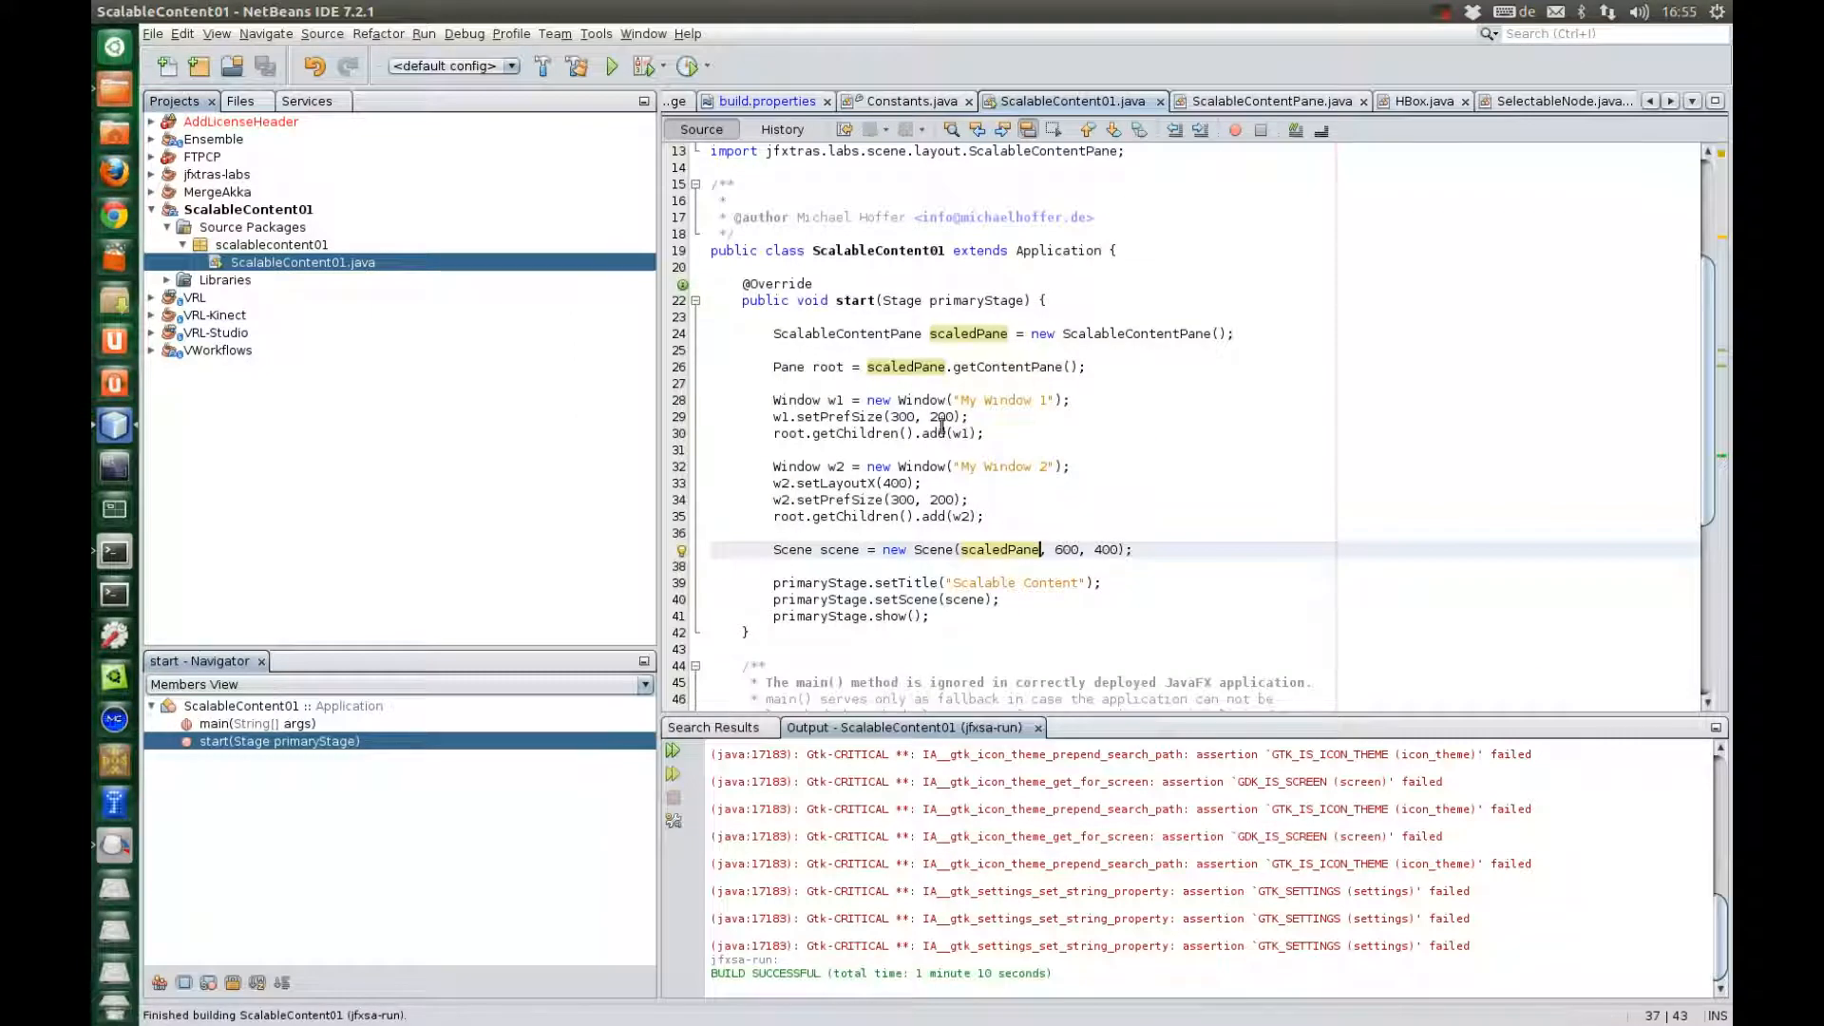
left_click(982, 433)
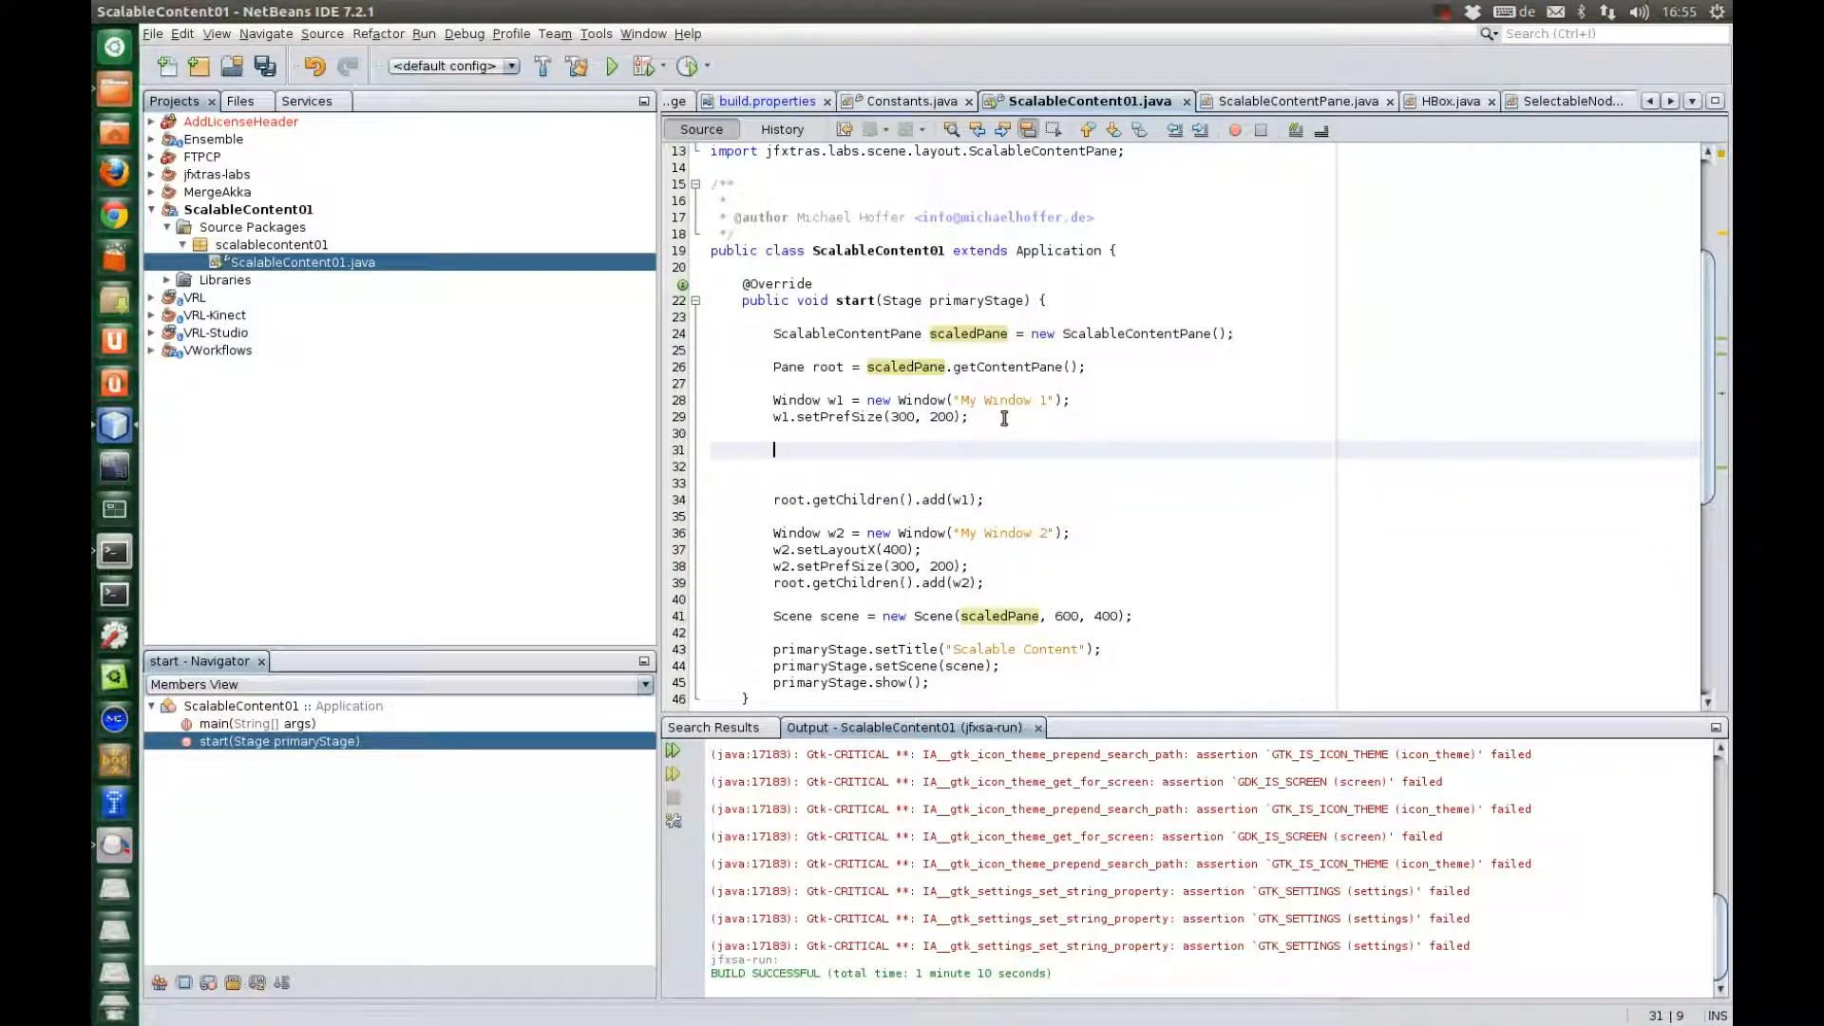
type("w")
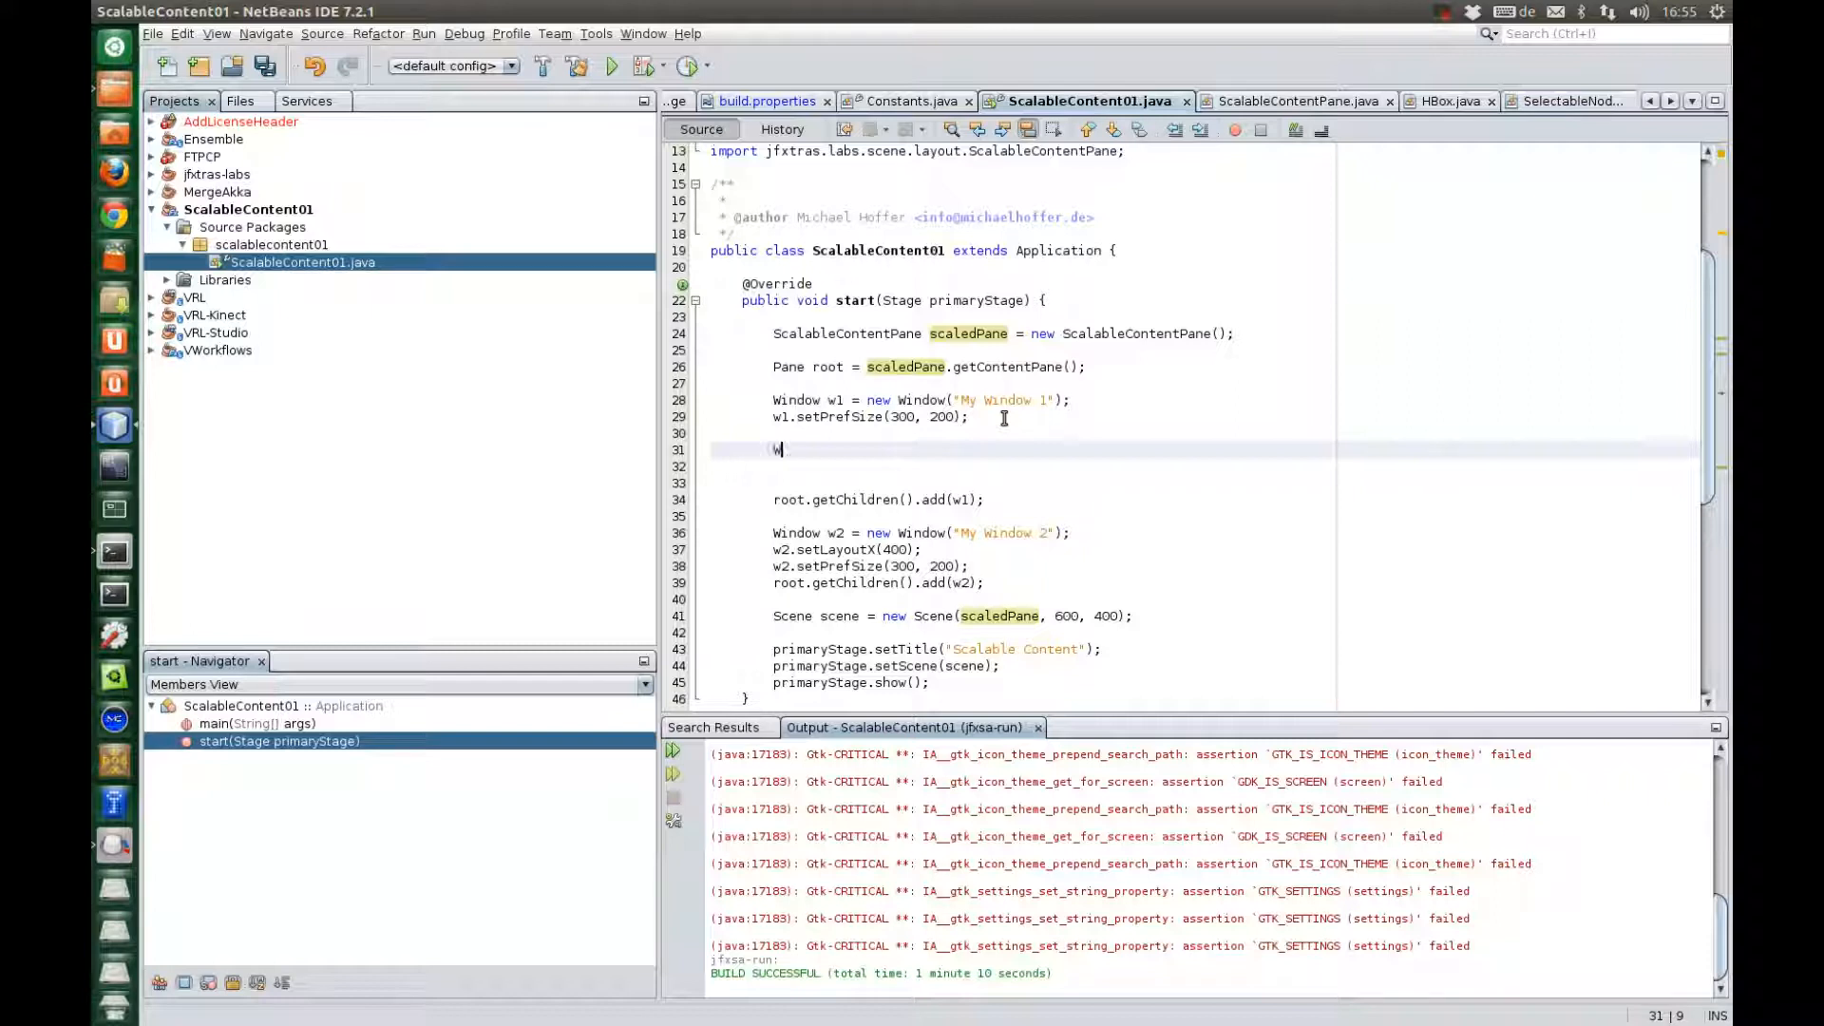
type("ebView")
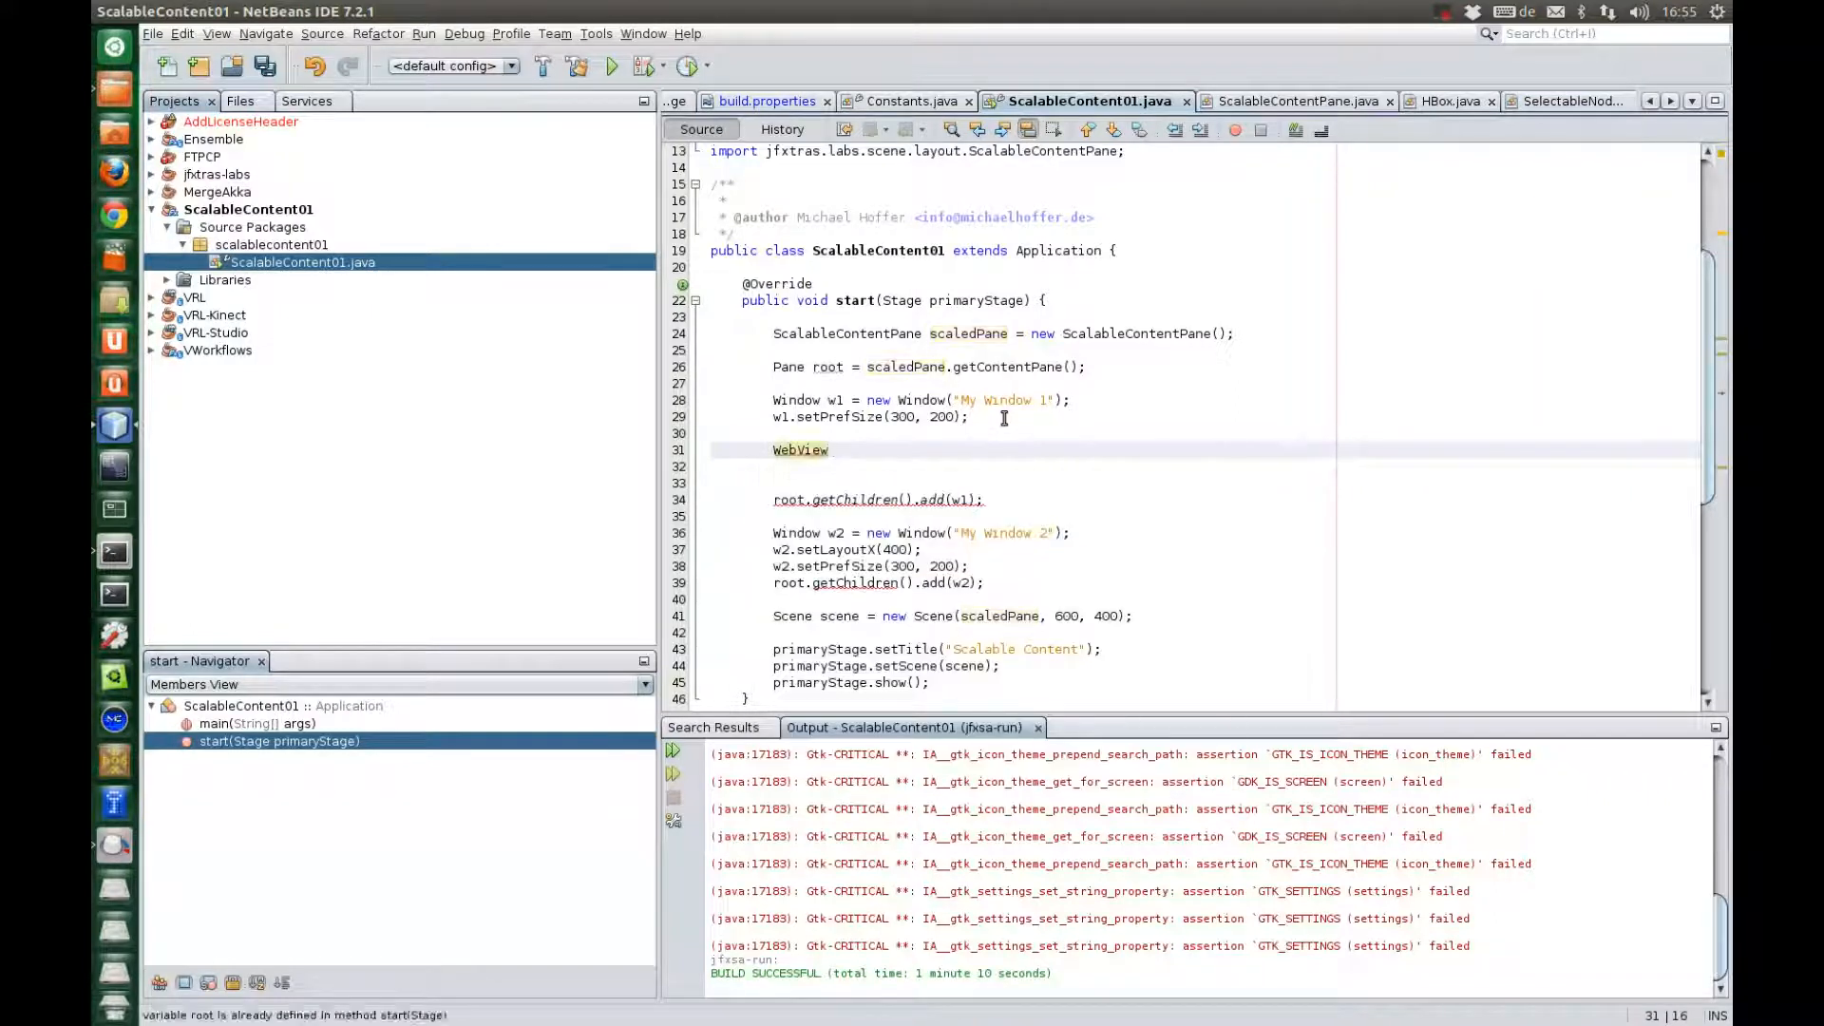
type("webView")
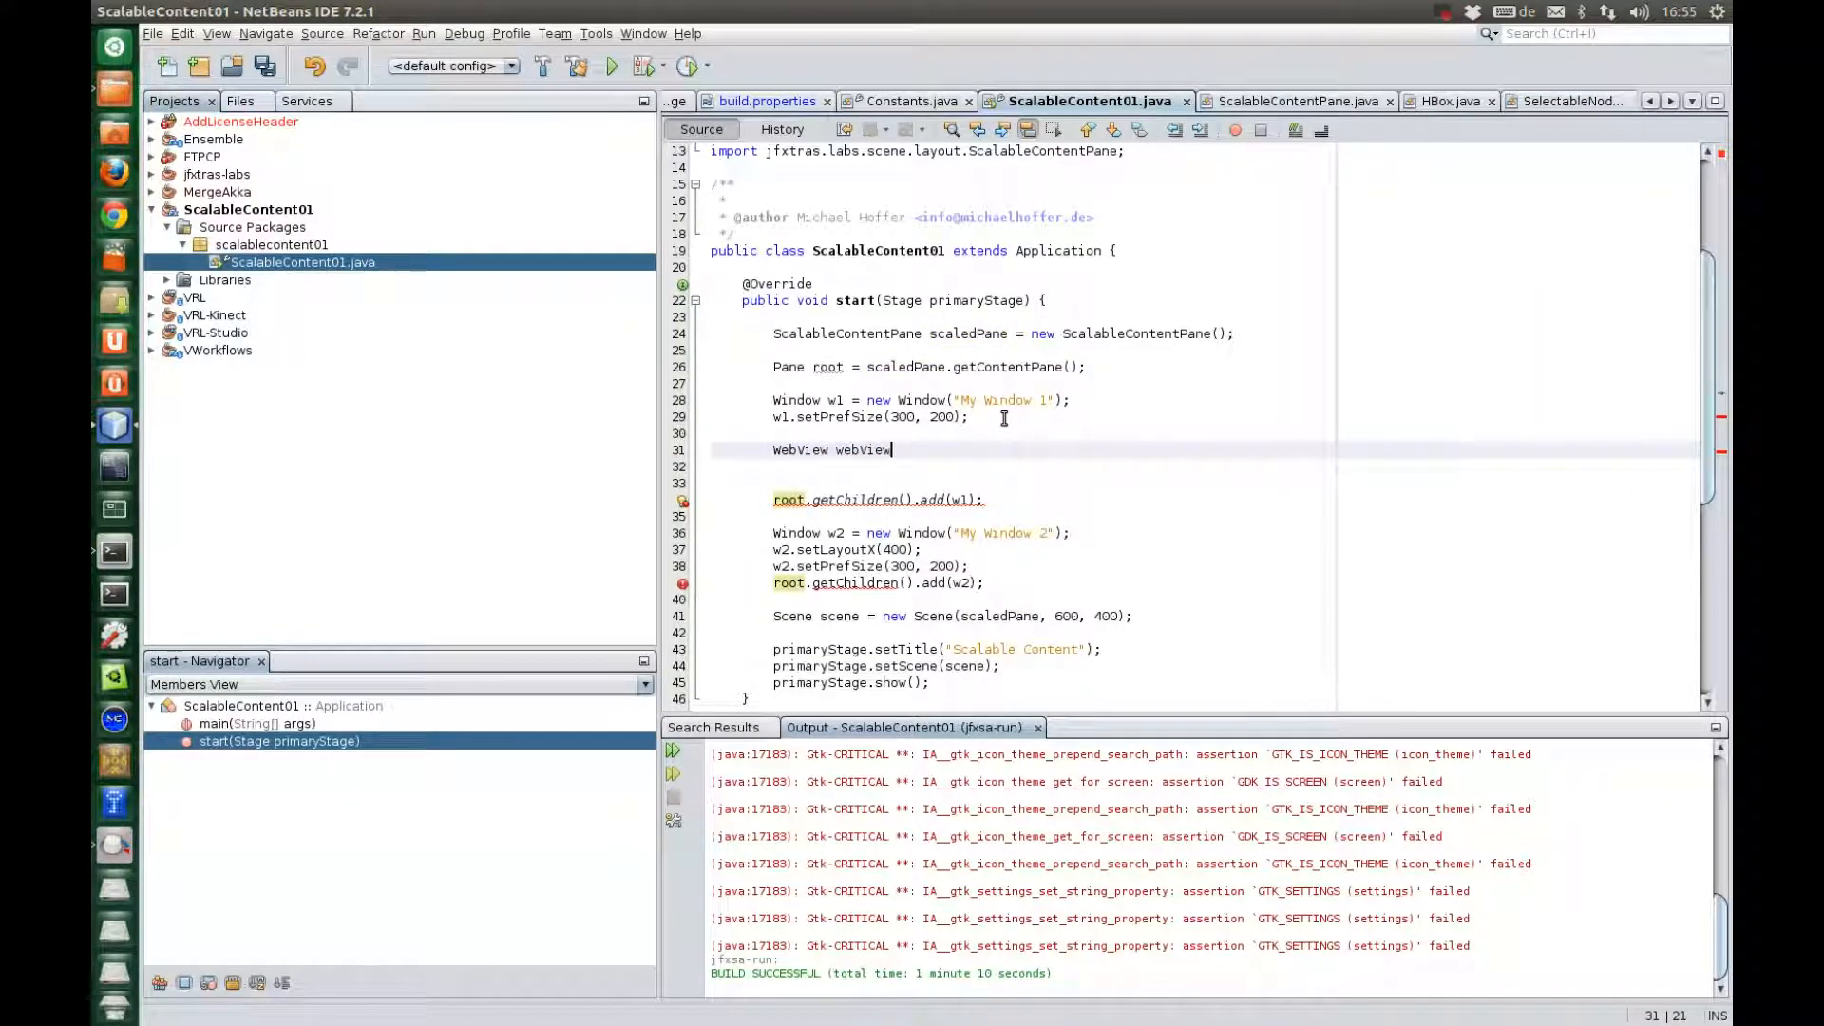
type("= new We")
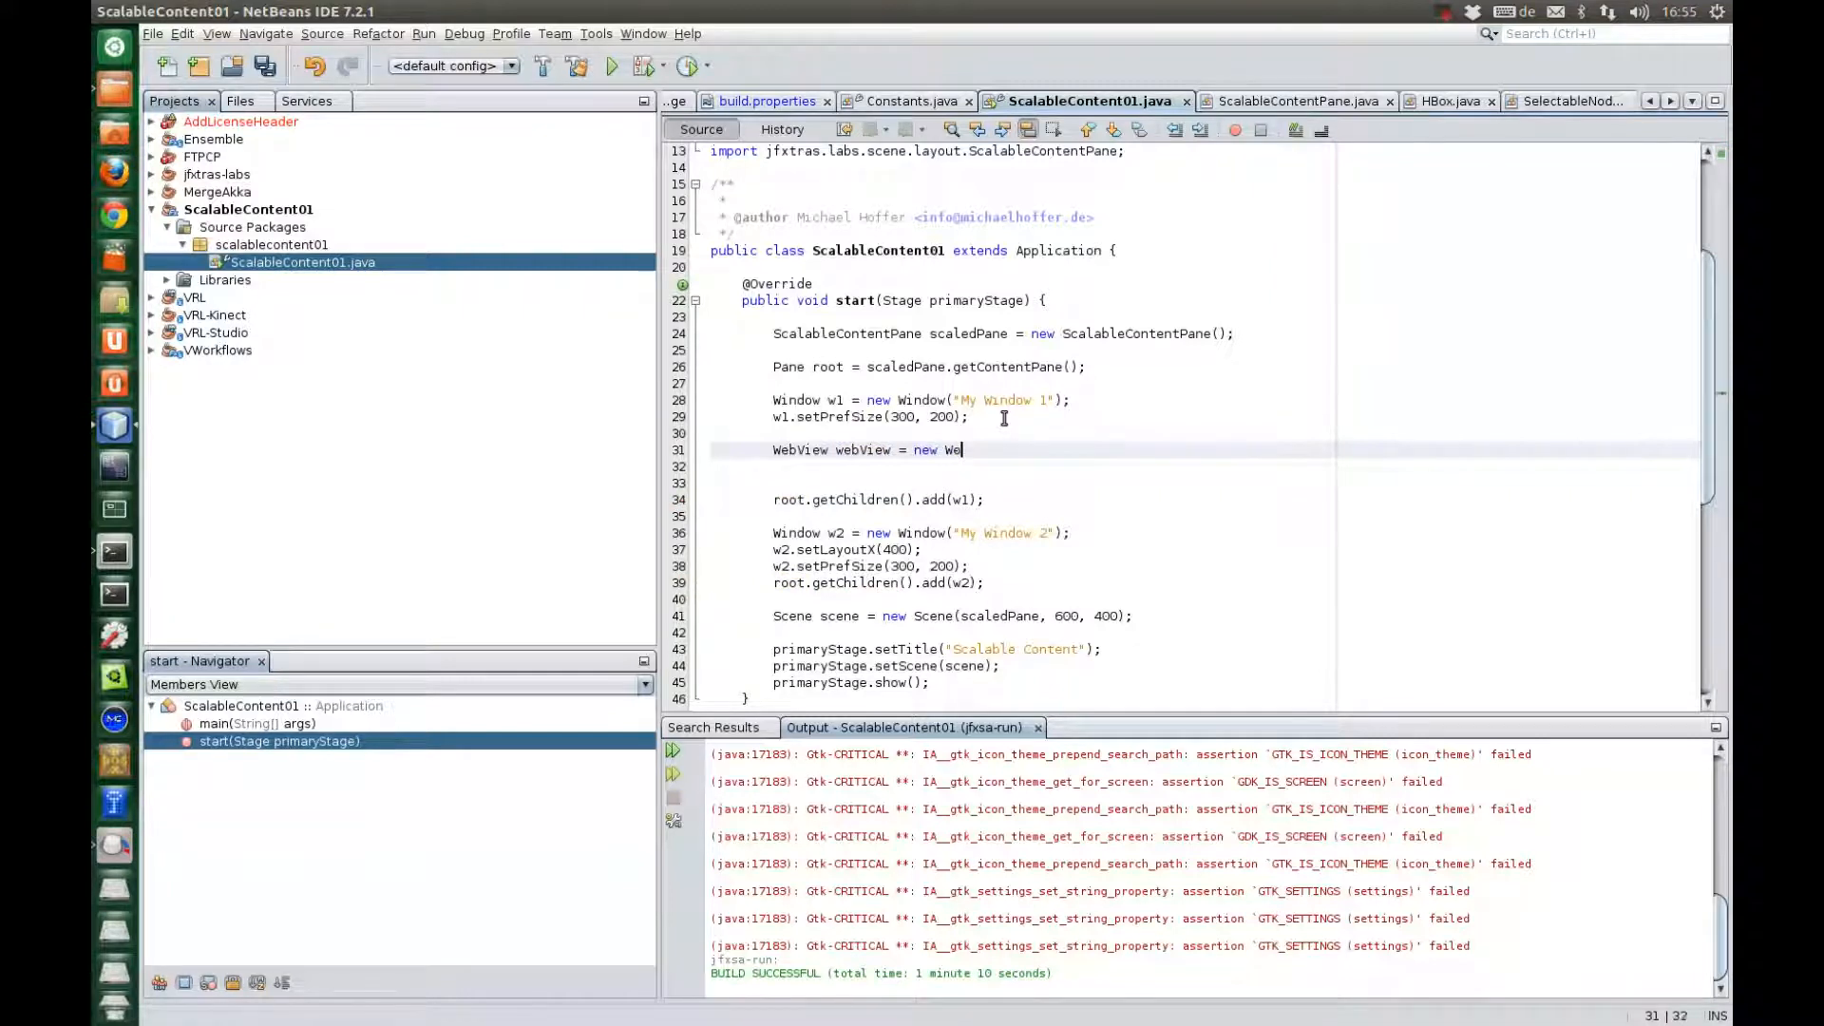
type("bView();")
left_click(1203, 467)
type("web")
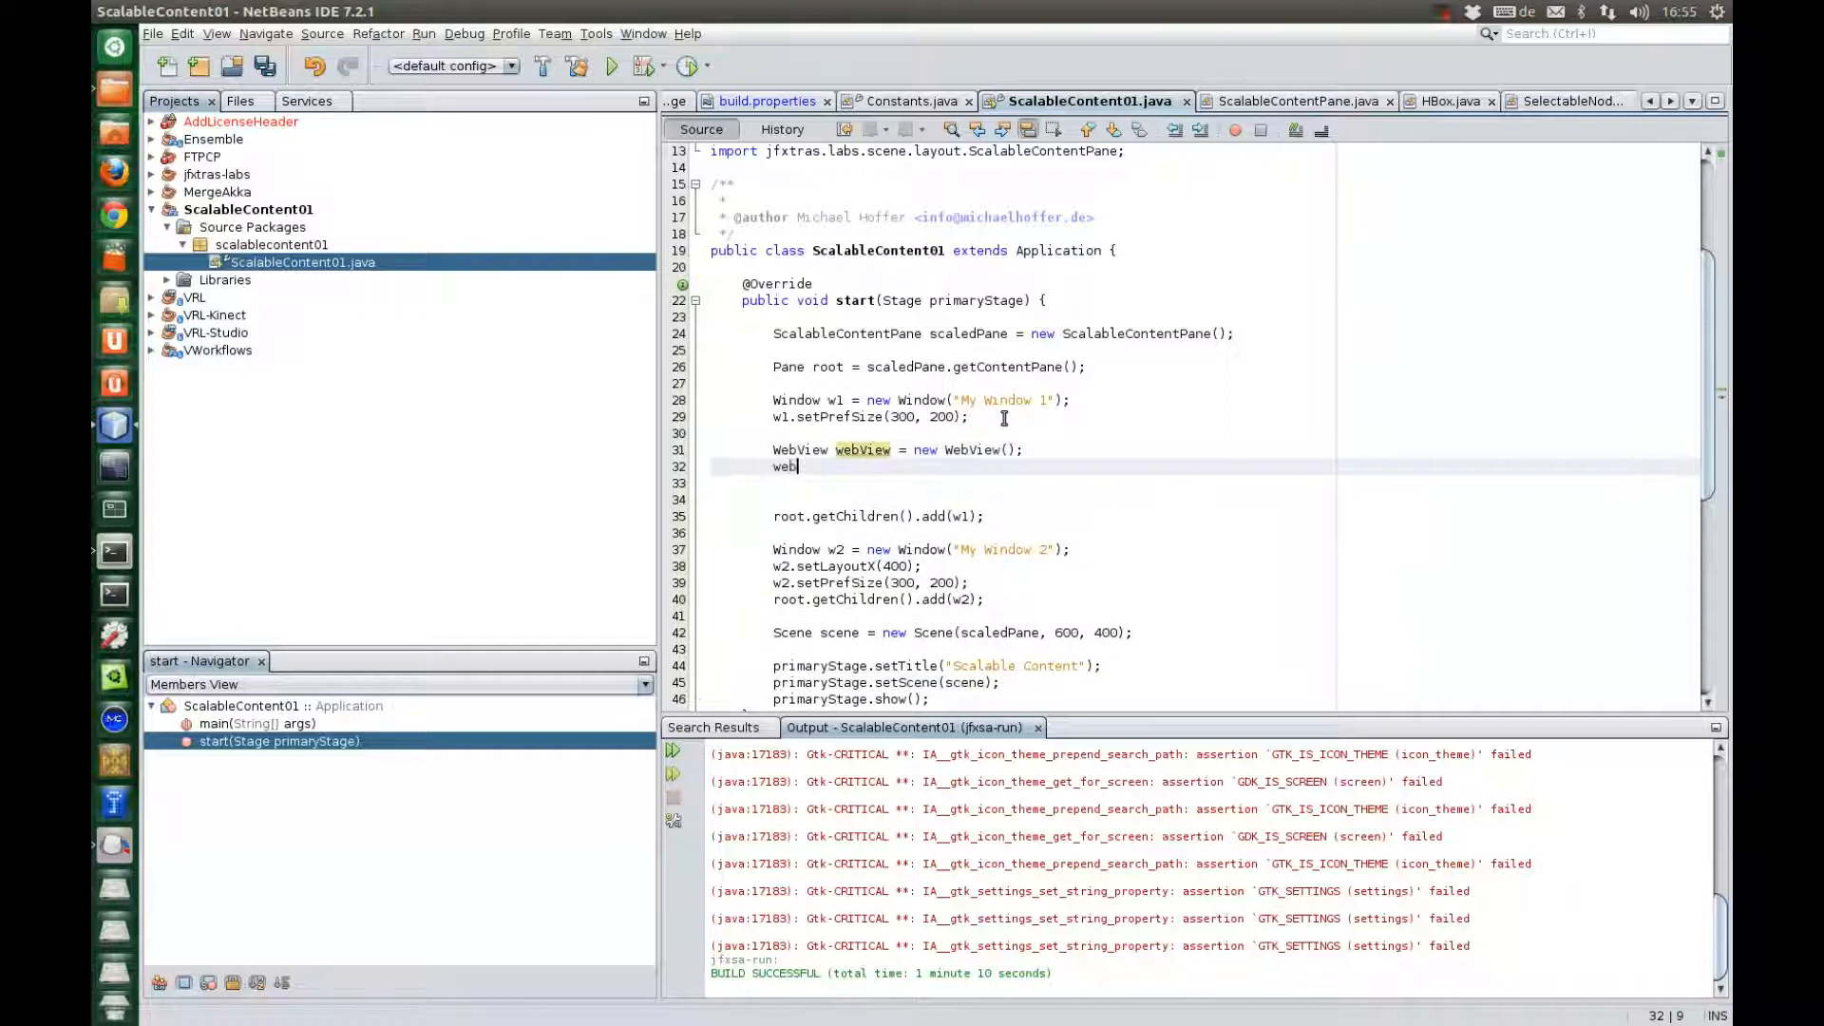
type("View.")
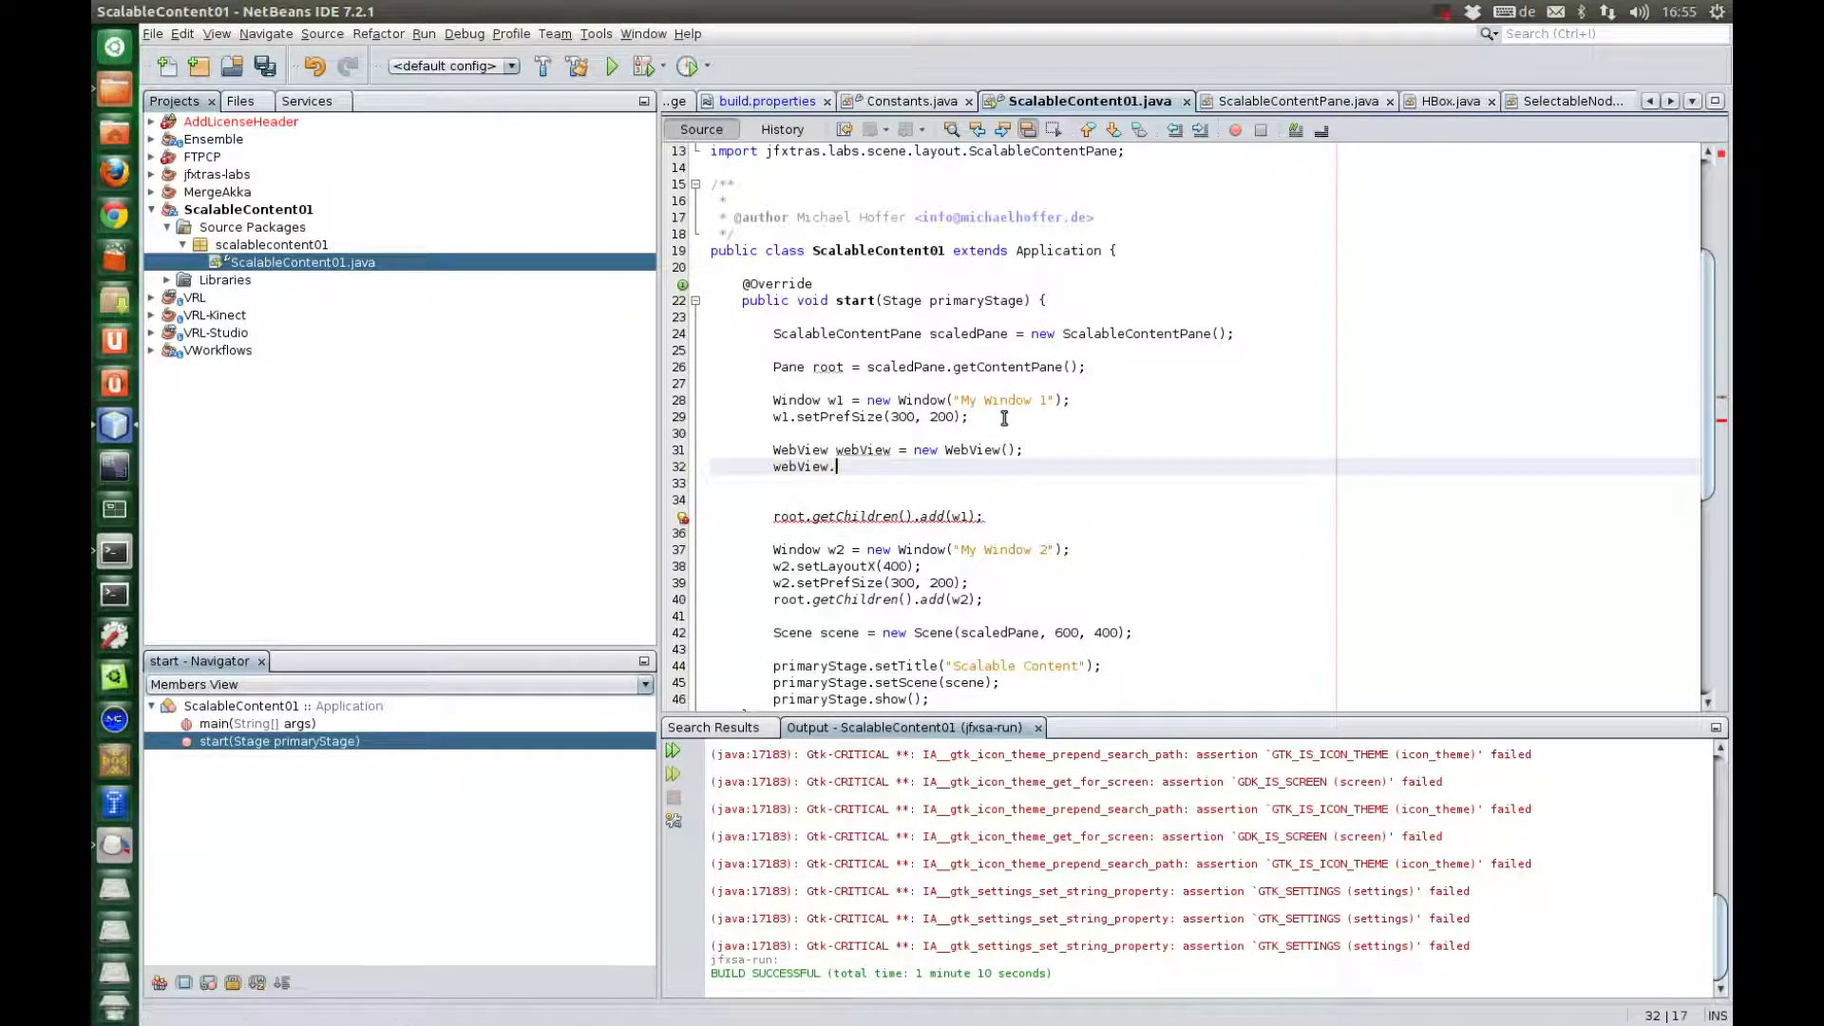
type("getEngine().")
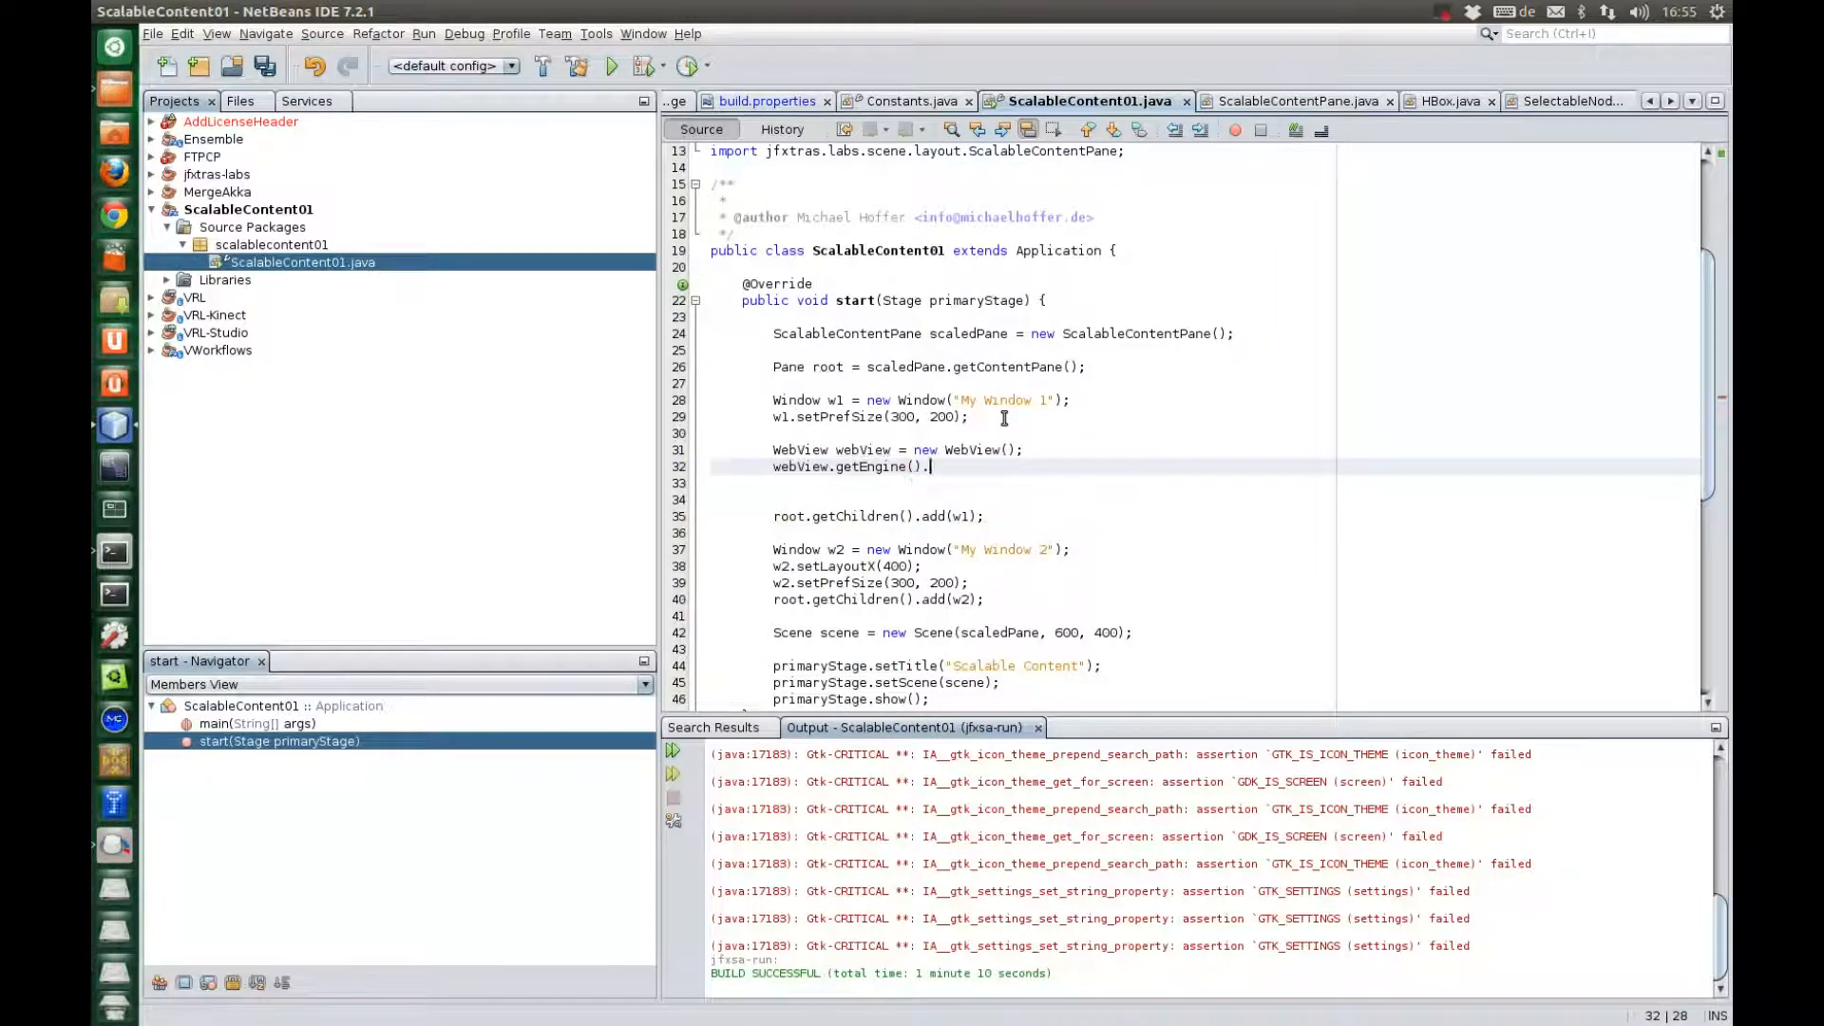
type("o")
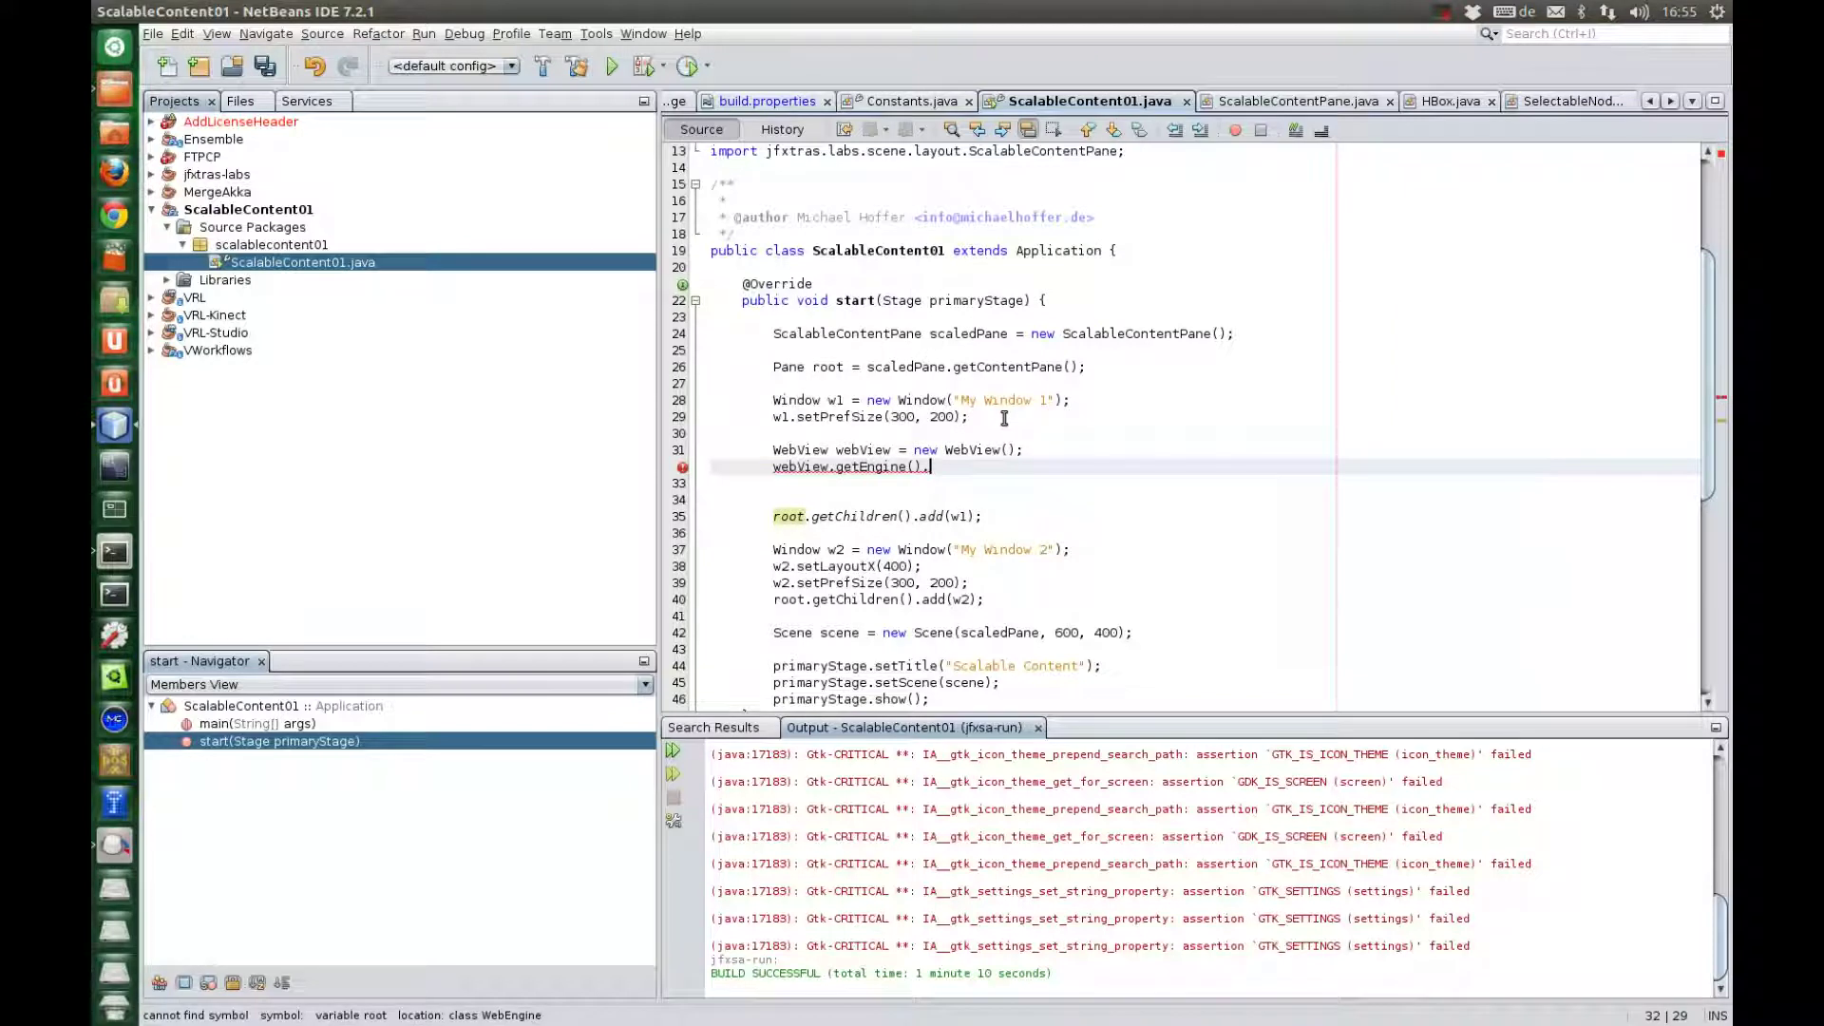
type(".com\");")
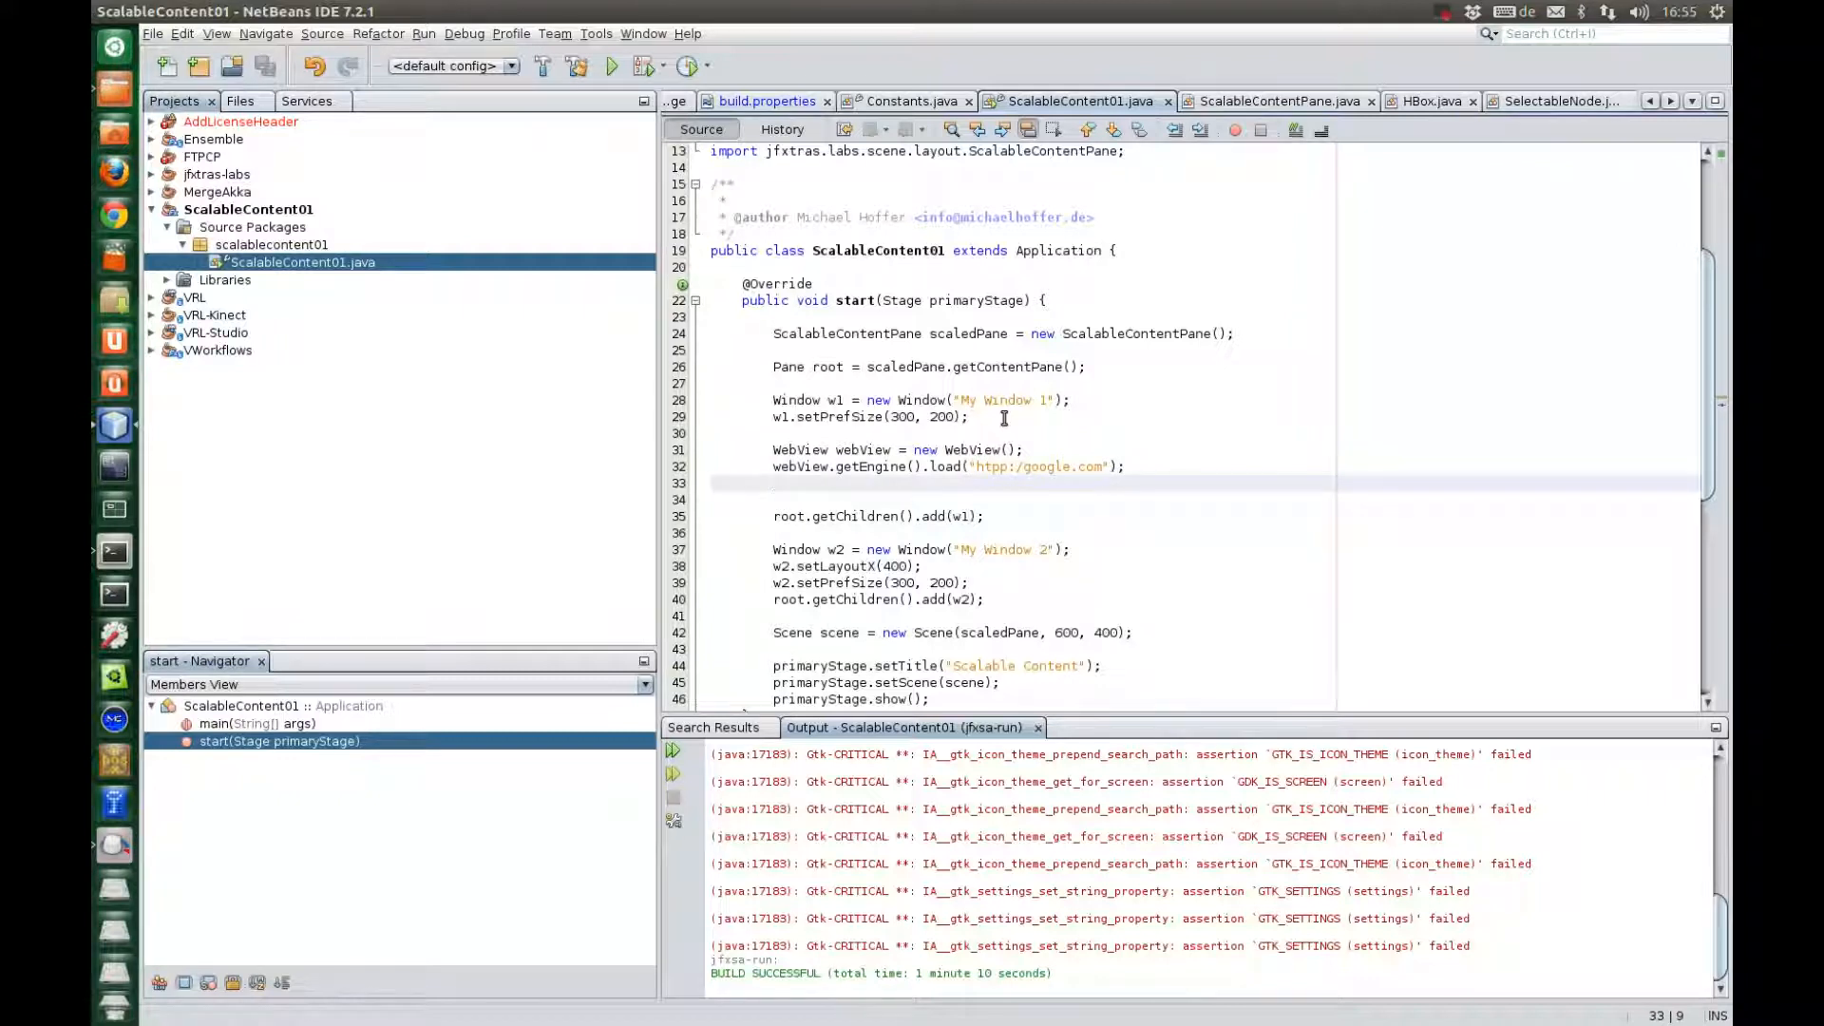
type("w1.ge")
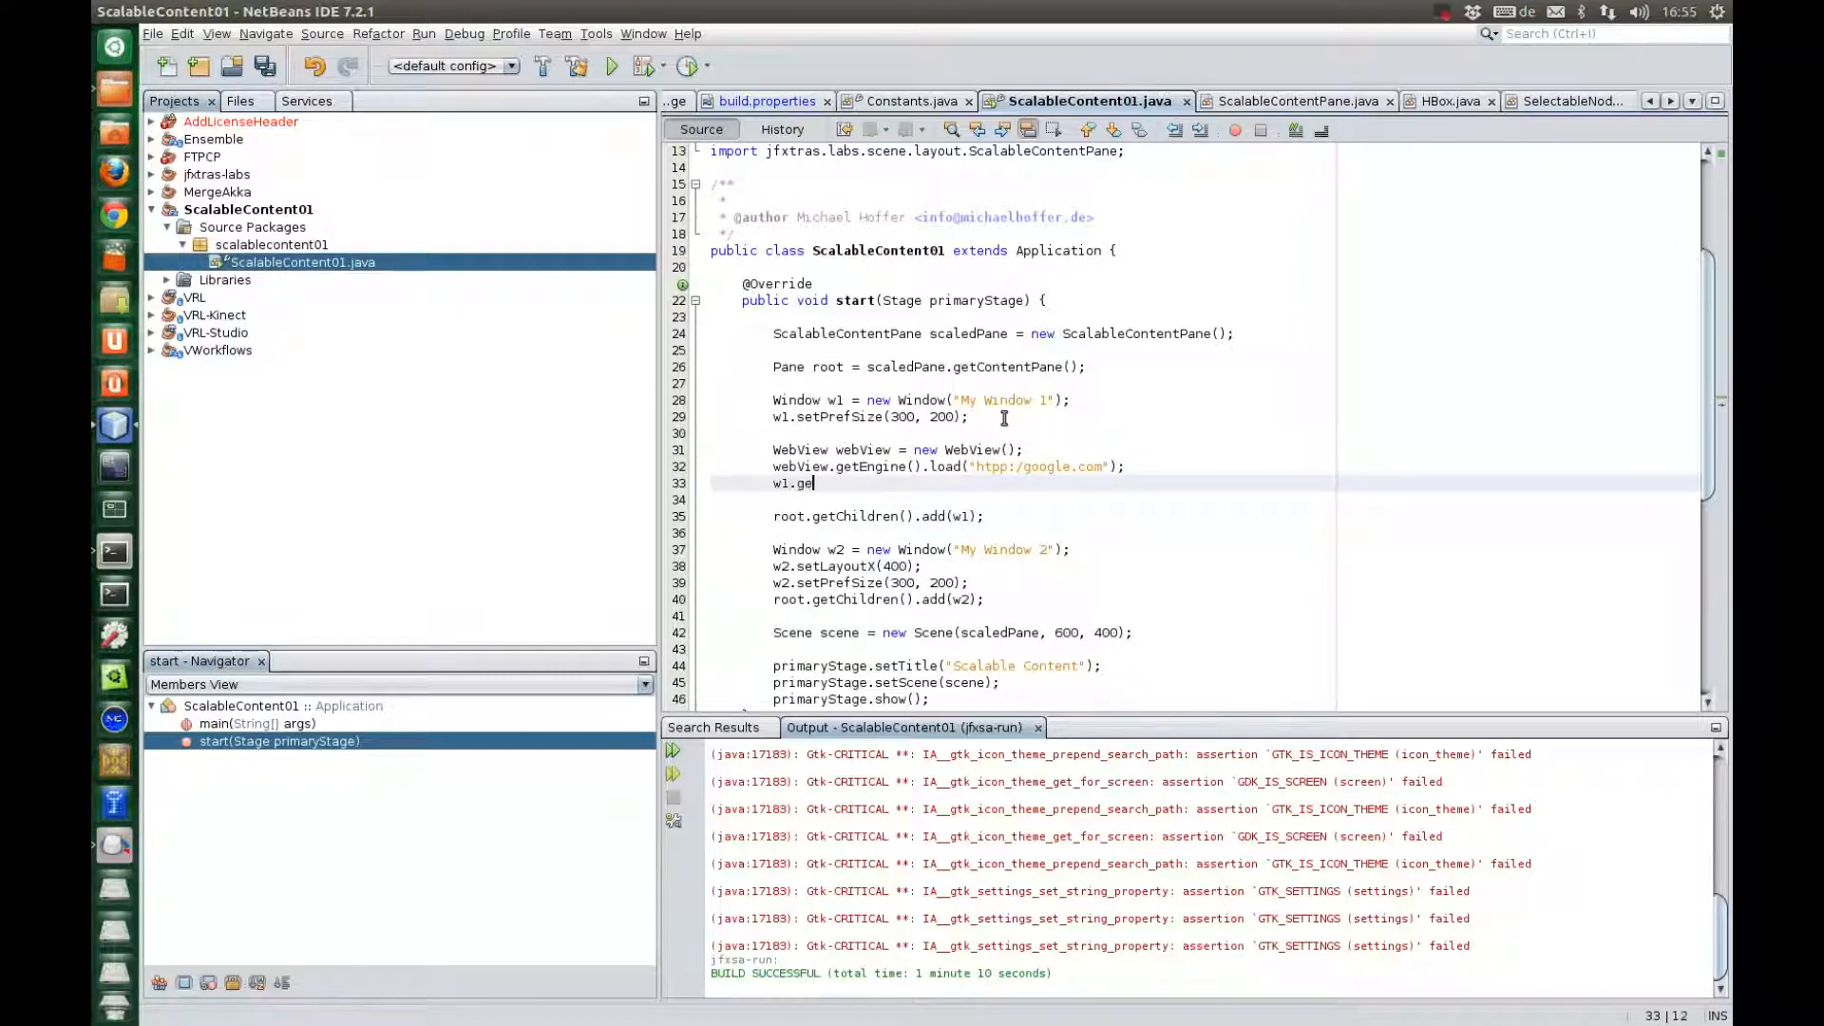
type("tContentPane().")
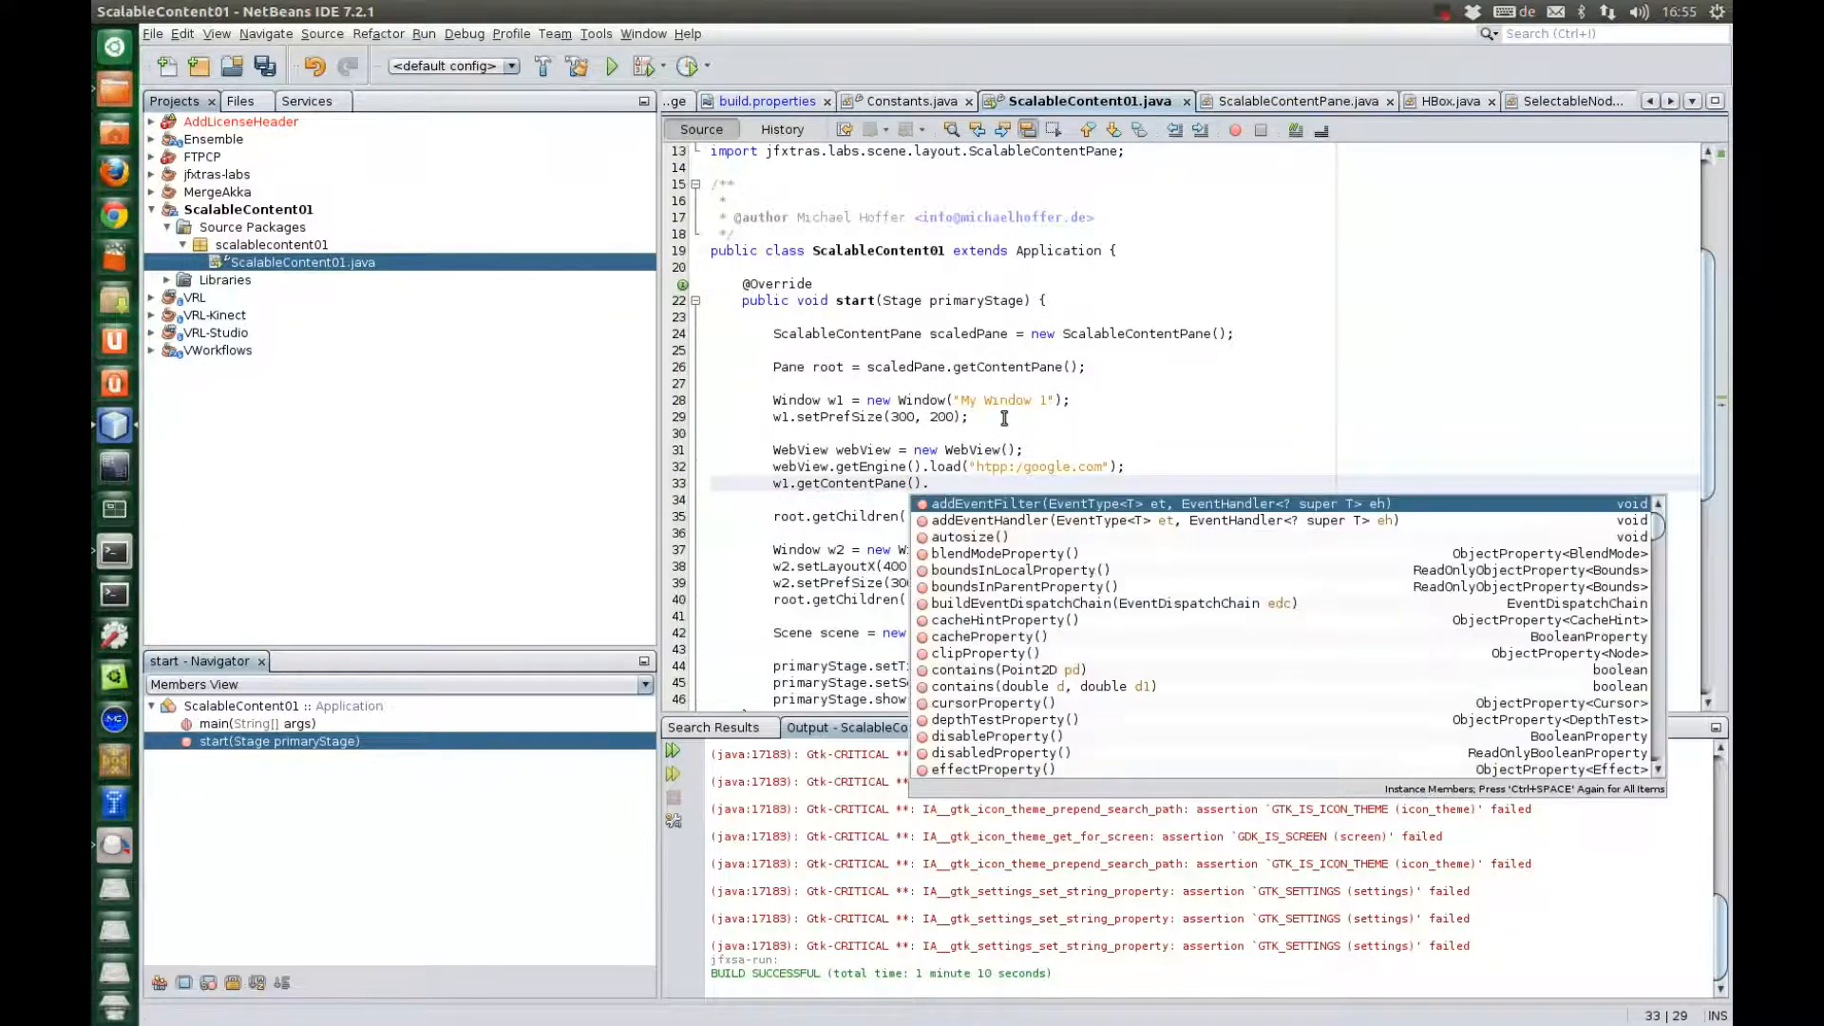
type("getChildren().add(webView);")
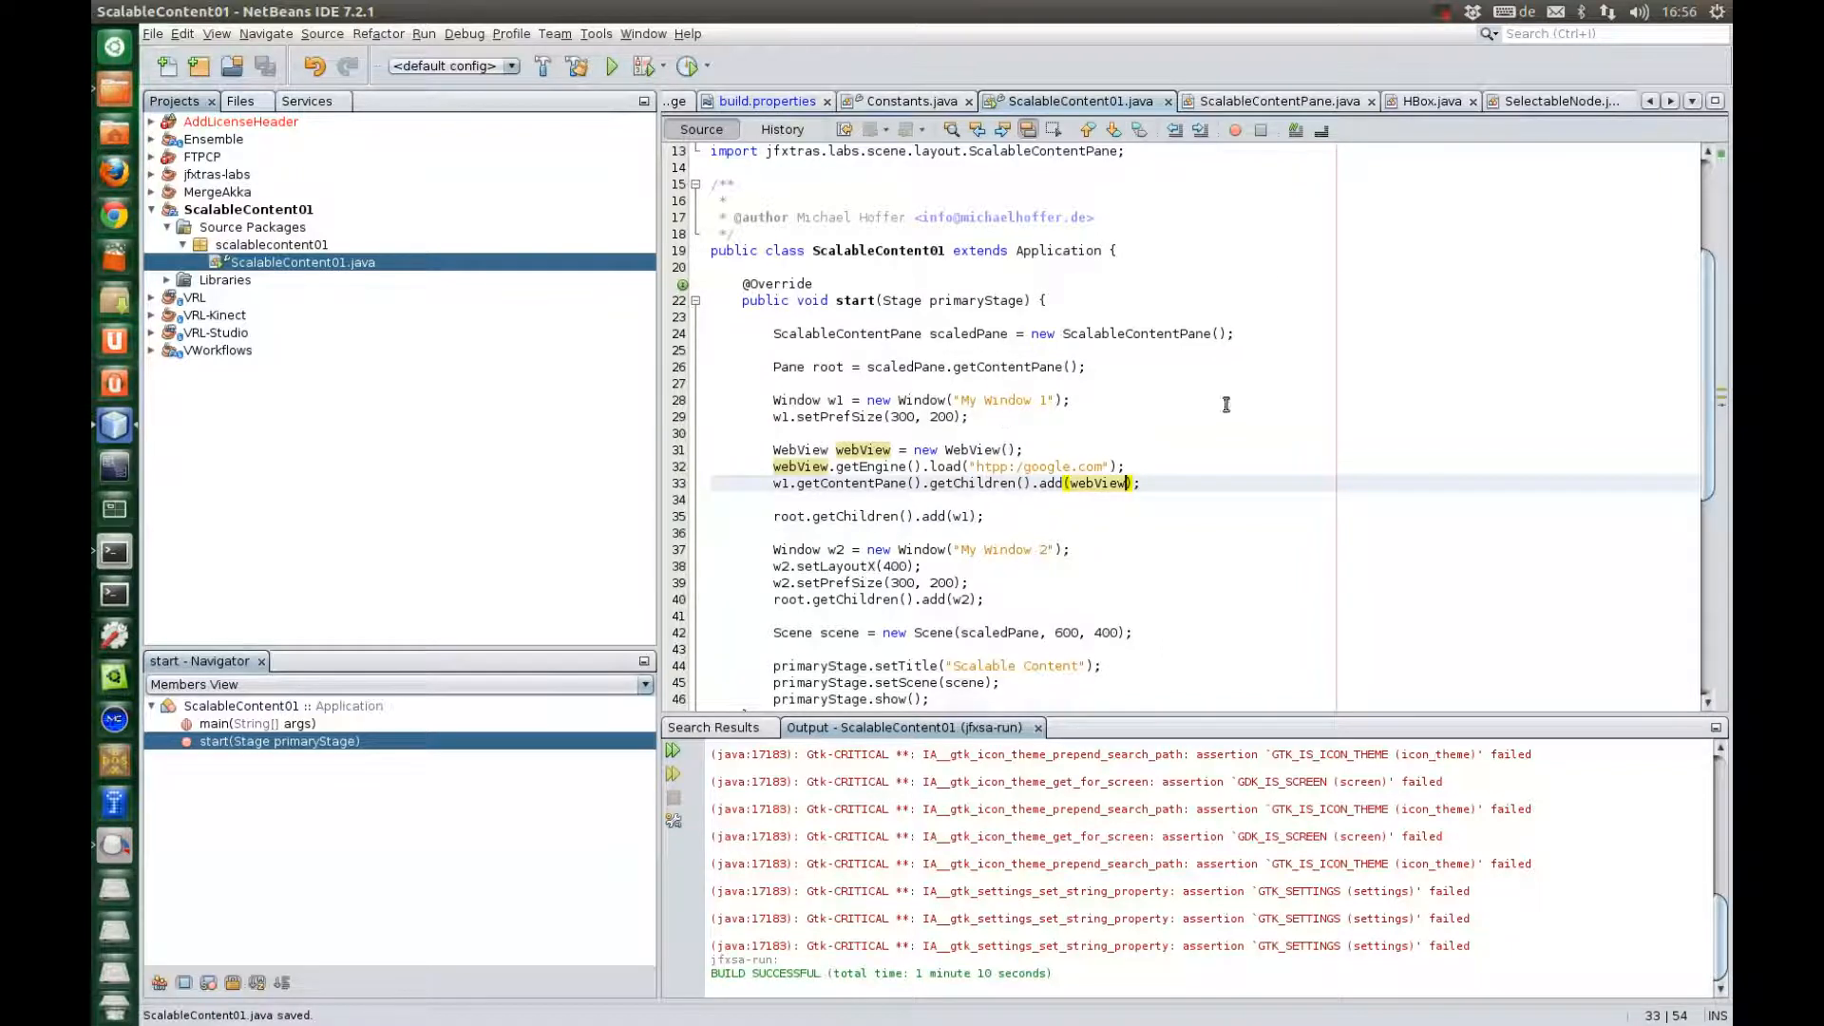
mouse_move(836, 465)
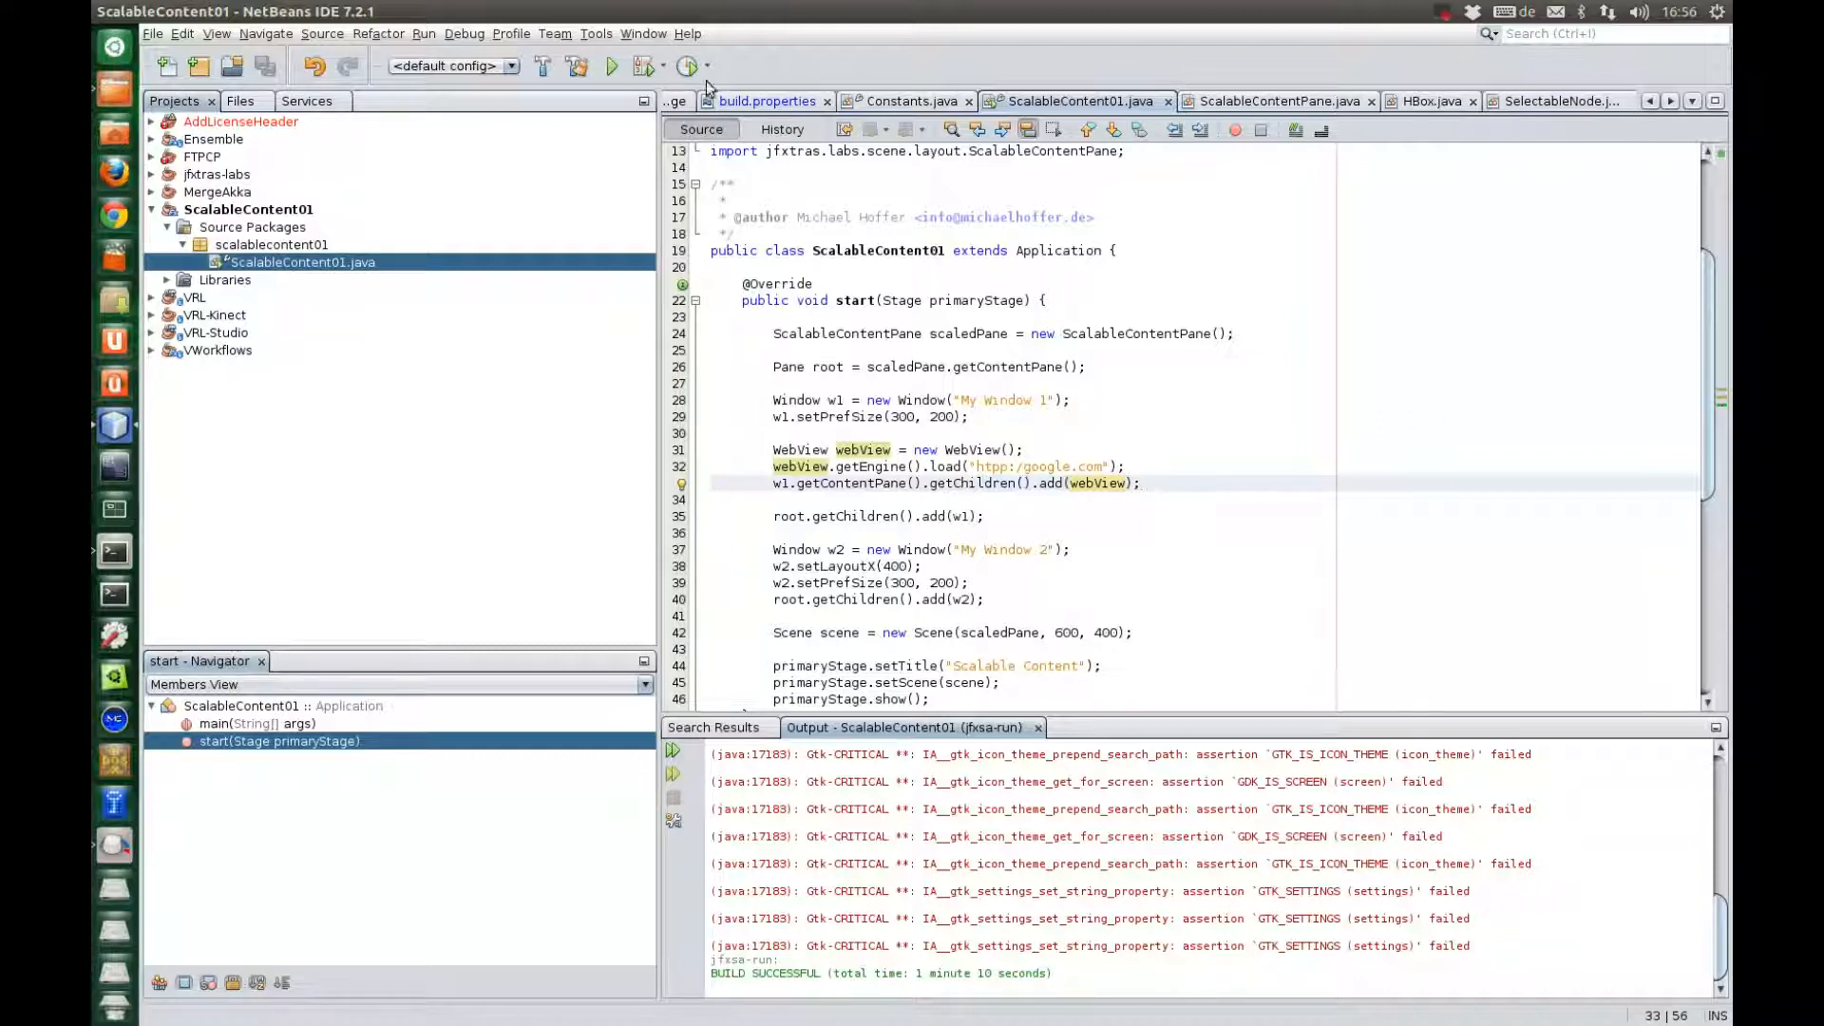
mouse_move(613, 67)
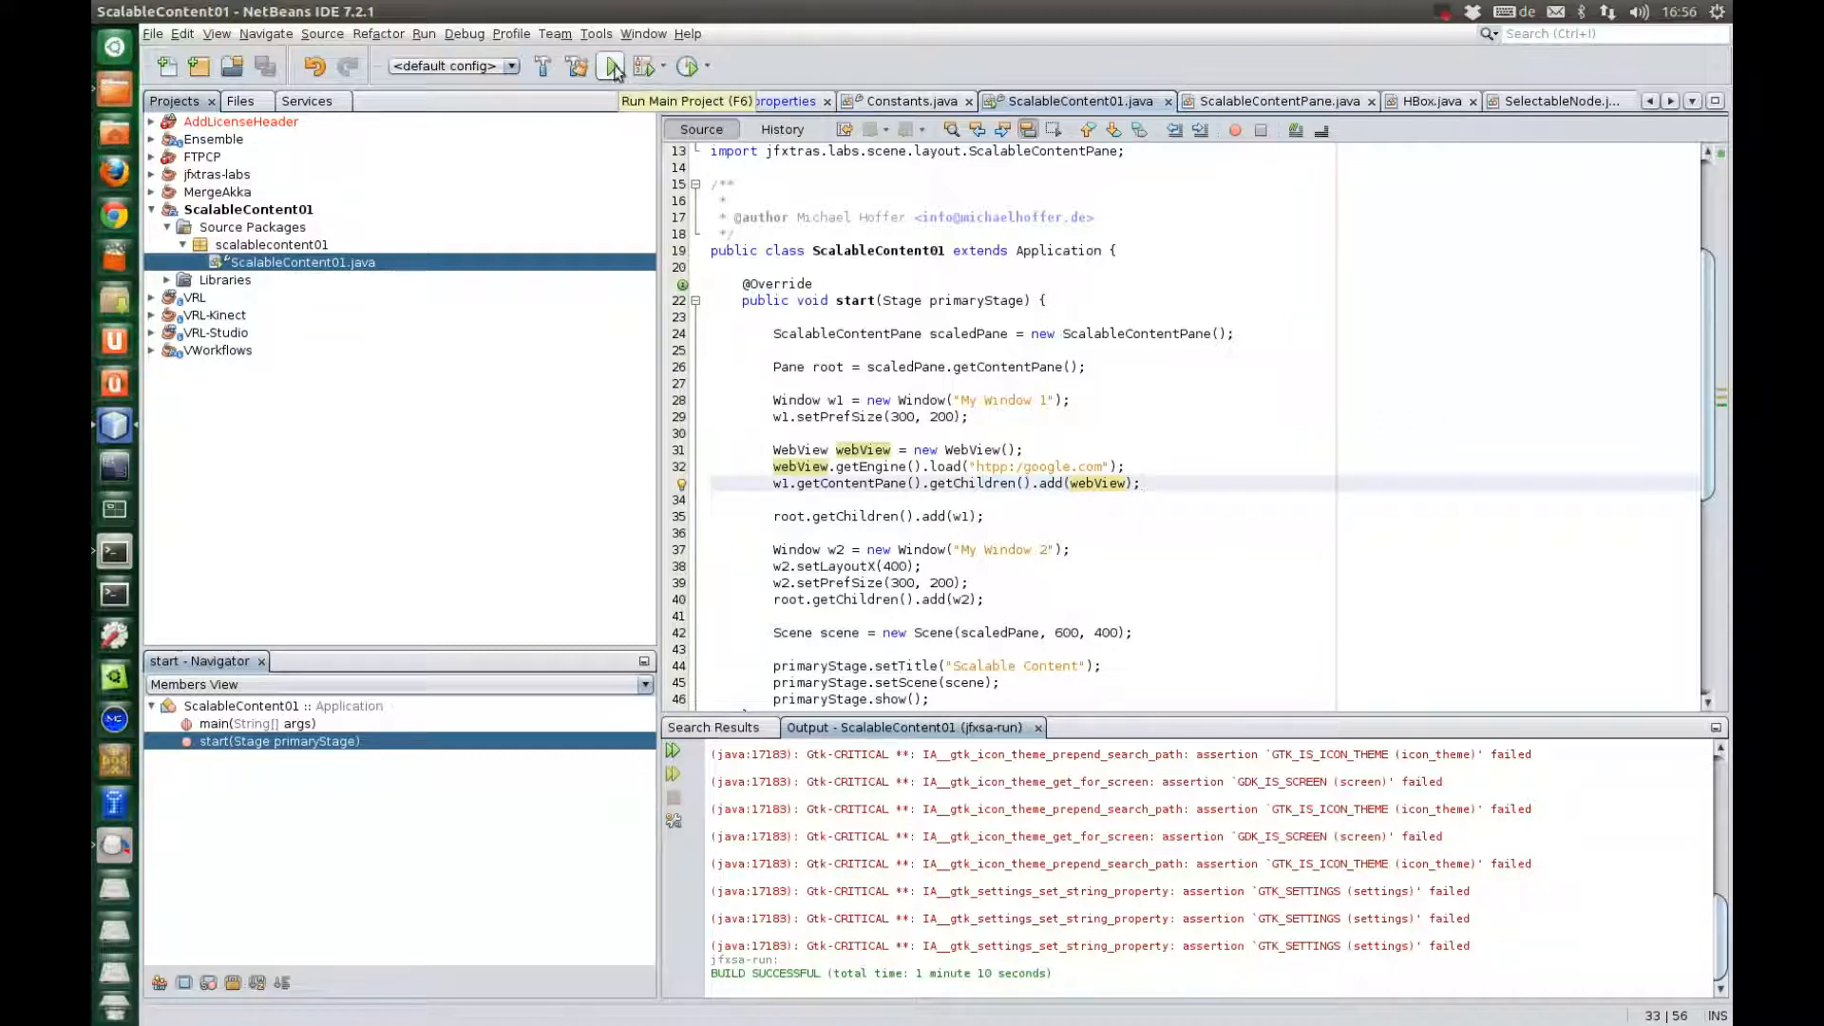
Run the app and enter a jfxtras search term in My Window 1's Google page
left_click(613, 66)
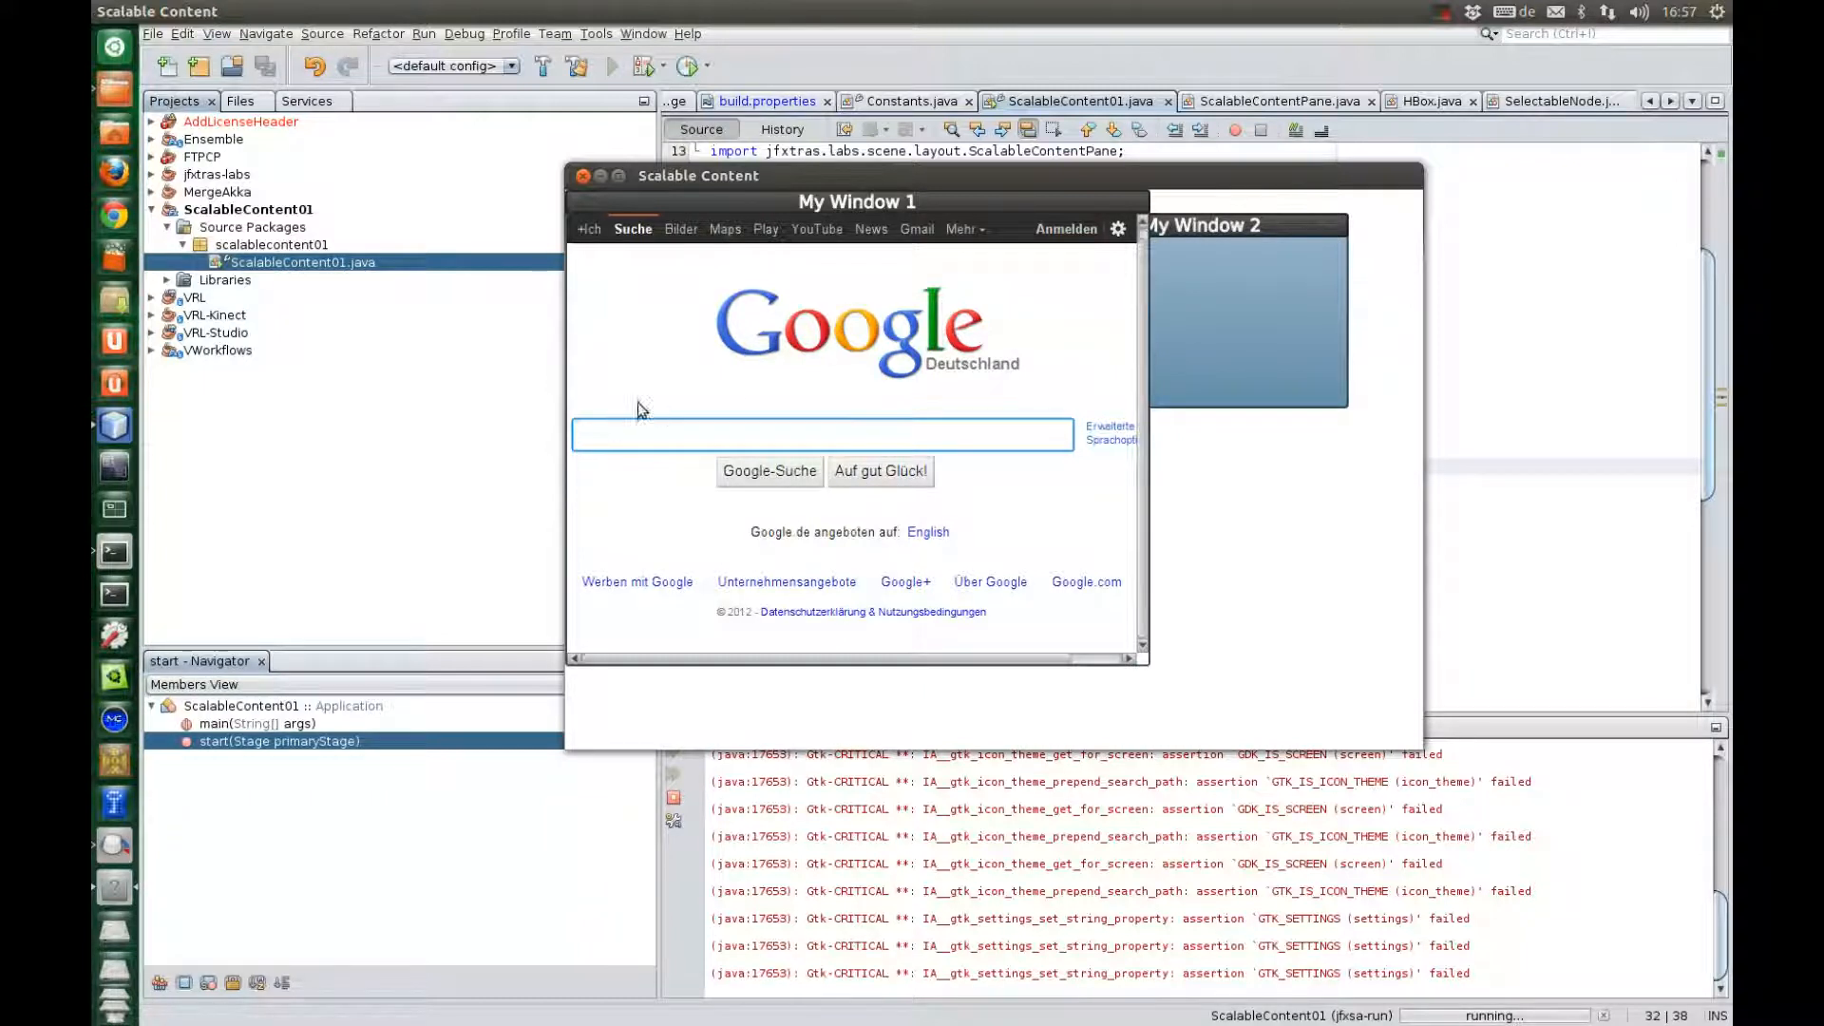
mouse_move(614, 434)
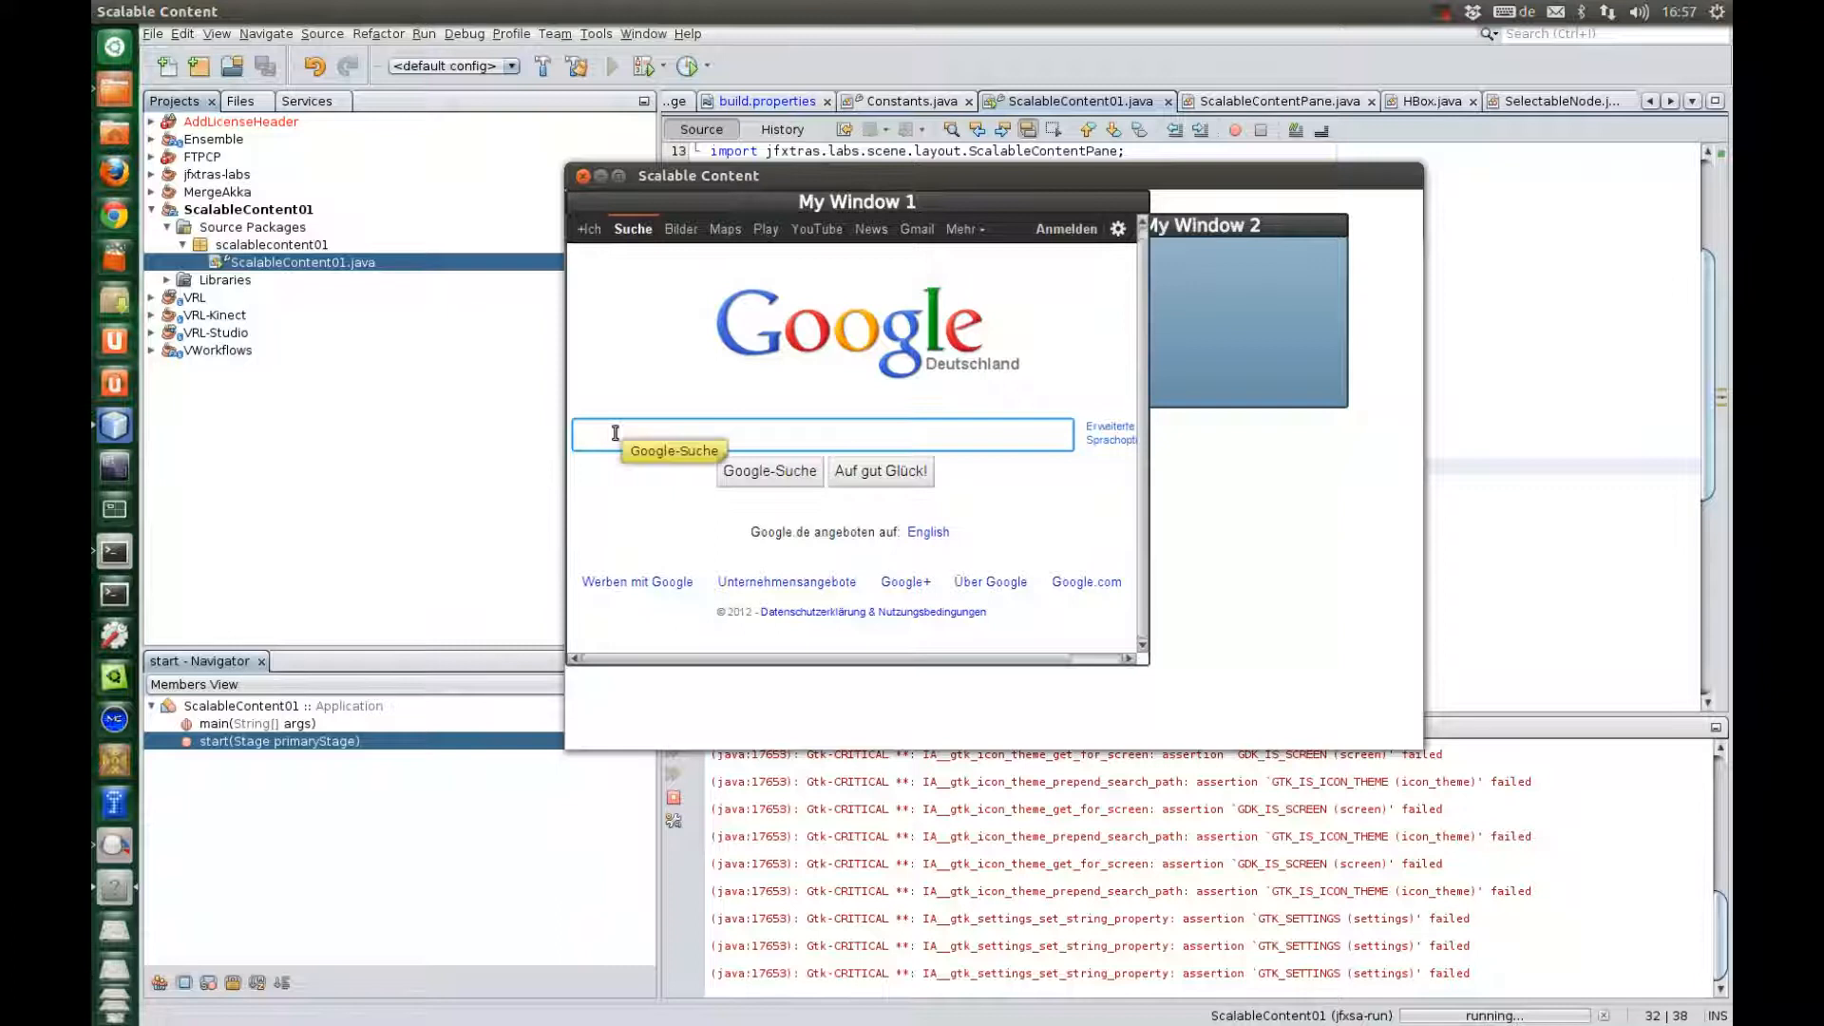
type("jxftras")
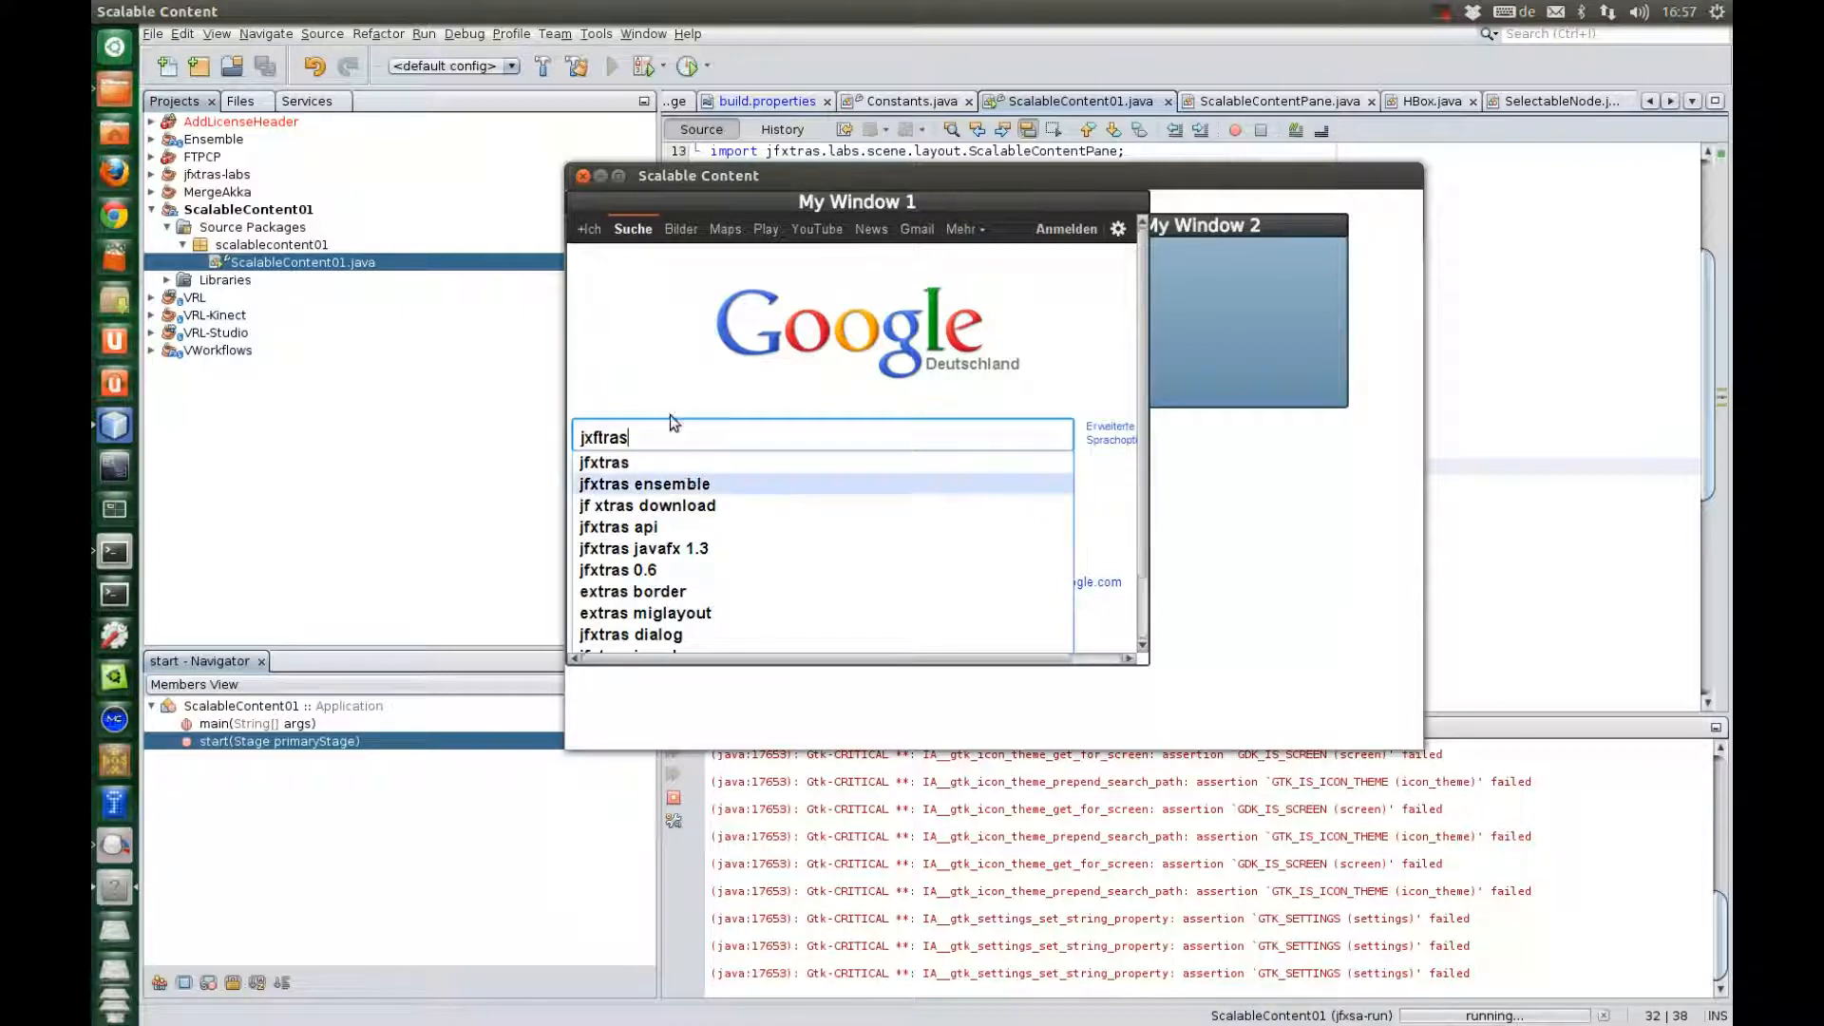
Submit the jfxtras search, filter to Videos, and browse for the JFXtras project video
key("Return")
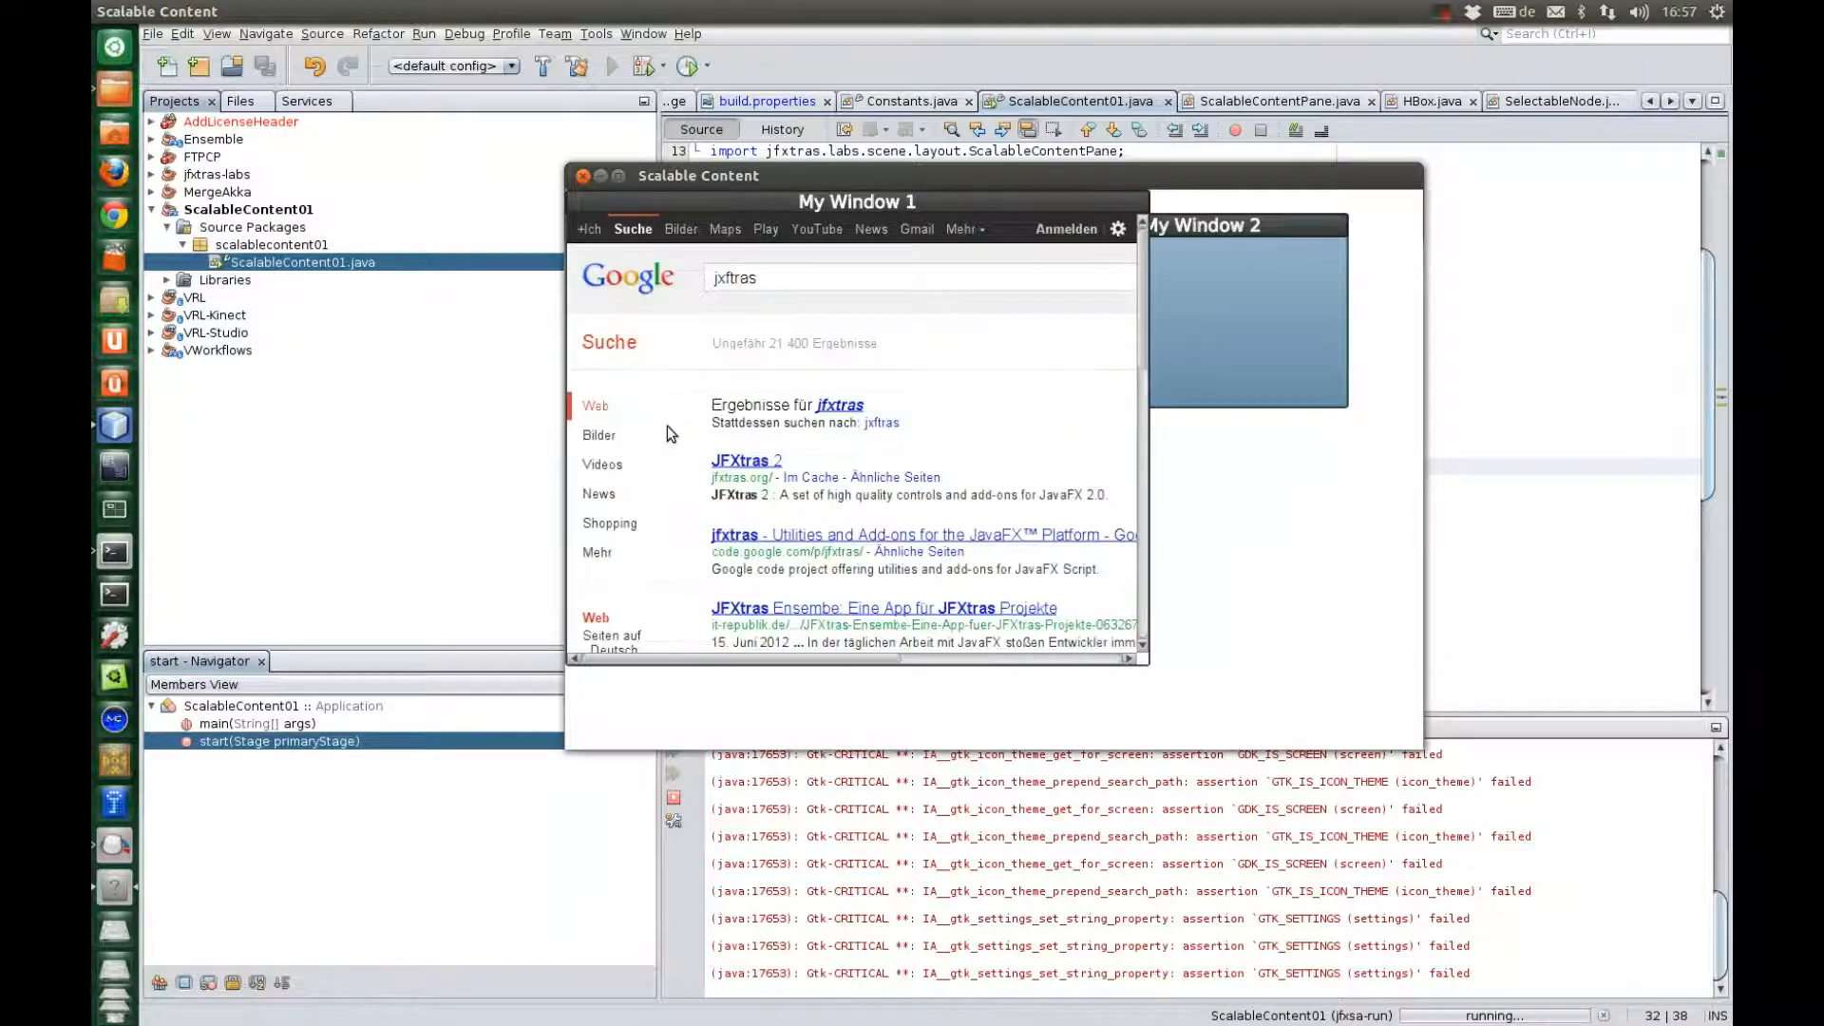
left_click(603, 463)
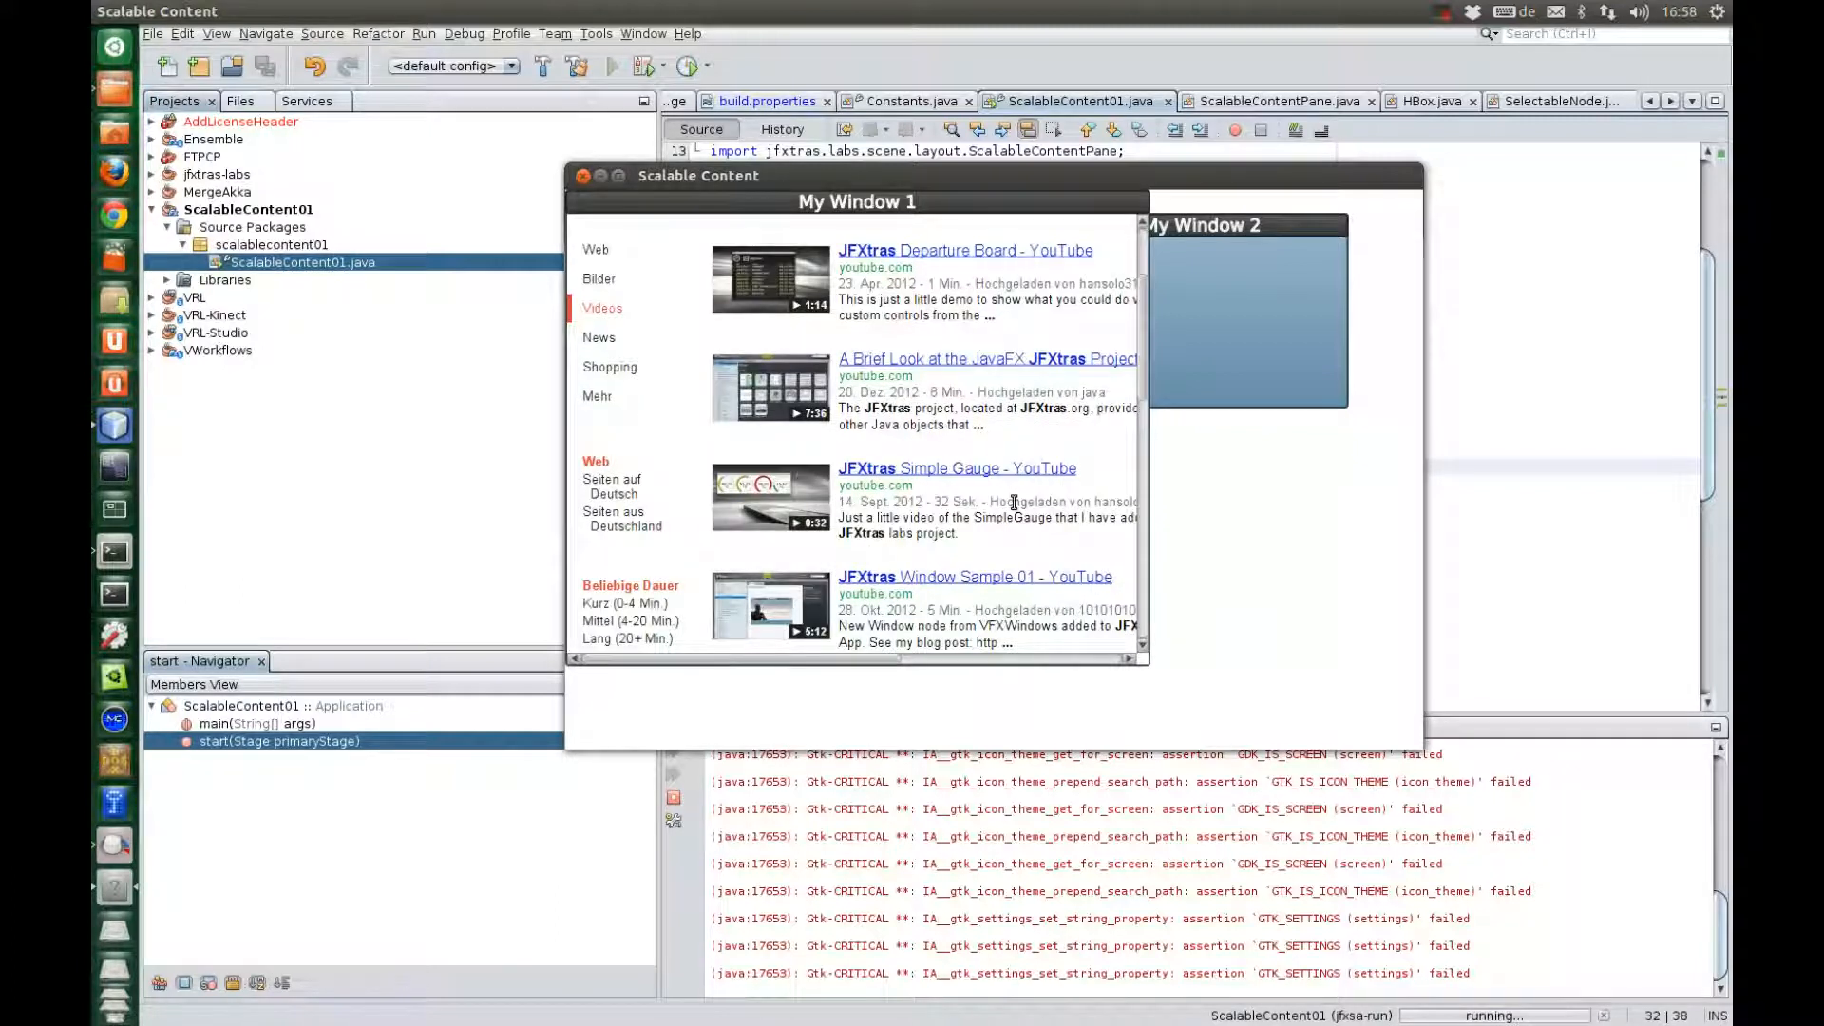
scroll("down", 3)
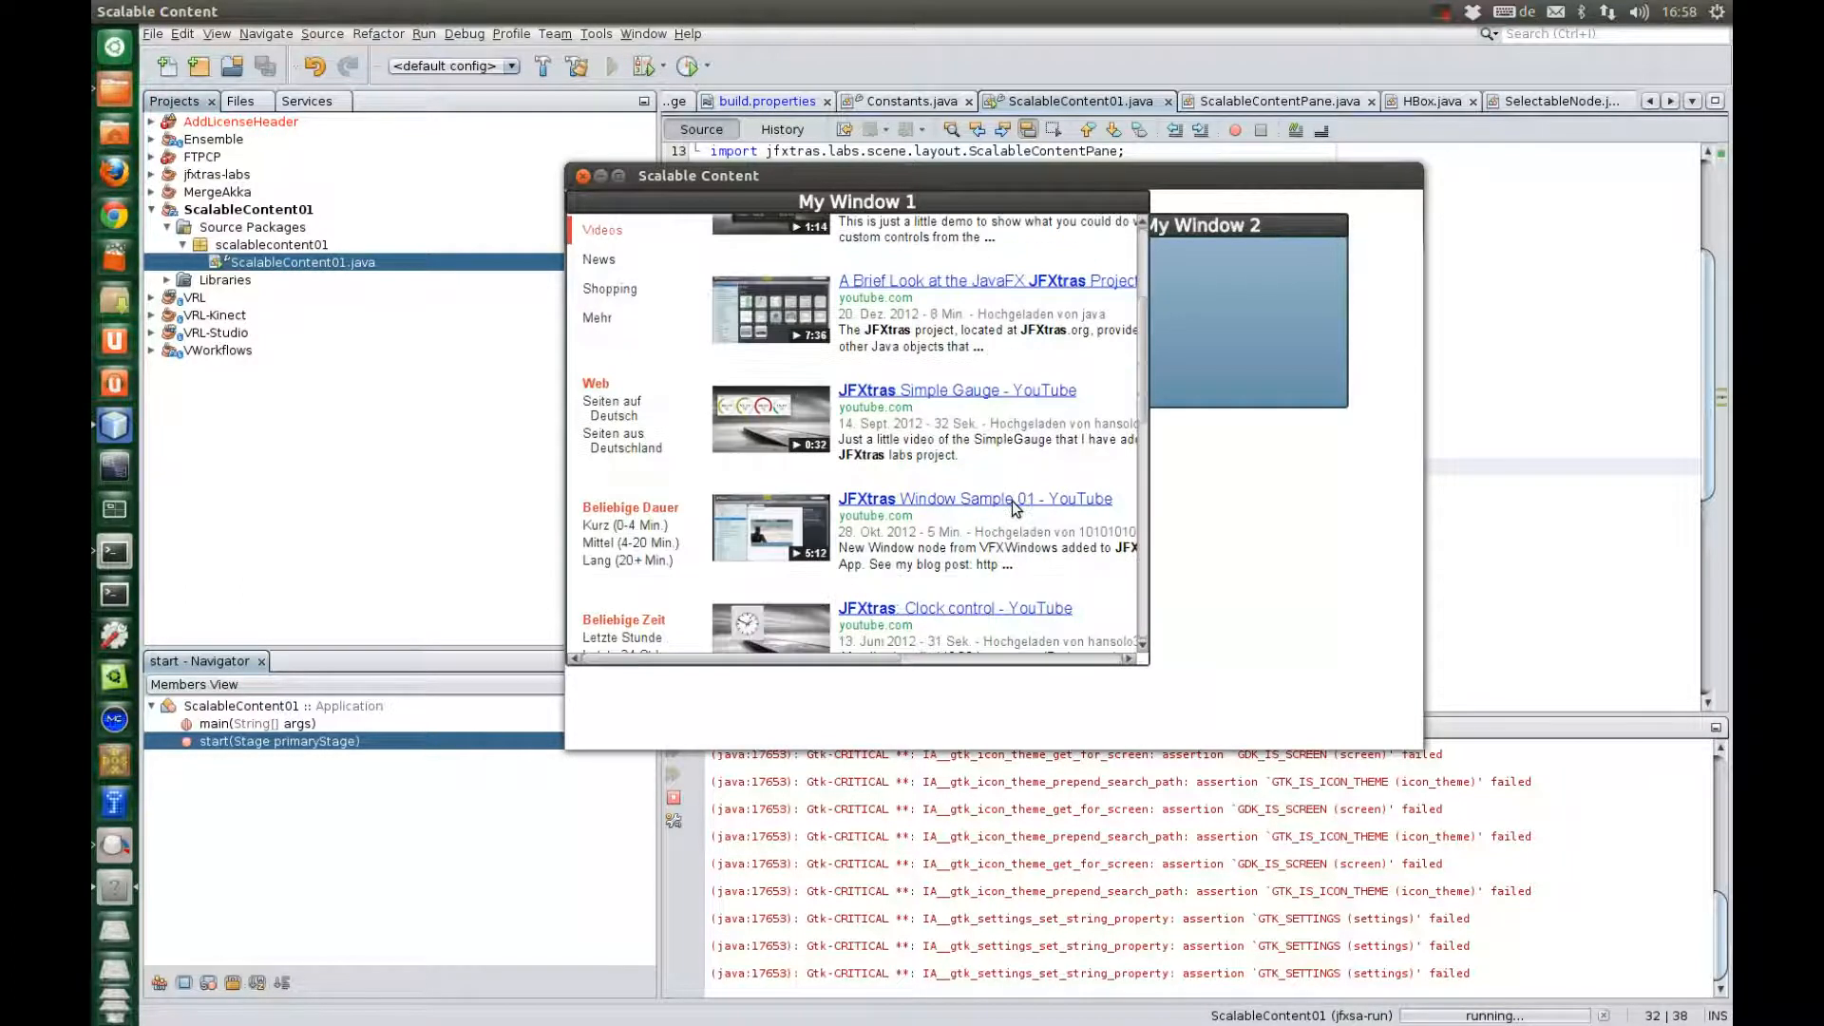
scroll("up", 3)
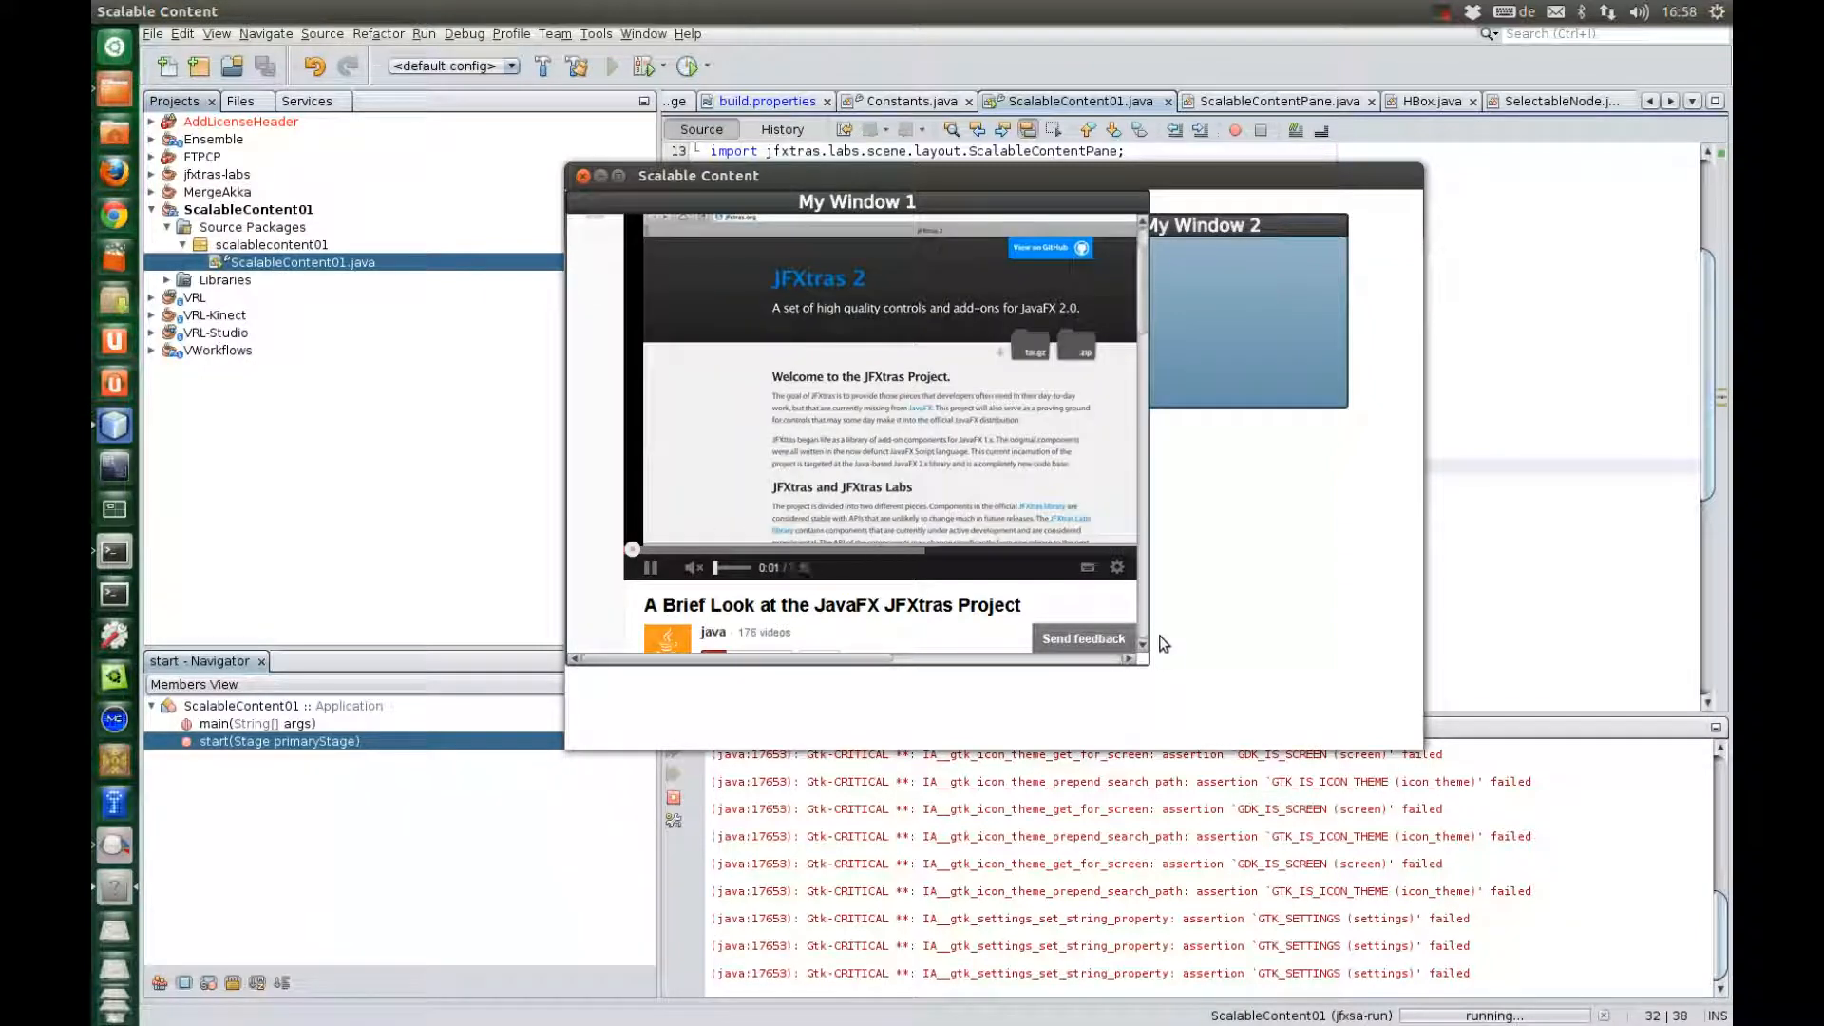
mouse_move(629, 595)
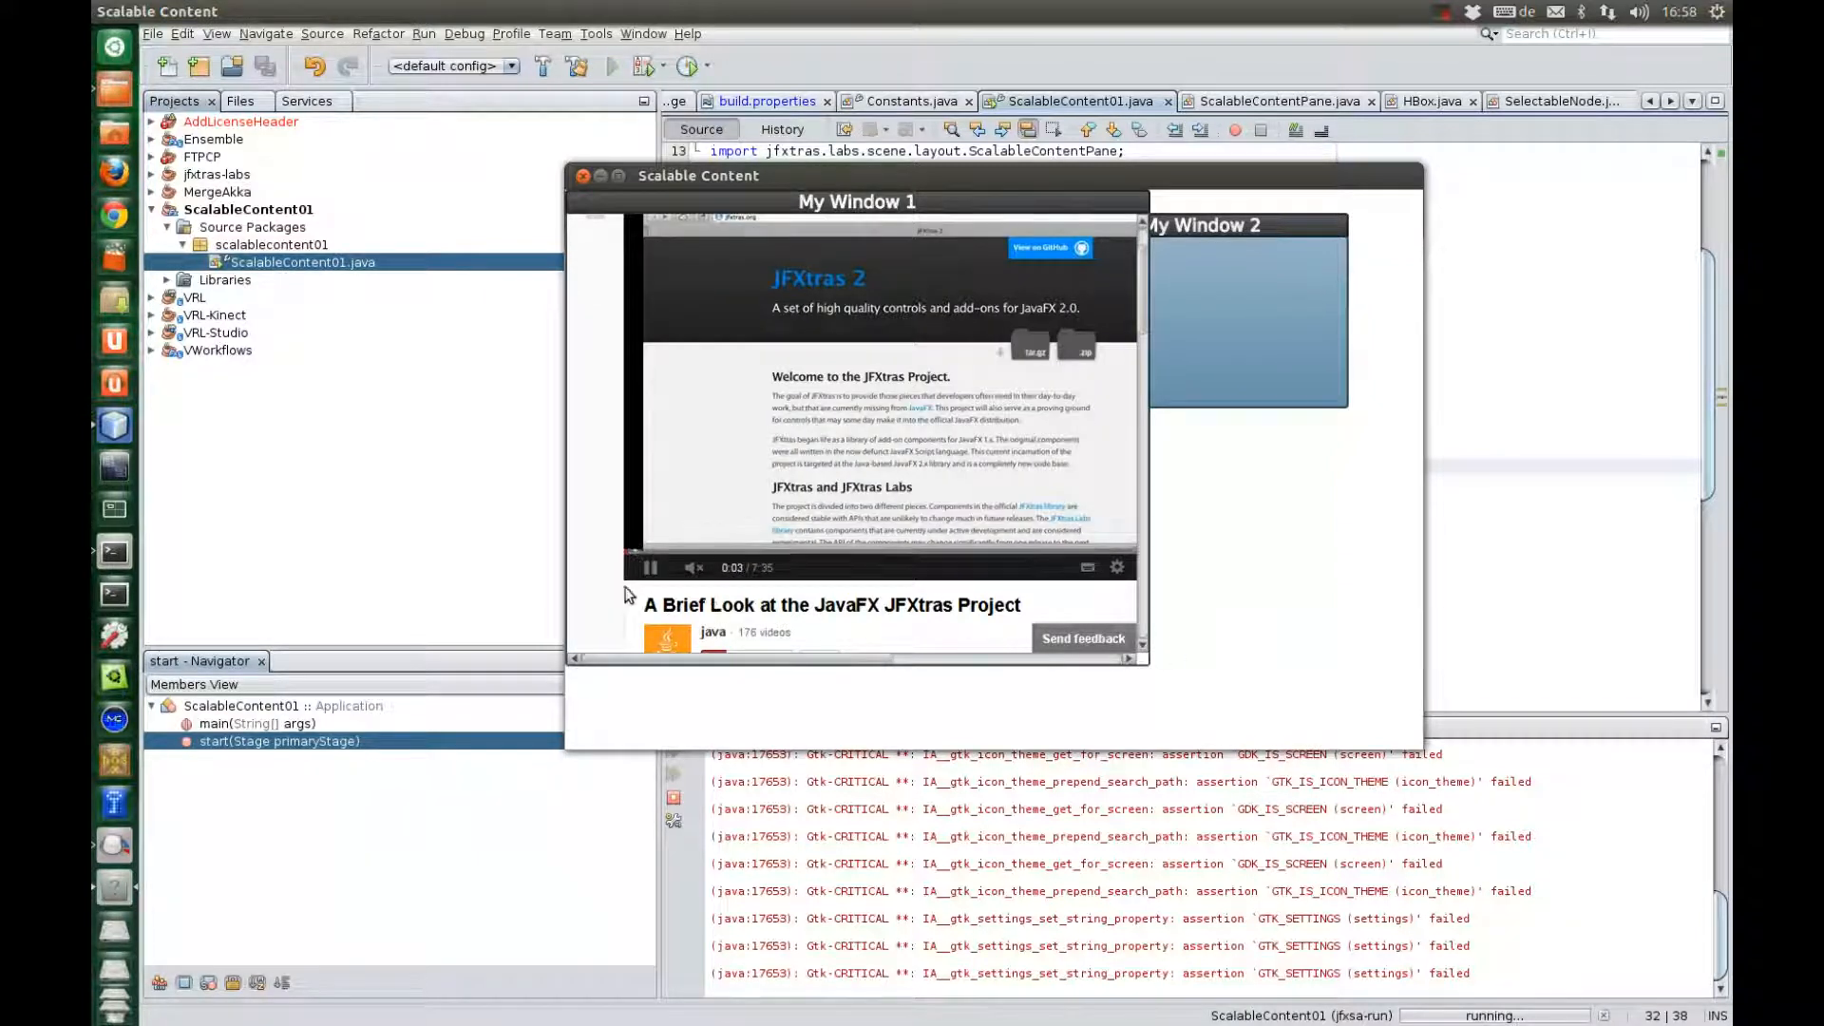